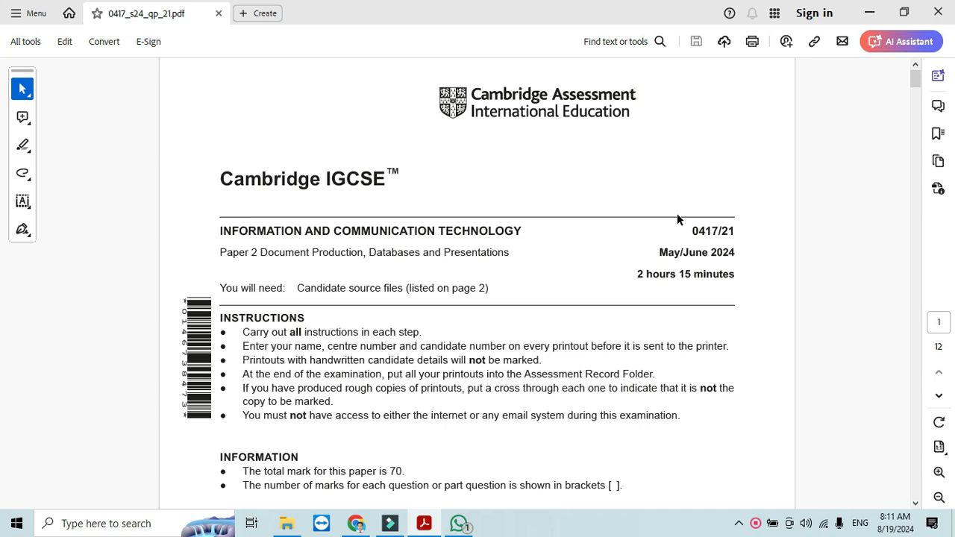
mouse_move(910, 513)
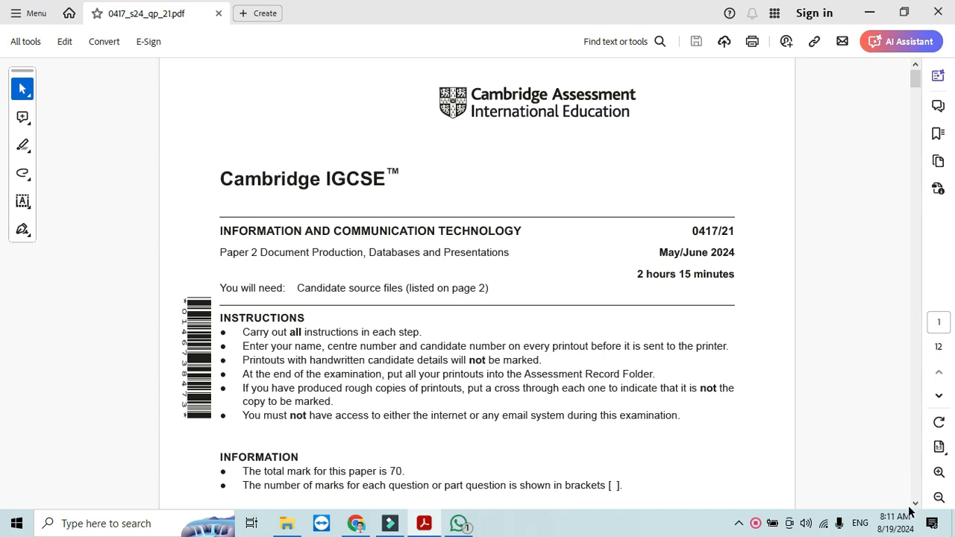
- Scroll the question paper to page 2 and highlight Task 1's name and centre number requirement
scroll(down, 3)
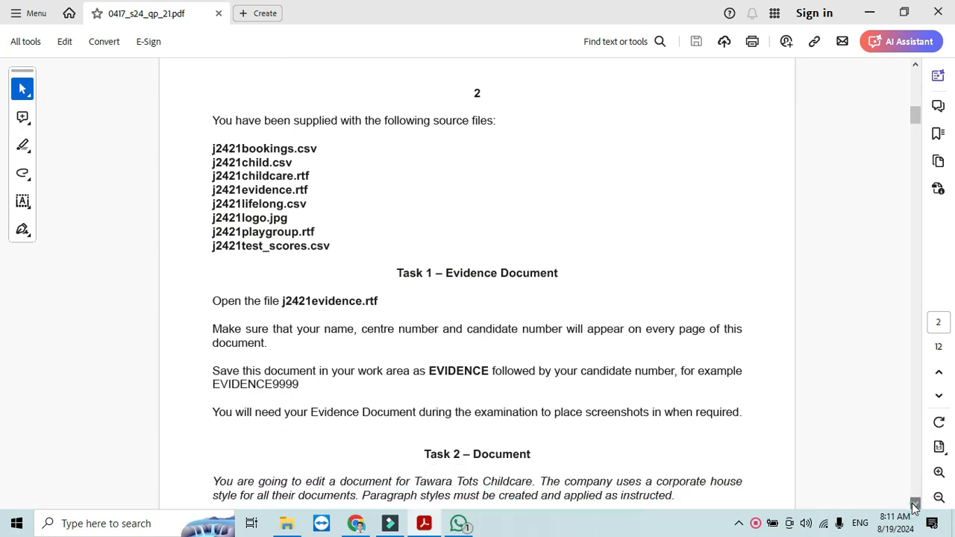
mouse_move(355, 131)
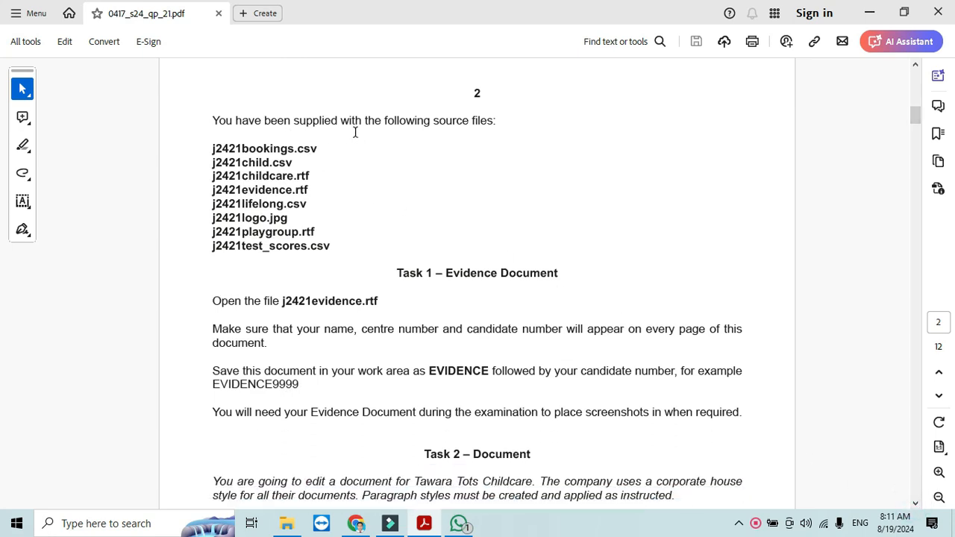
mouse_move(349, 505)
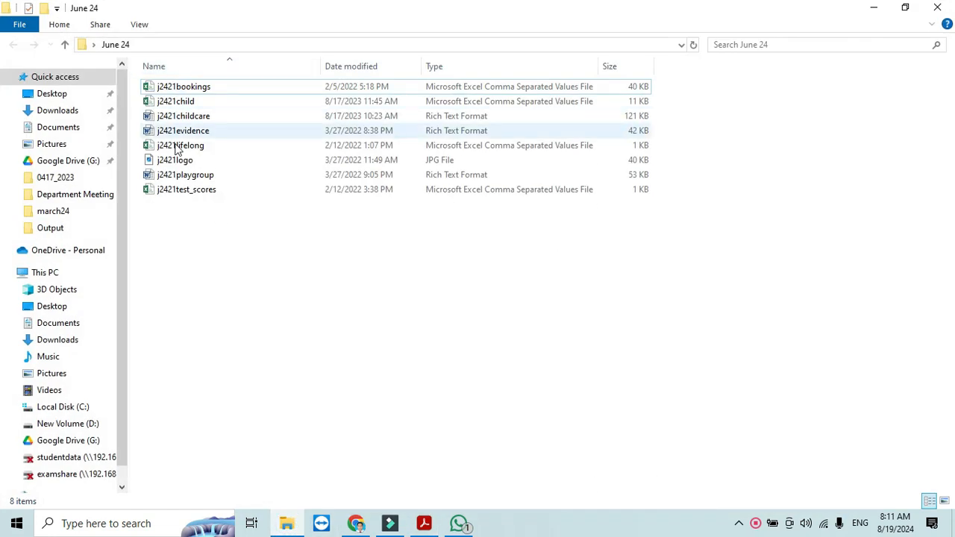
click(424, 522)
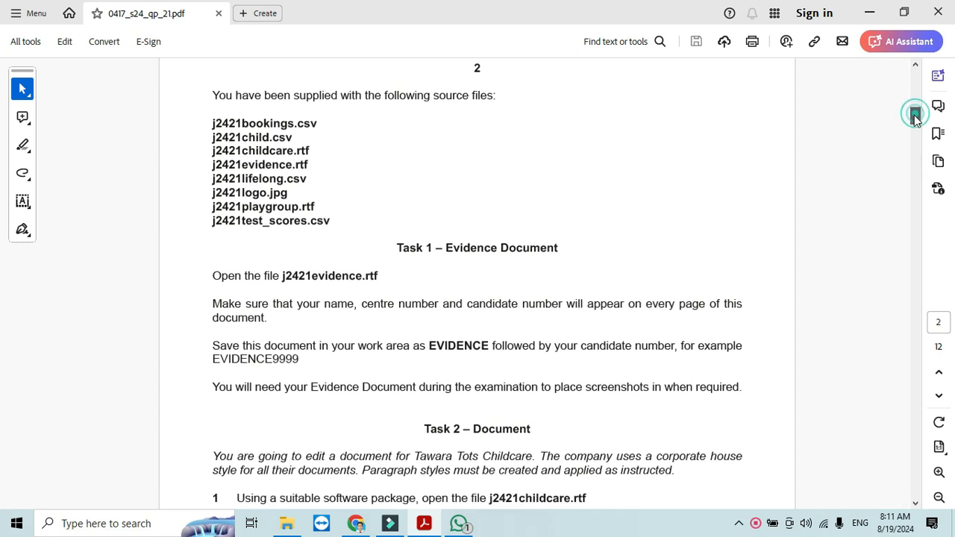
scroll(down, 3)
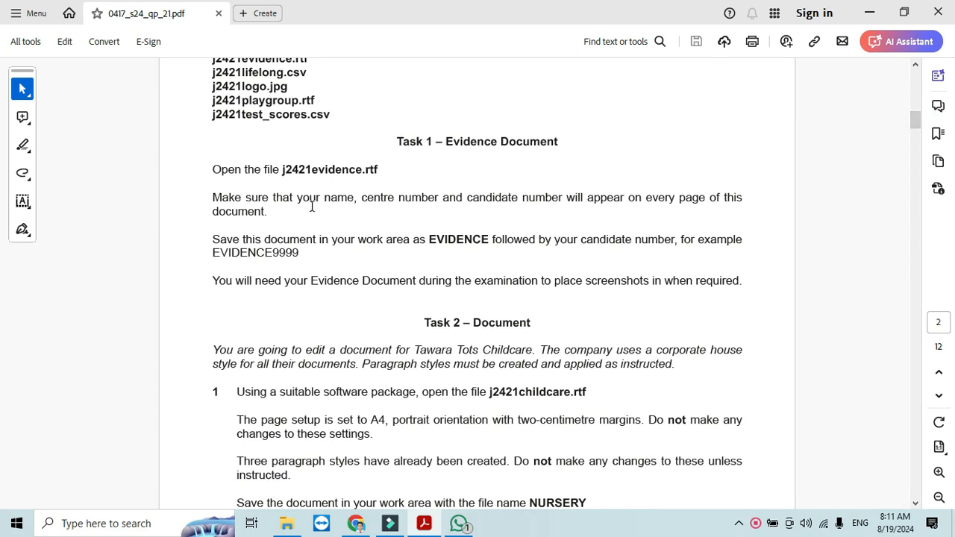
drag(296, 197, 463, 197)
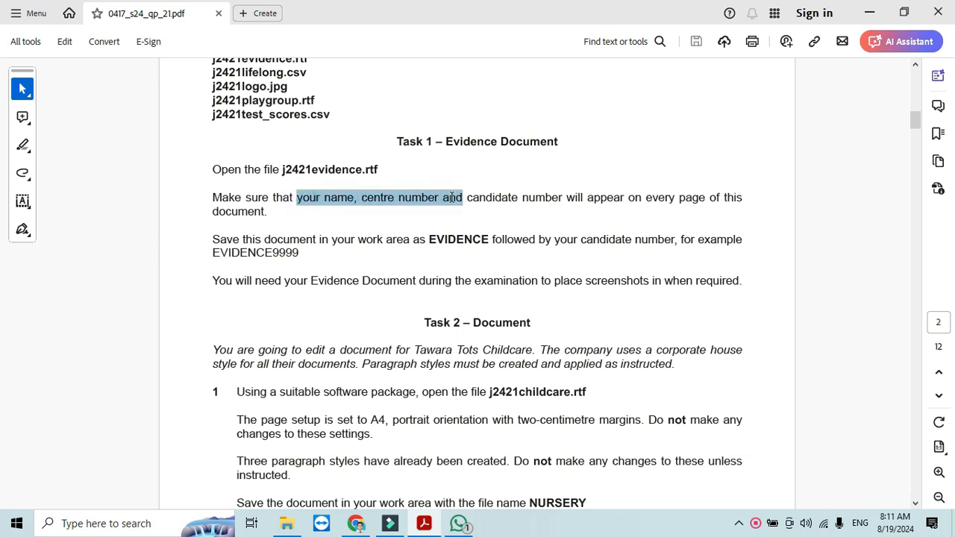
drag(453, 197, 562, 197)
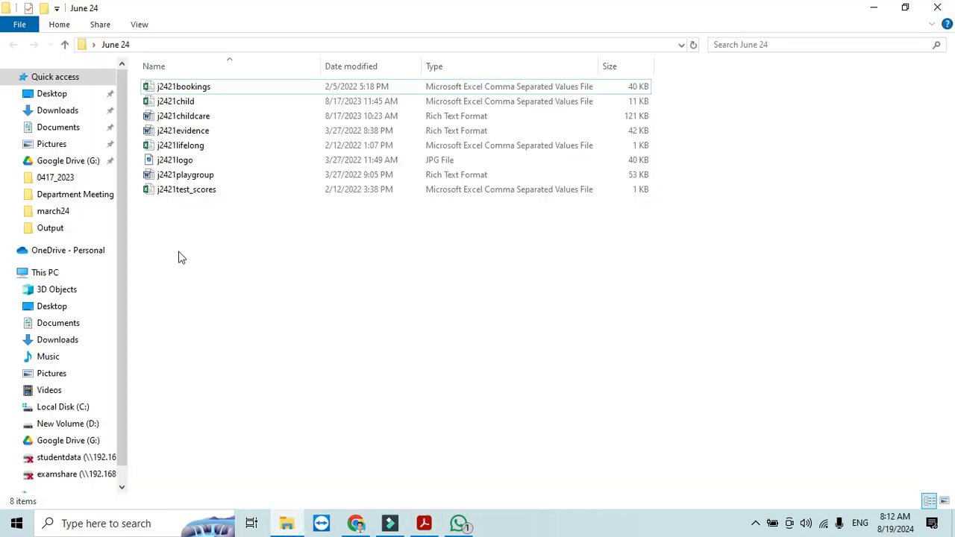
- Open the j2421evidence file in Word and dismiss the Office activation notice
click(182, 131)
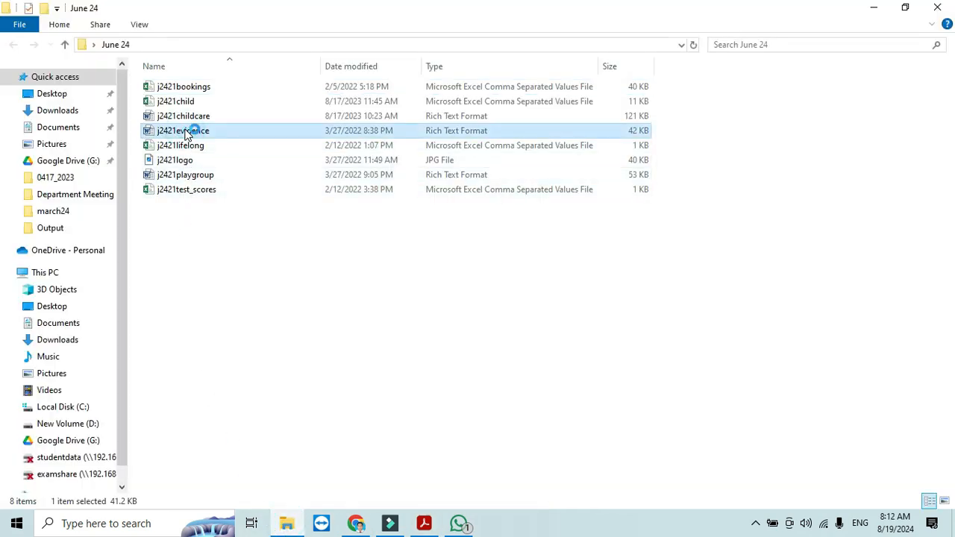
double_click(183, 132)
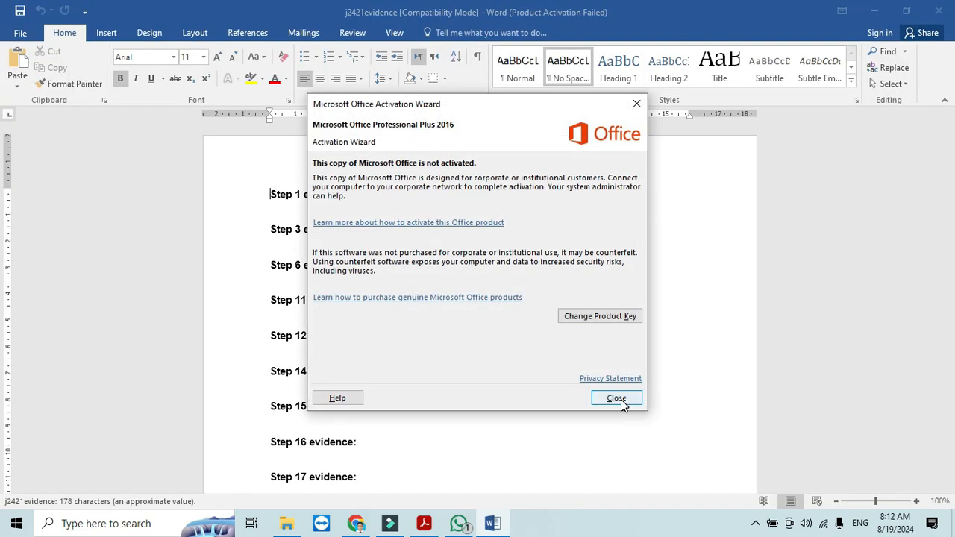
click(617, 397)
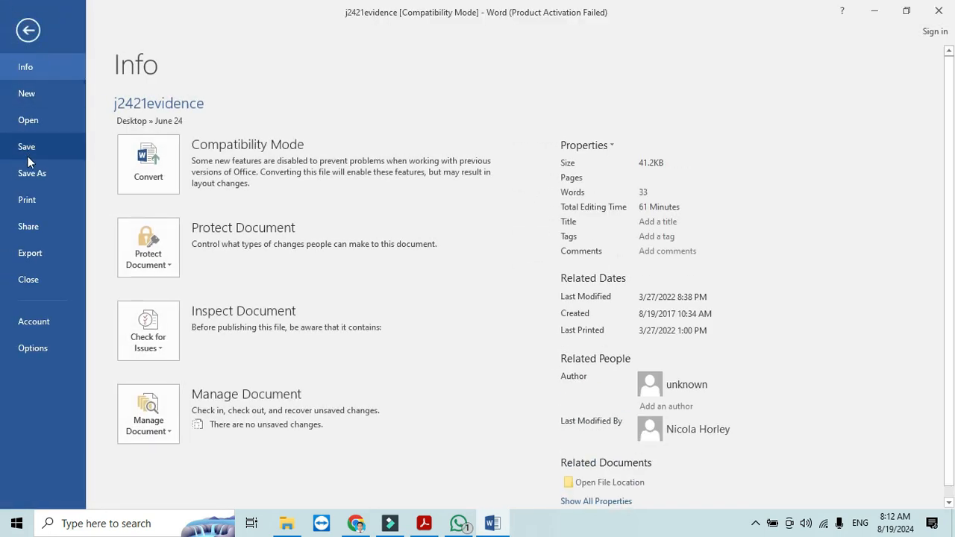
- Save the document as EVIDENCE1234 in Word Document format
click(33, 173)
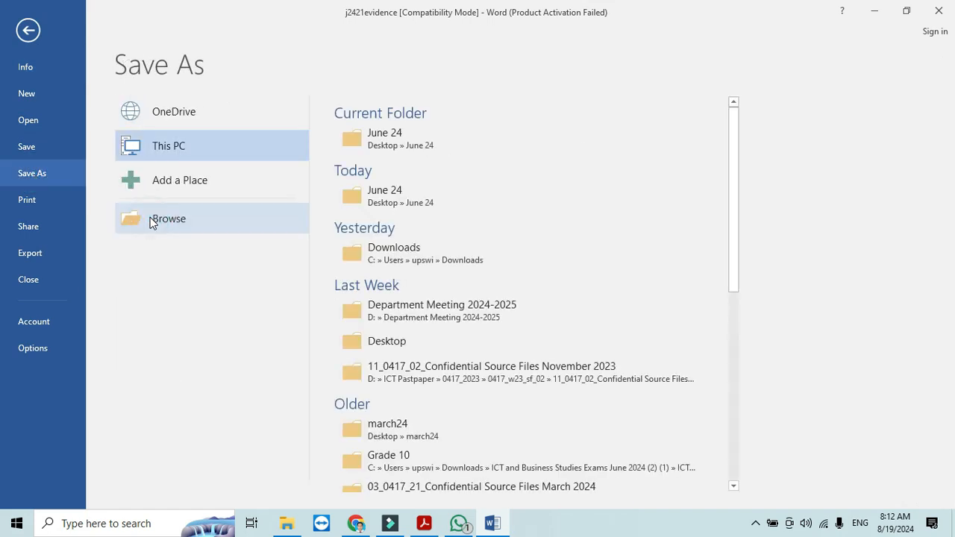
click(168, 218)
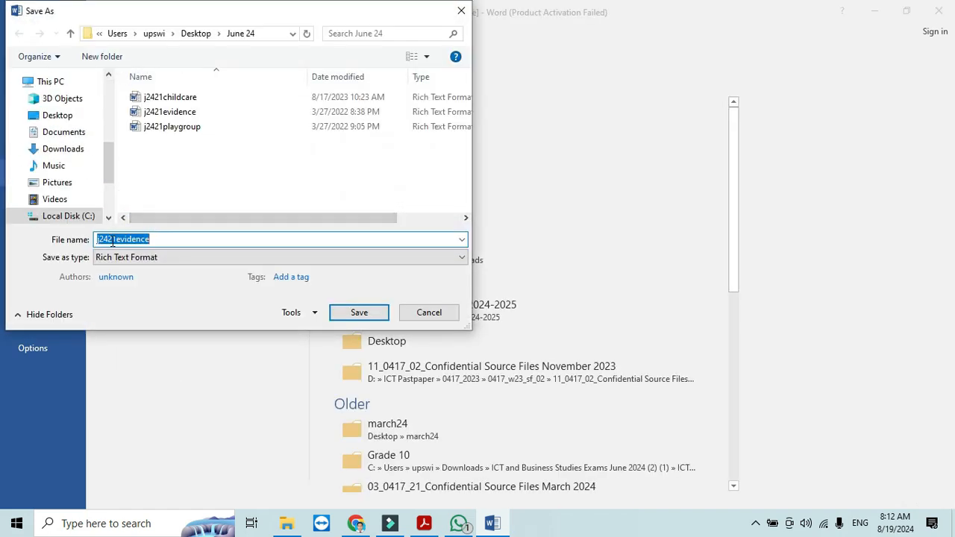
text(j24evidence)
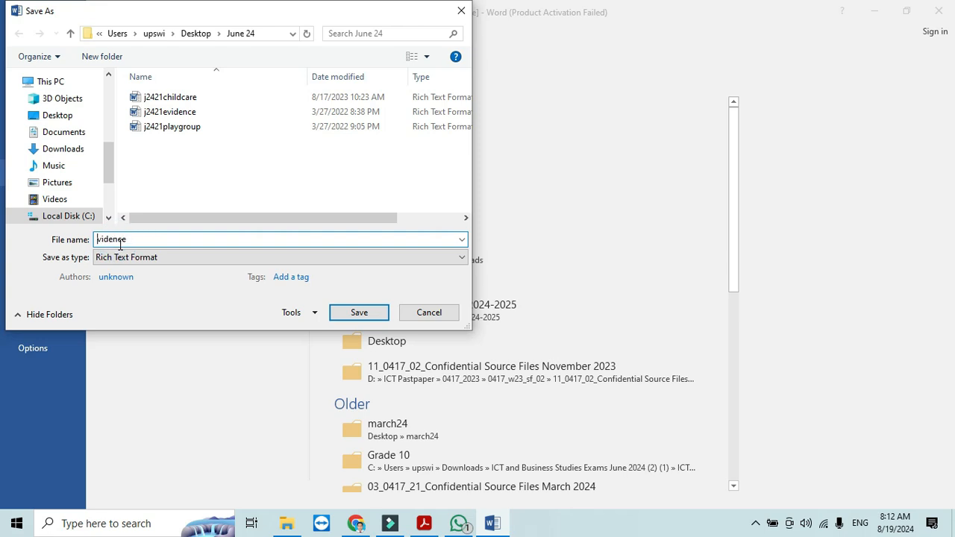
key(ctrl+a)
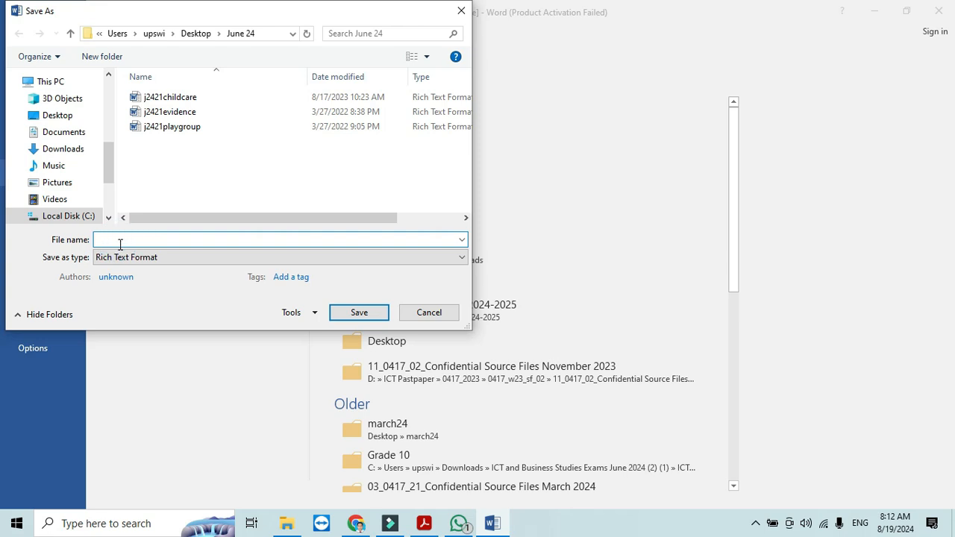
text(EVIDENCE)
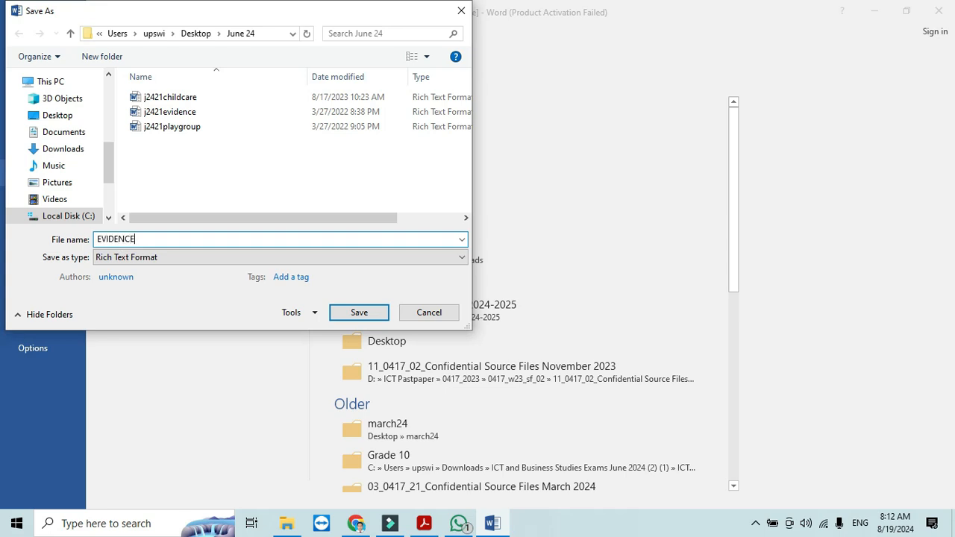
text(1234)
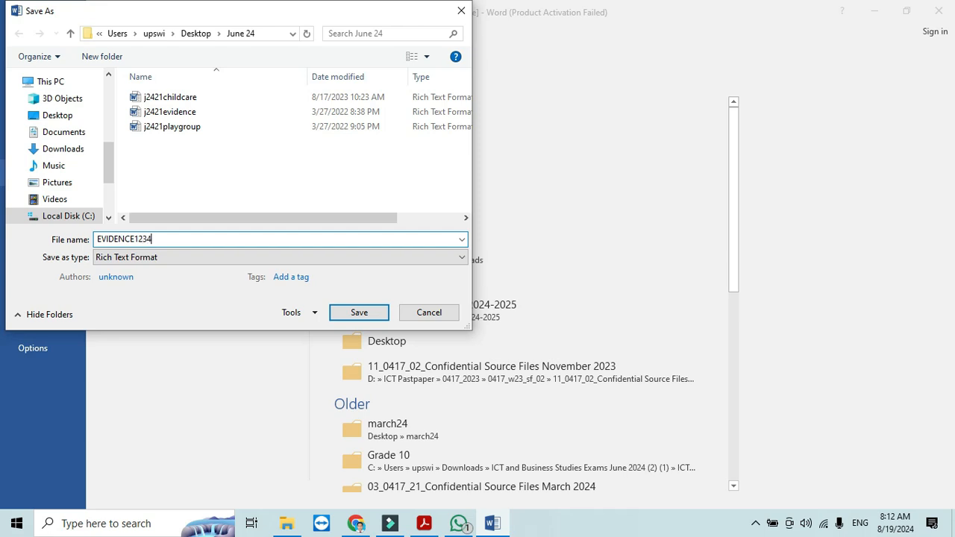
click(281, 257)
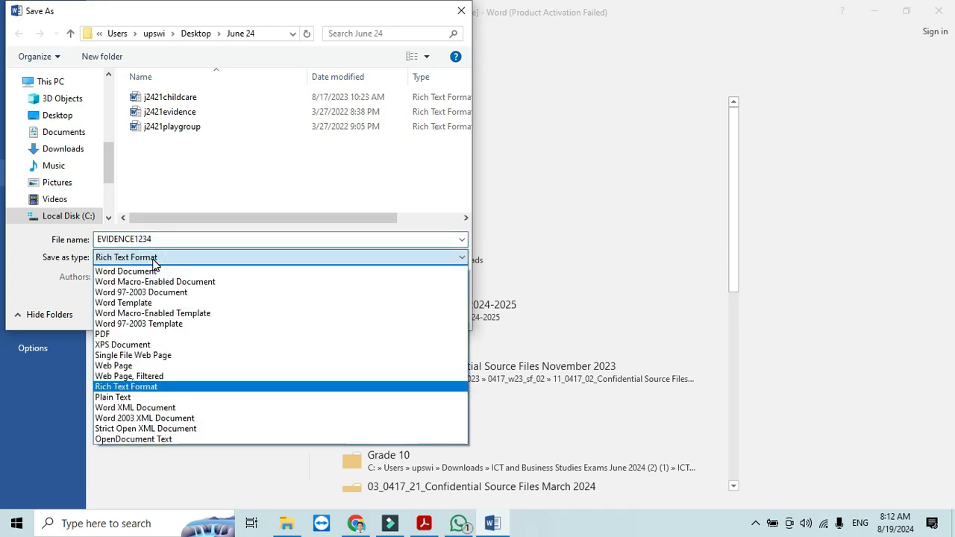
click(125, 271)
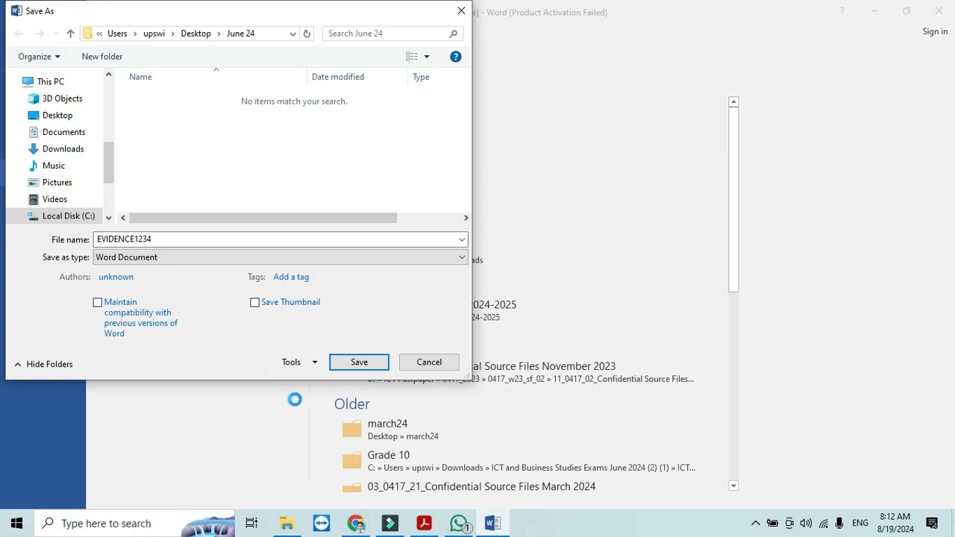
click(358, 363)
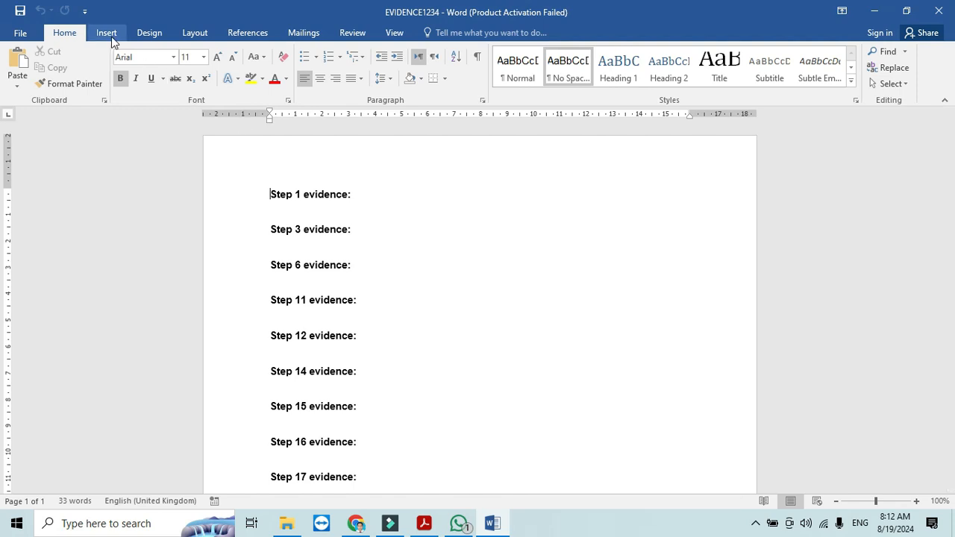
- Add a three-part header reading Fahim, 1234 and xx000, then close the header
click(106, 33)
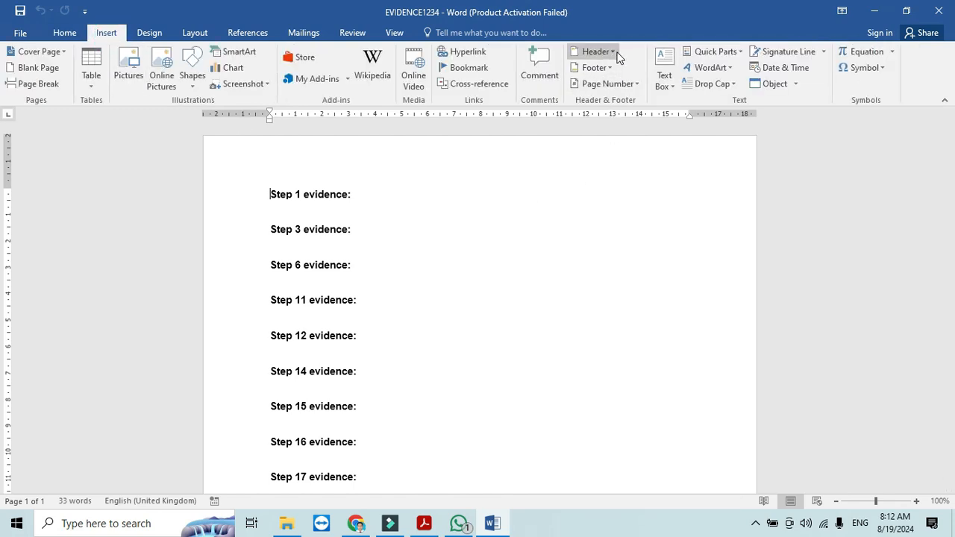
click(594, 51)
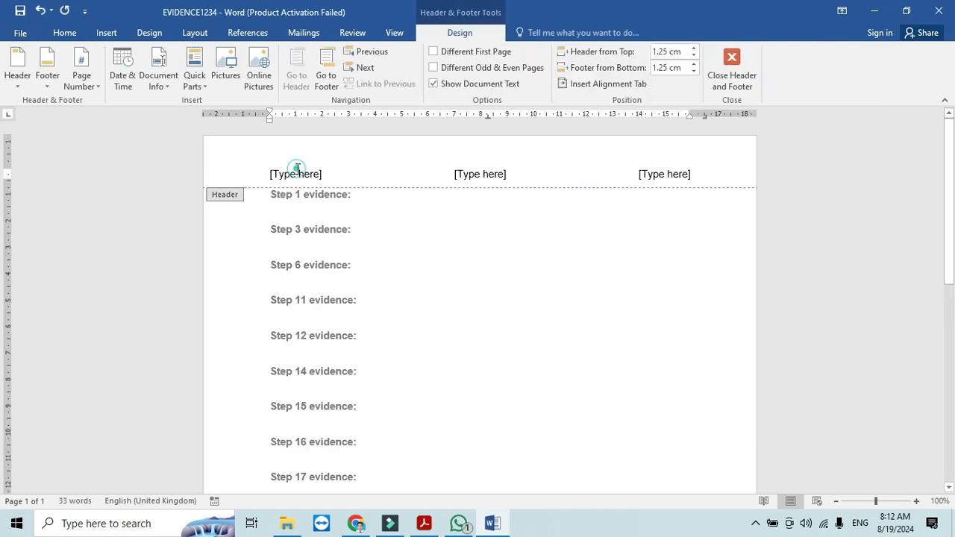
text(F)
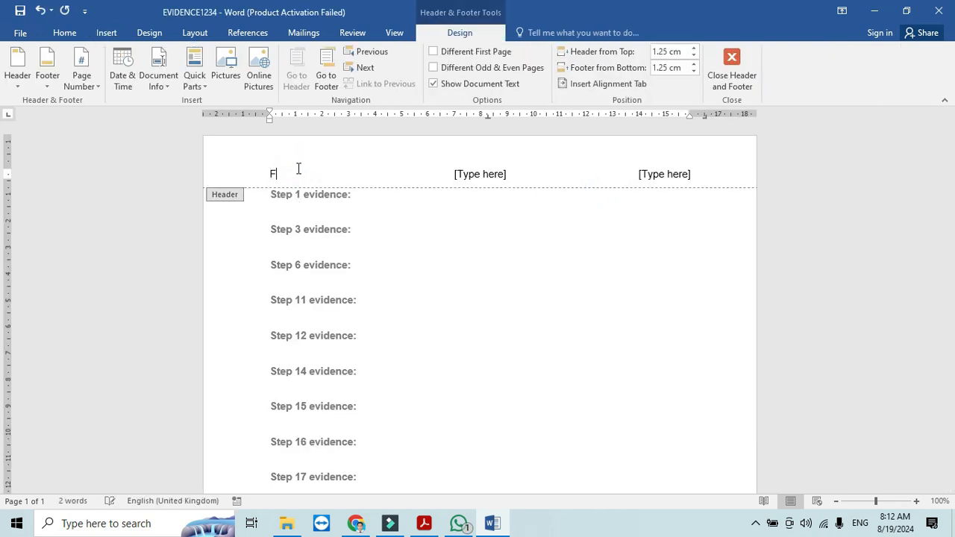
text(ahim)
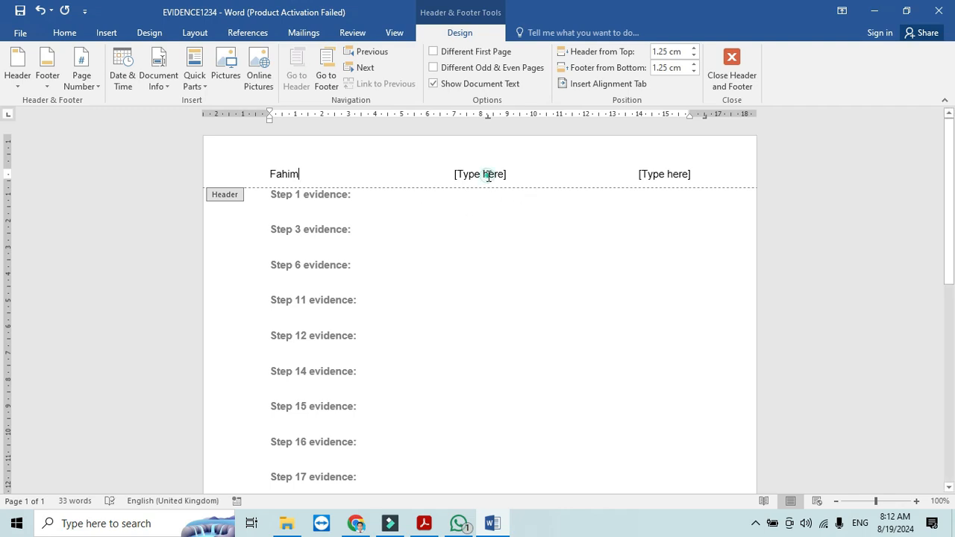
text(1234)
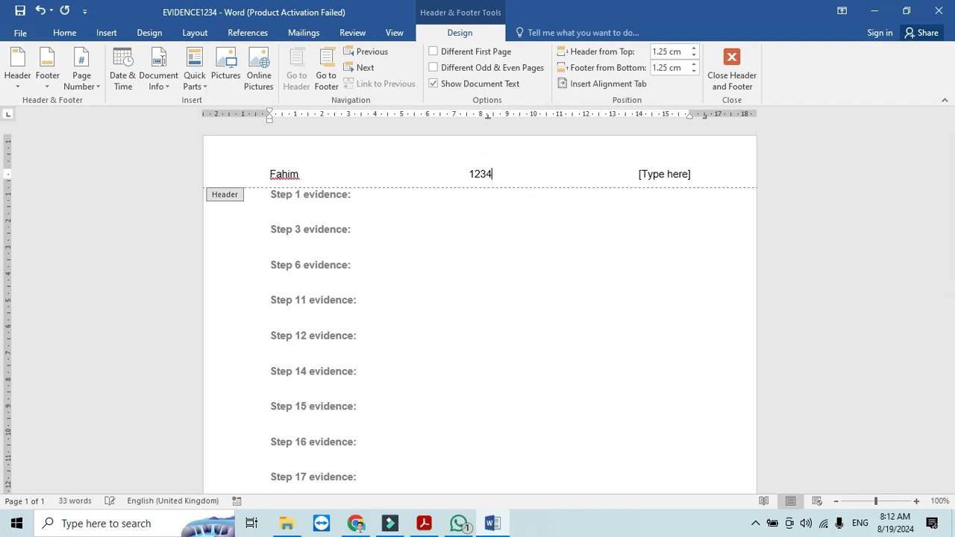
click(663, 173)
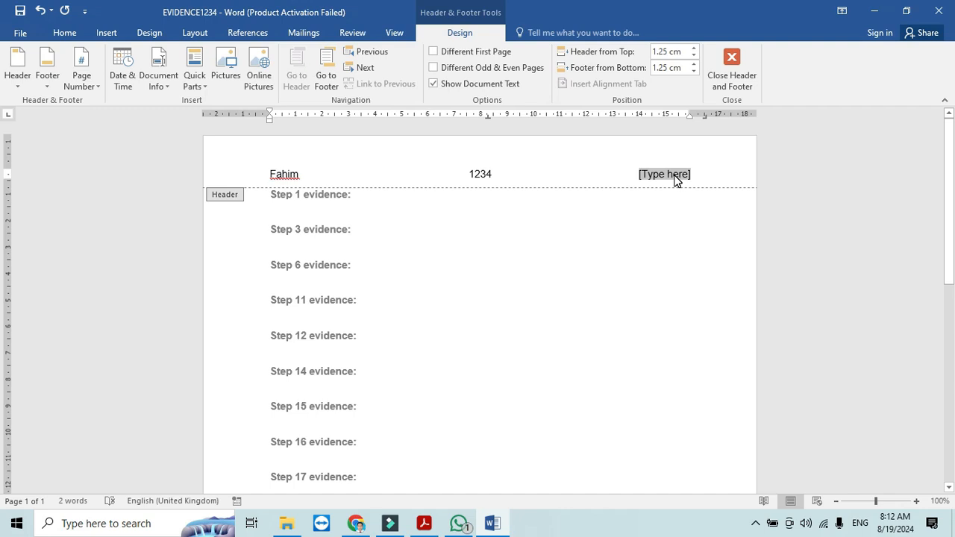
text(xx)
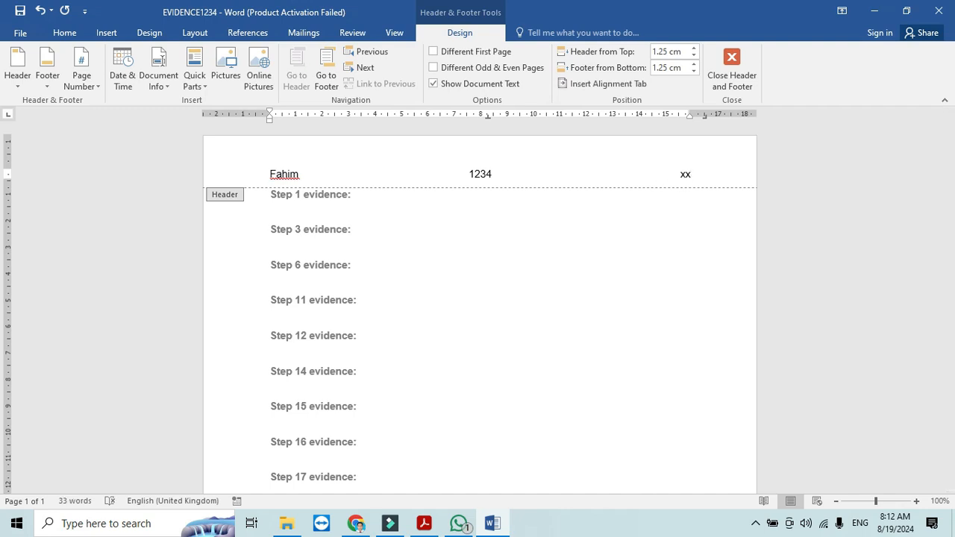
text(000)
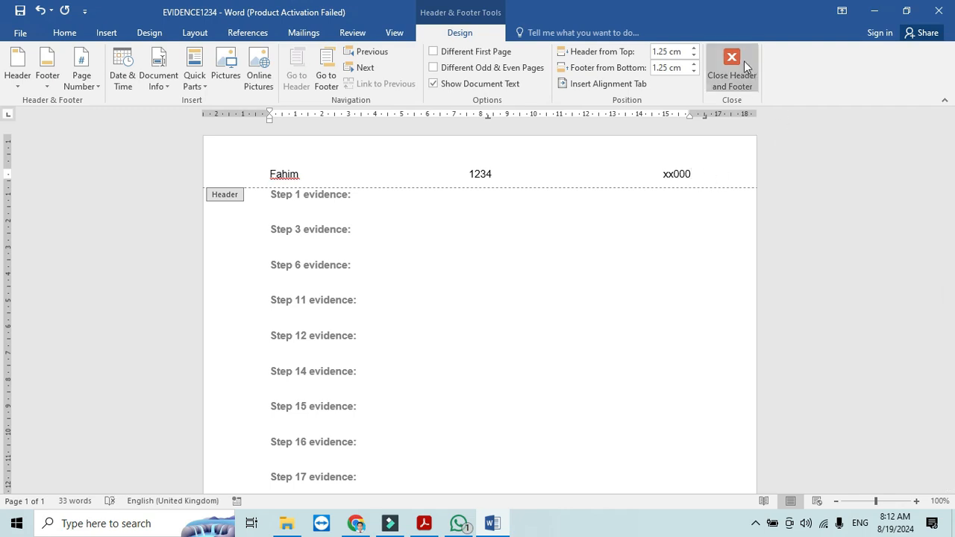
click(731, 71)
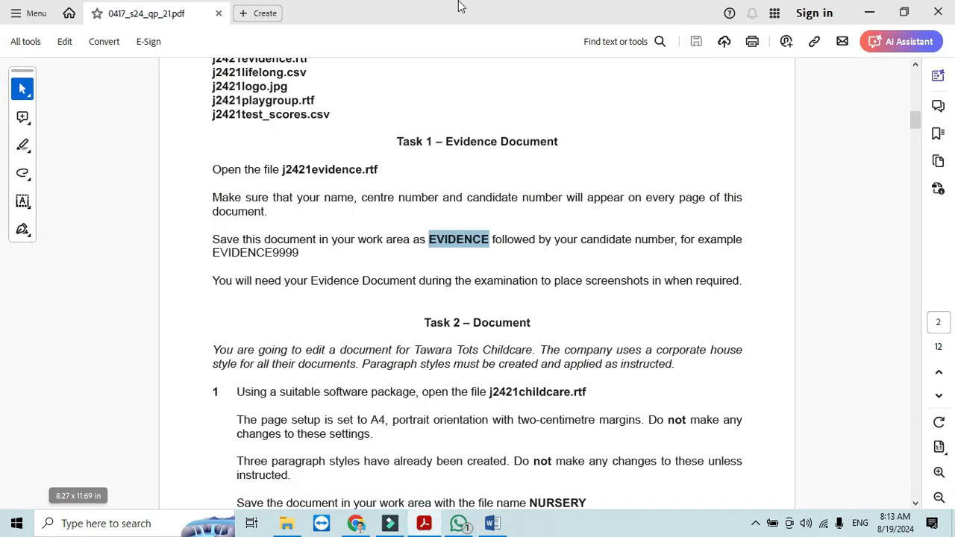
scroll(down, 3)
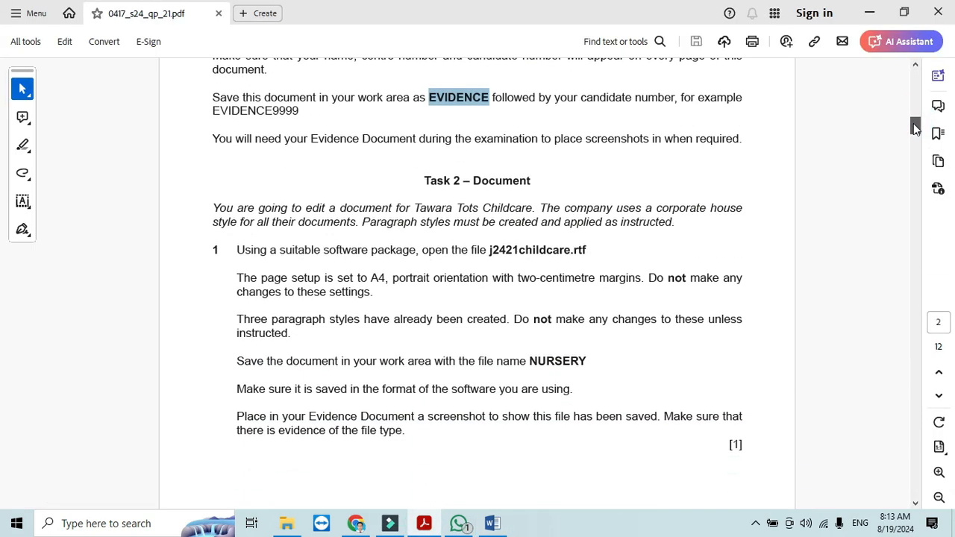
scroll(down, 3)
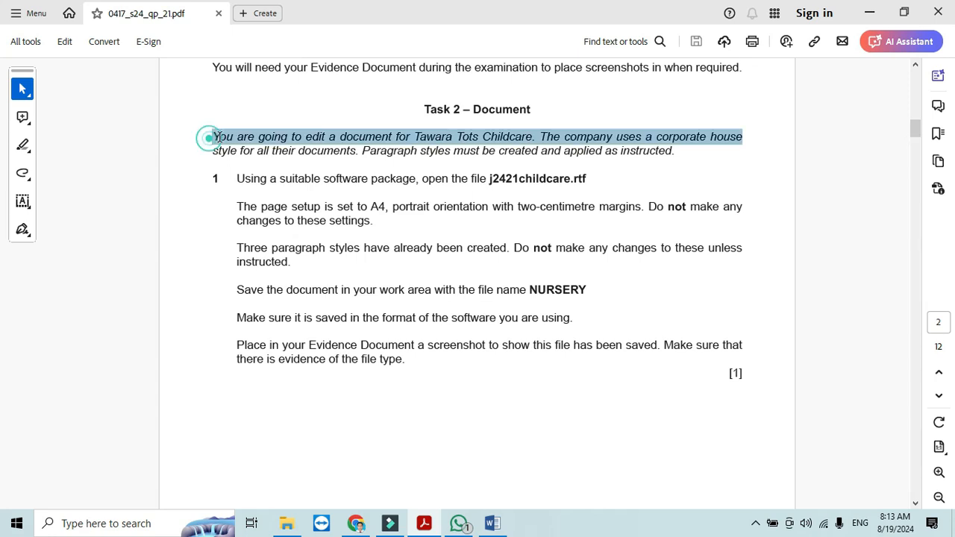
drag(212, 137, 388, 138)
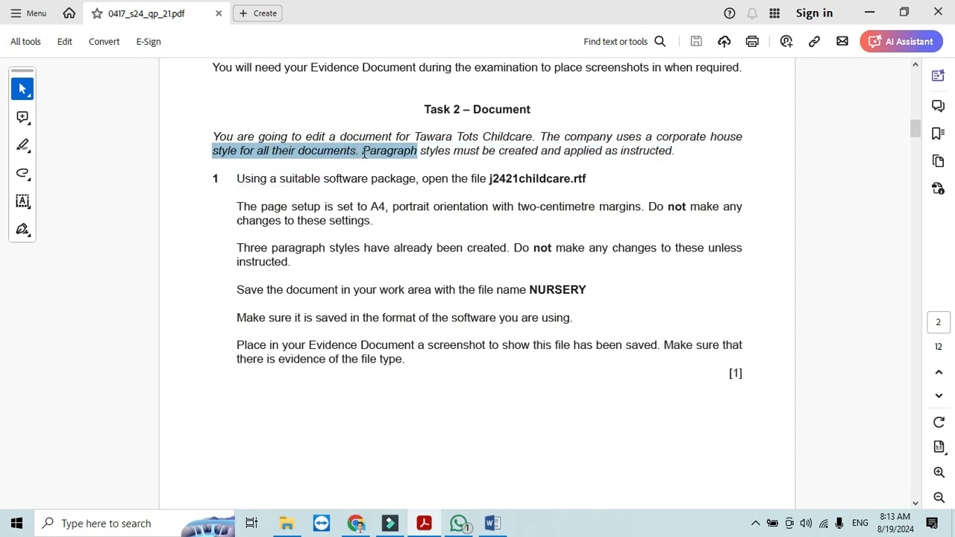
drag(363, 149, 495, 149)
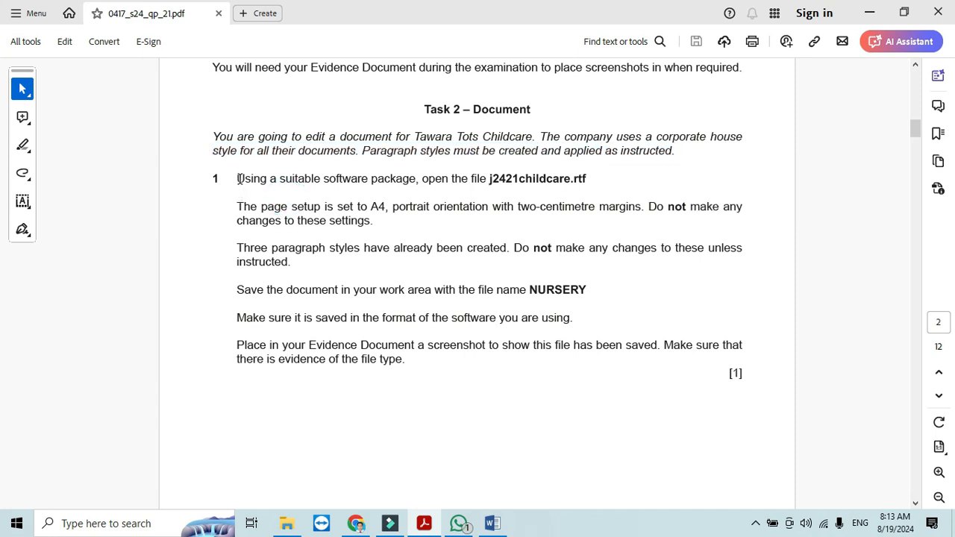
drag(238, 179, 567, 179)
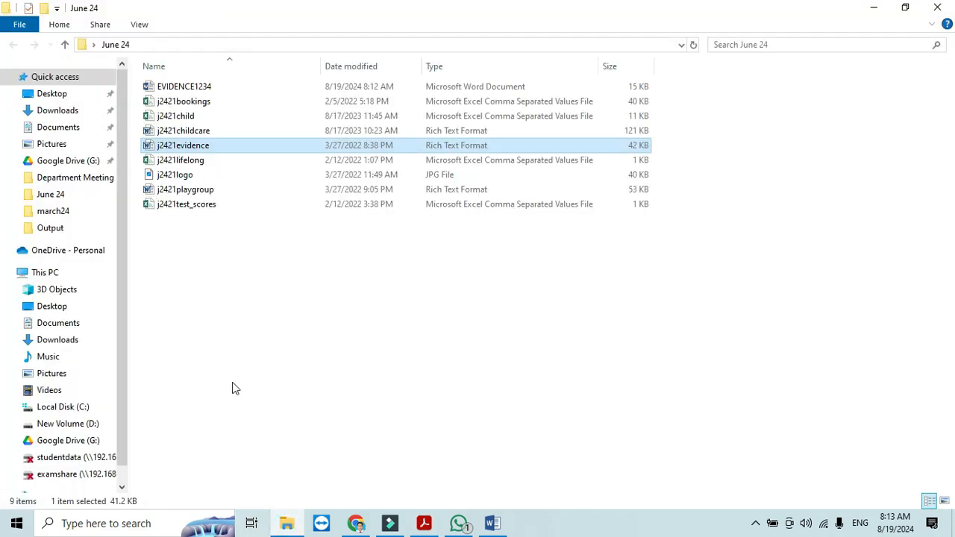
- Open j2421childcare in Word and highlight the paper's A4 portrait, 2 cm margin requirement
double_click(184, 85)
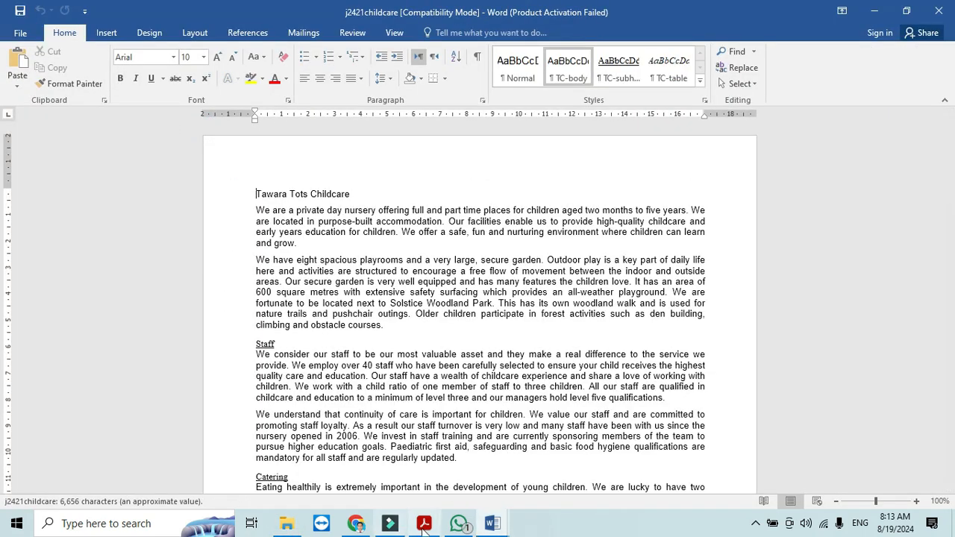
click(424, 522)
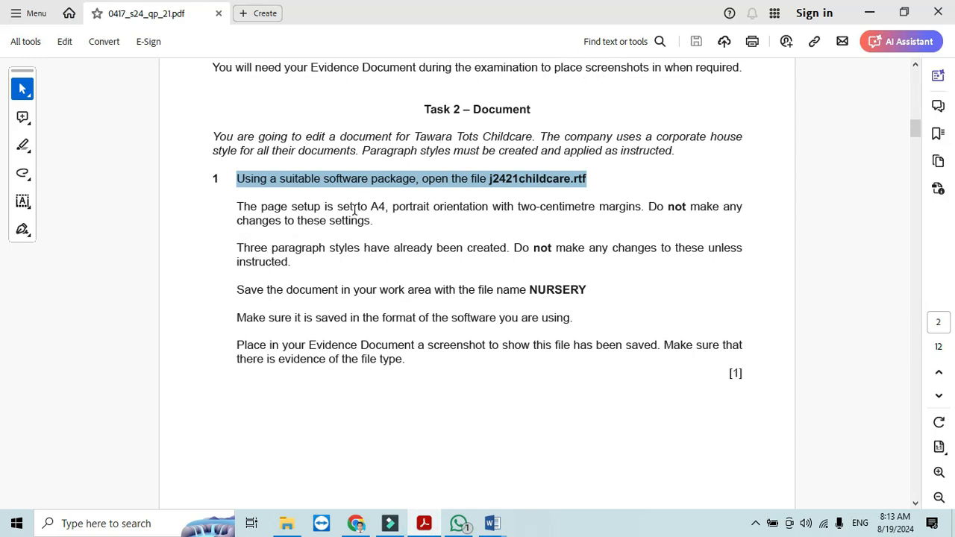
double_click(376, 206)
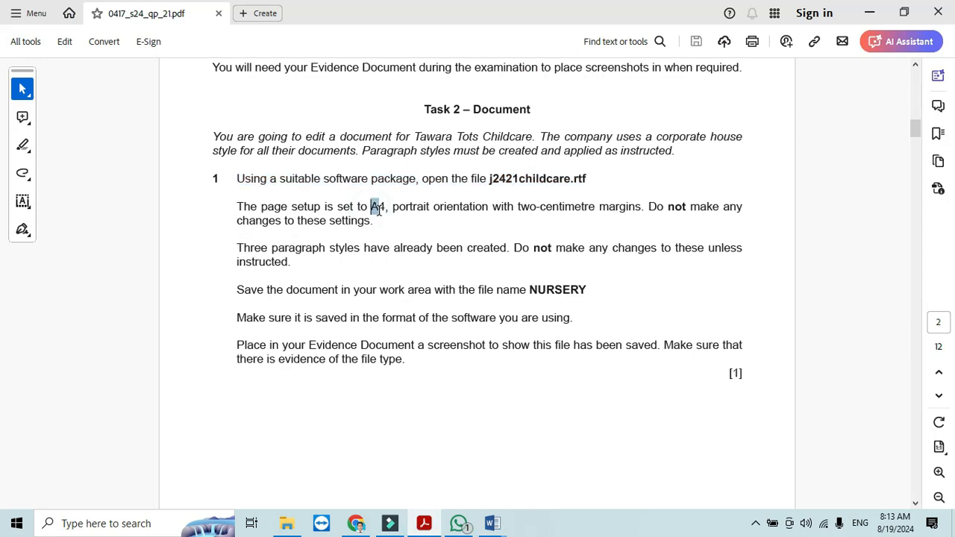
drag(372, 206, 430, 206)
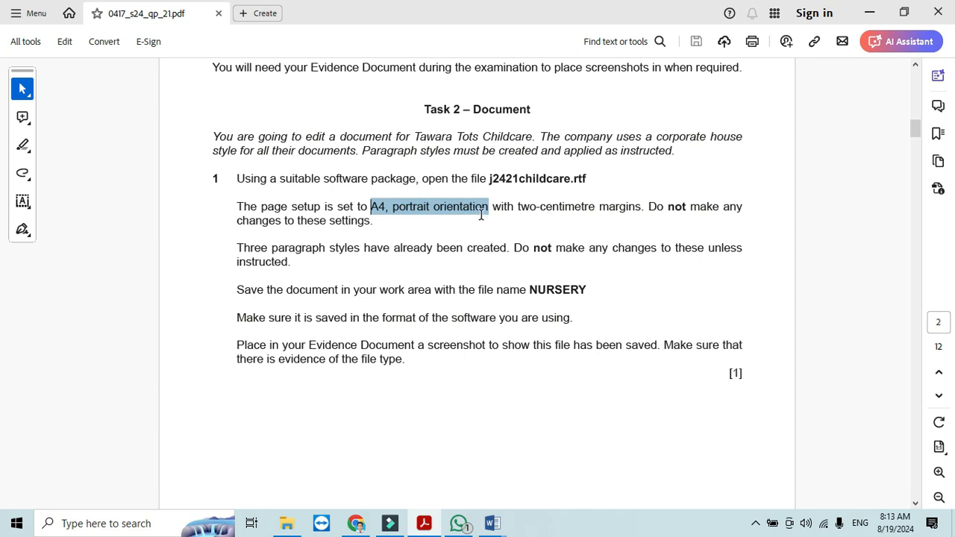
drag(489, 206, 640, 206)
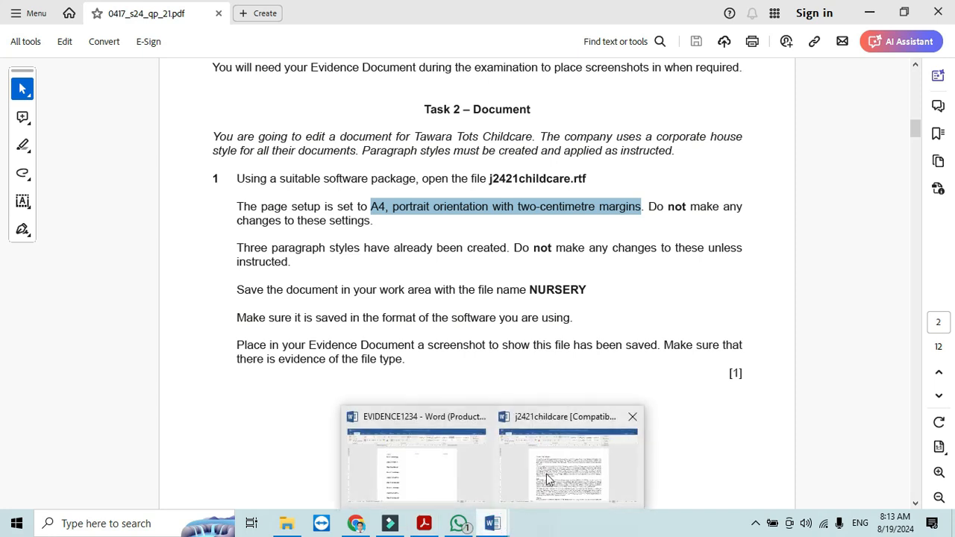
click(568, 471)
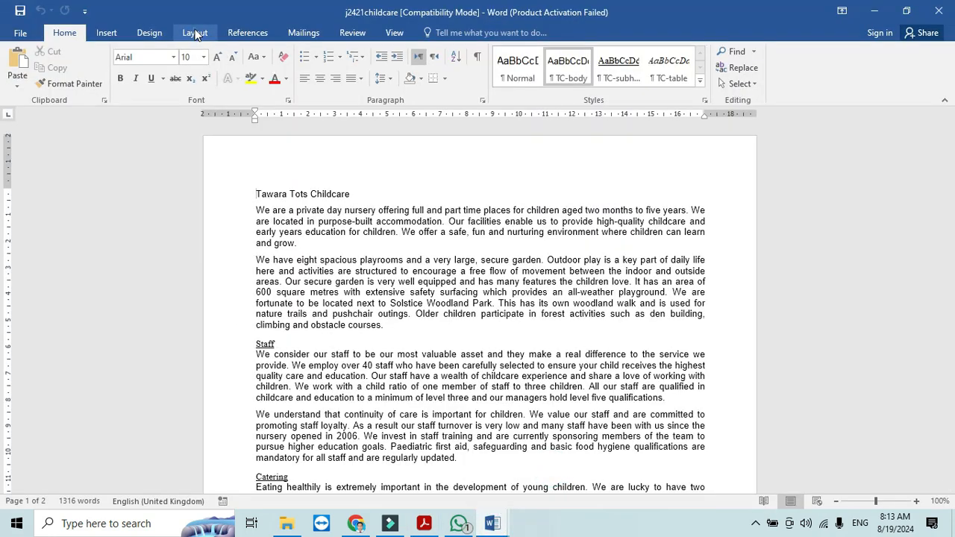
click(194, 33)
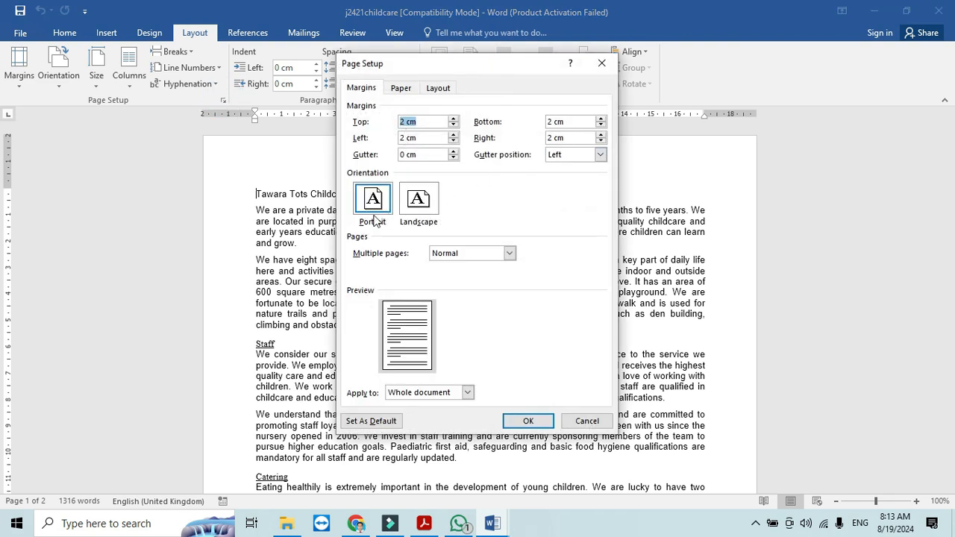
click(400, 87)
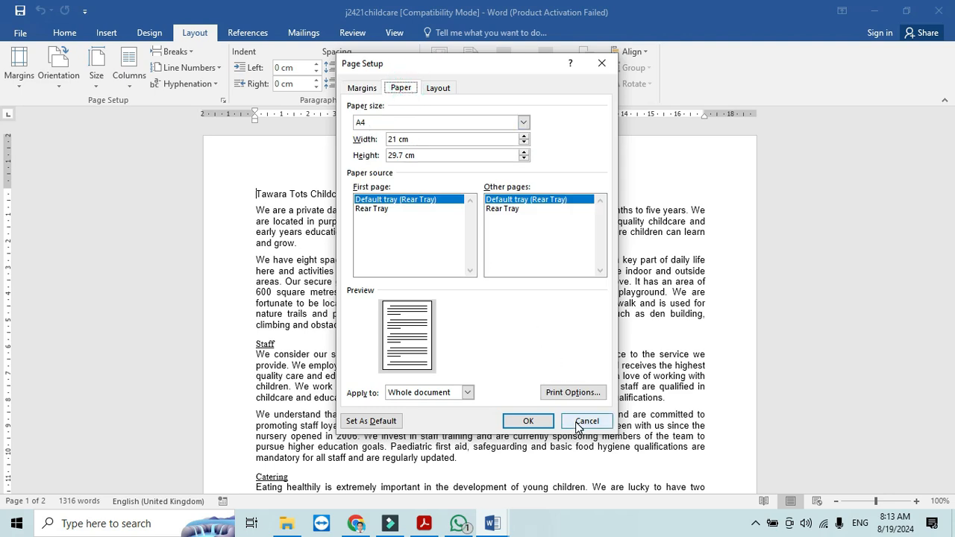
click(585, 421)
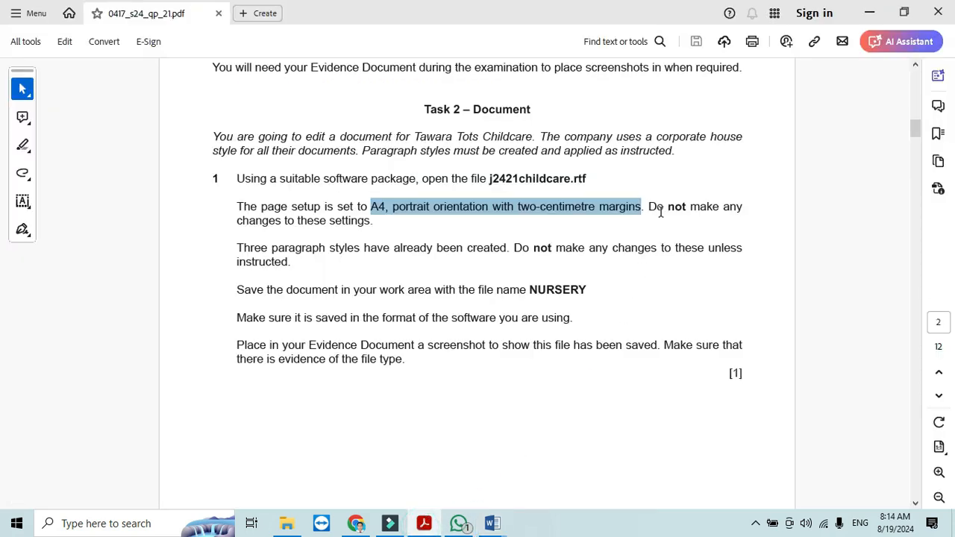
mouse_move(266, 253)
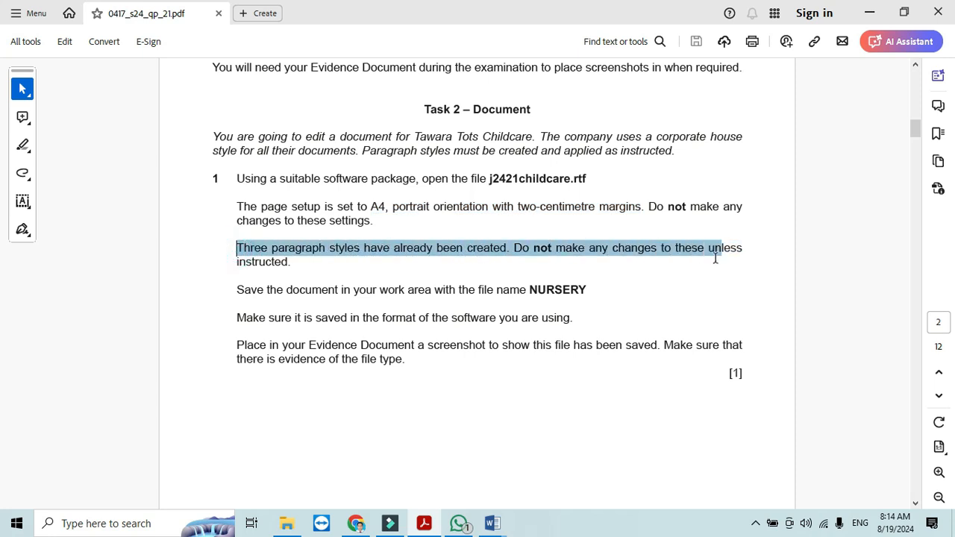
- Highlight the paragraph styles instruction and copy the file name NURSERY from the paper
drag(716, 247, 291, 263)
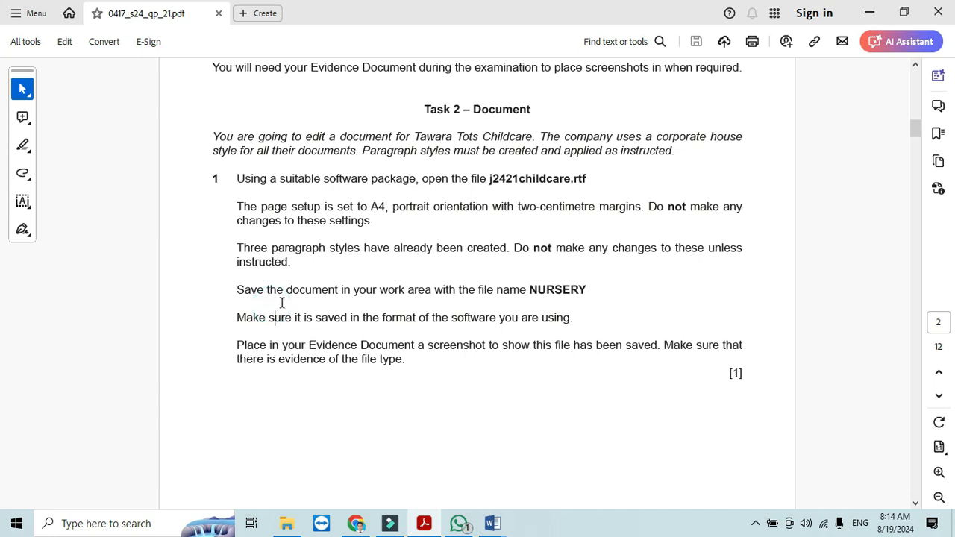
double_click(558, 289)
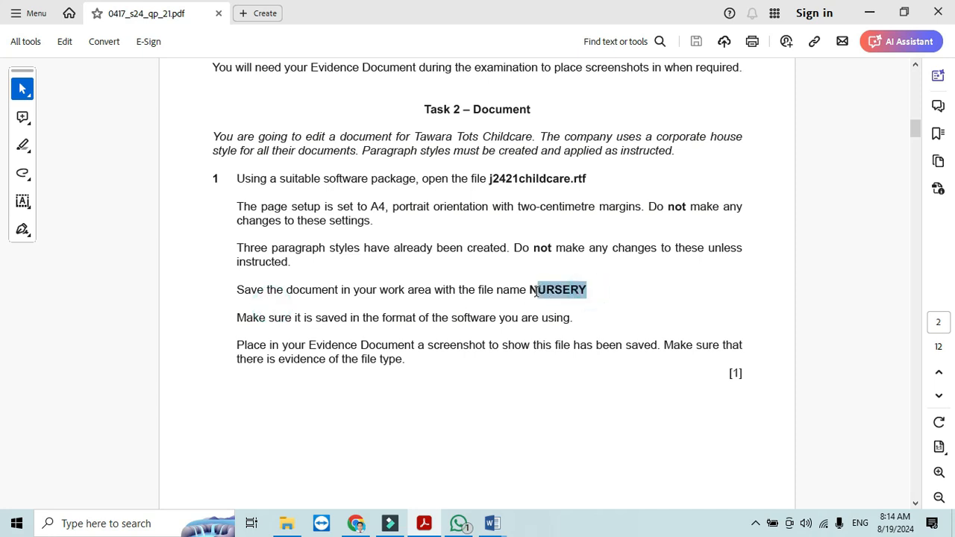
right_click(558, 290)
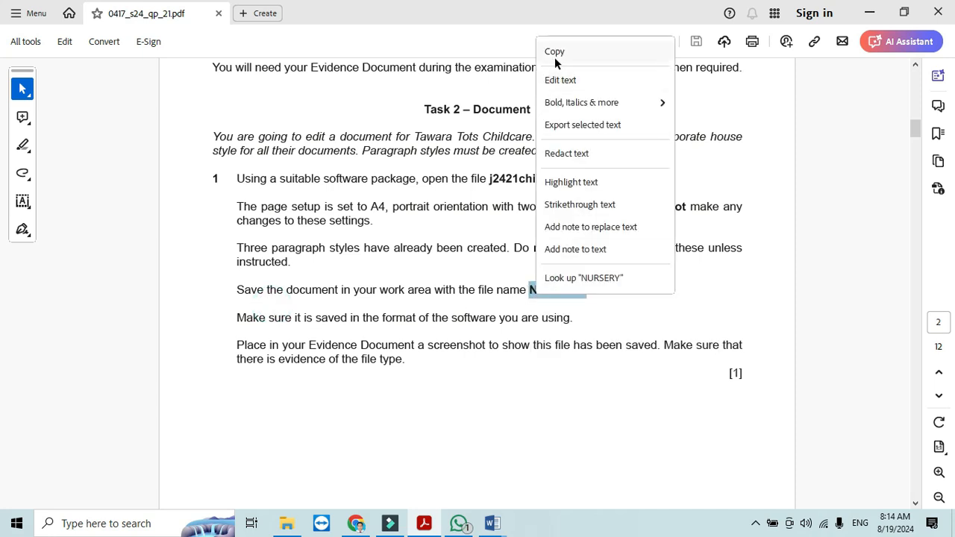
click(493, 522)
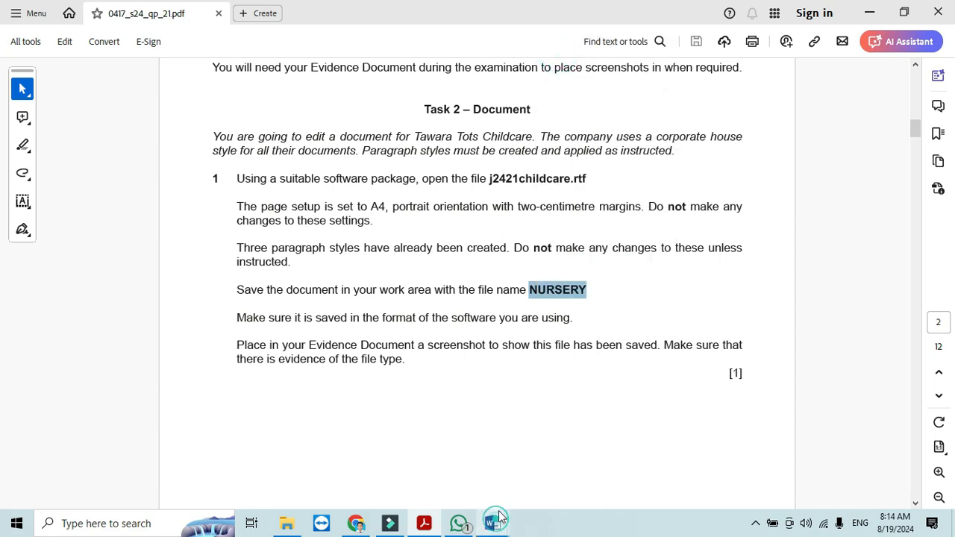
- Save the childcare document as NURSERY in Word Document format and return to the paper
click(493, 522)
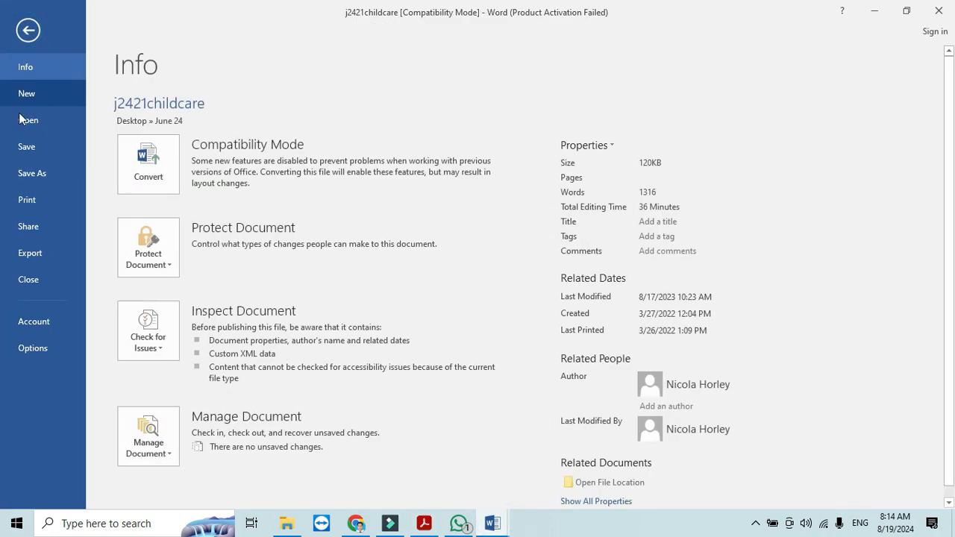
click(33, 173)
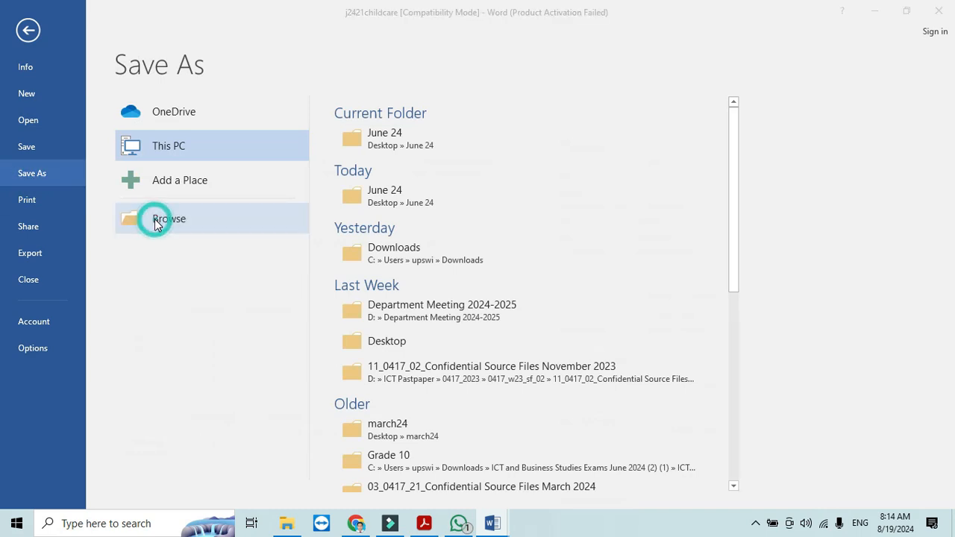
click(168, 218)
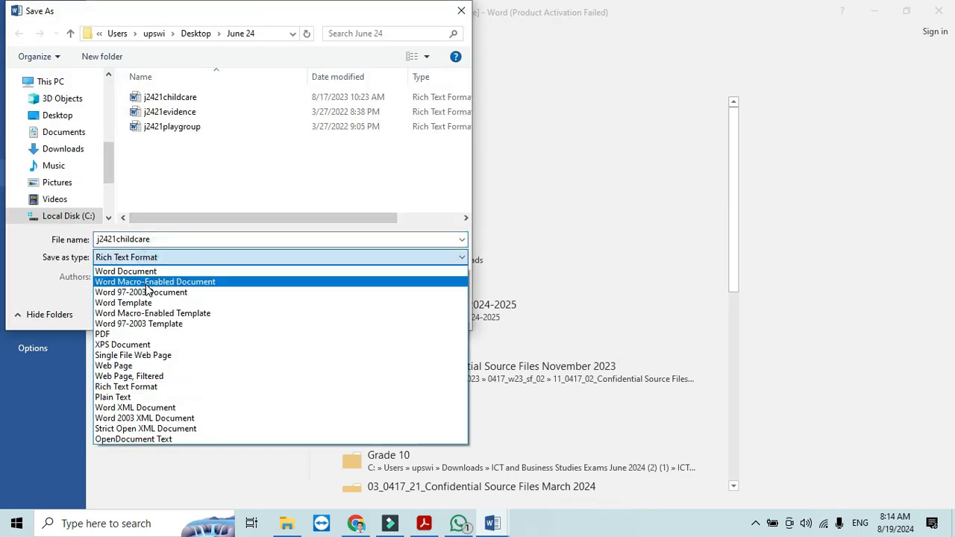
click(125, 271)
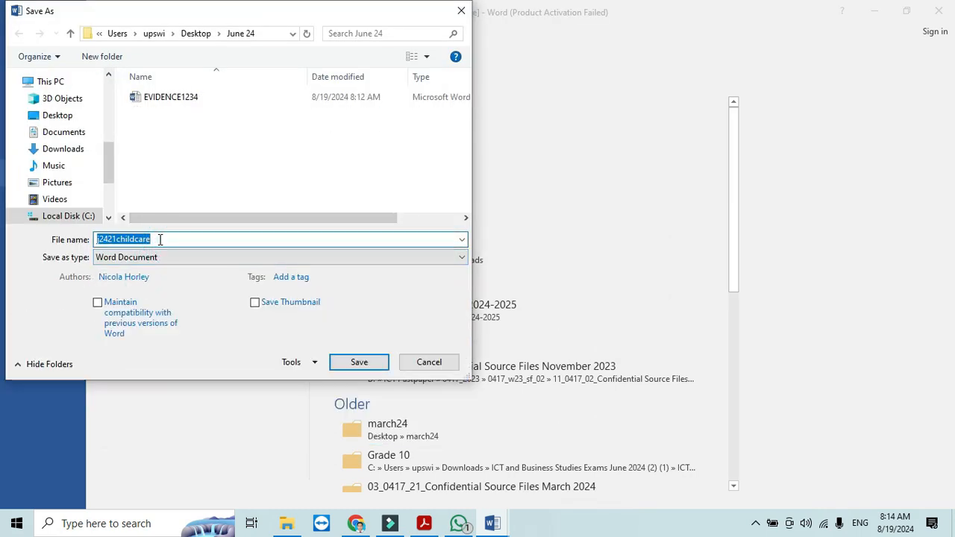
text(NURSERY)
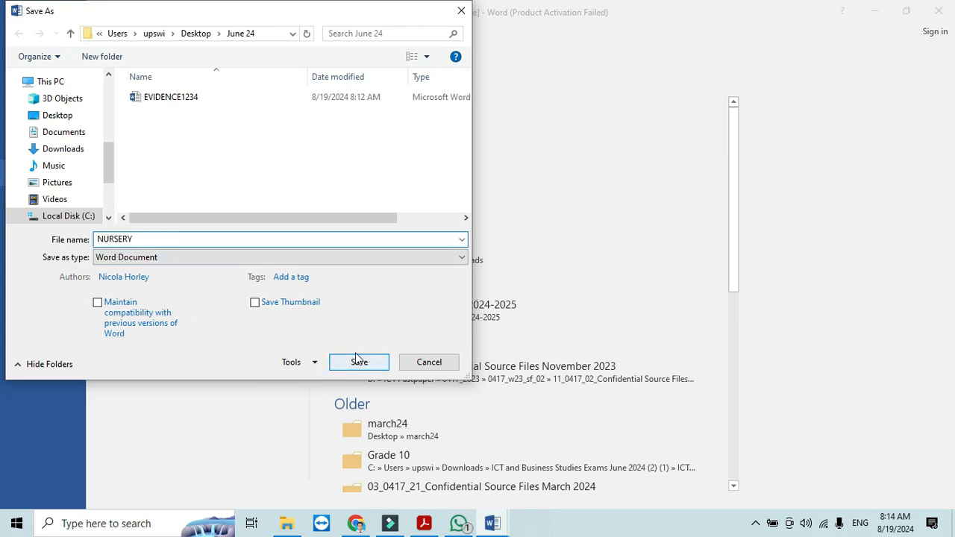
click(358, 363)
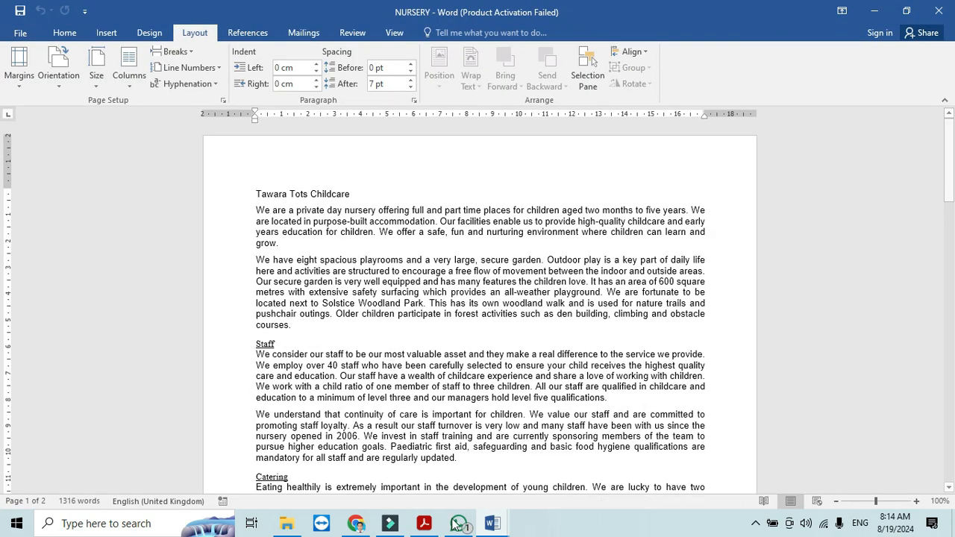
click(424, 522)
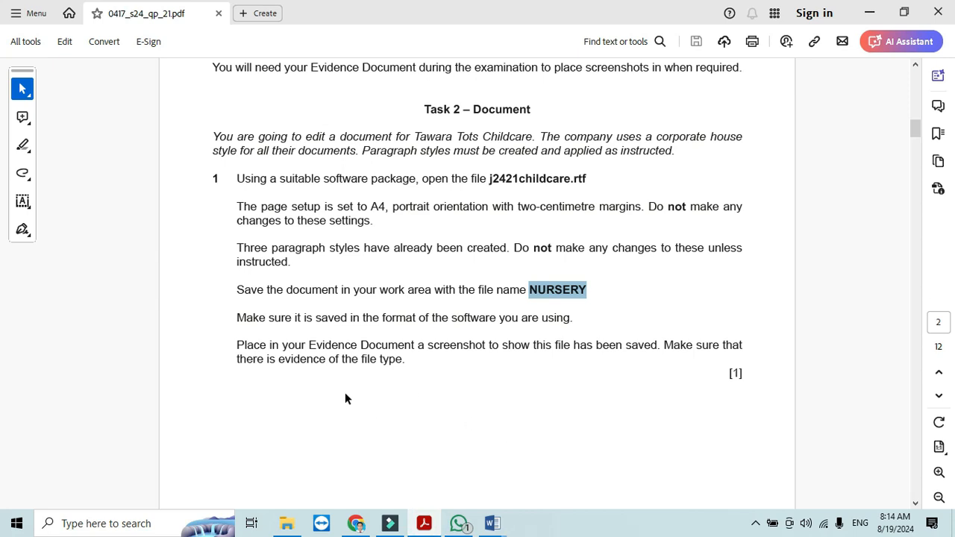
mouse_move(299, 346)
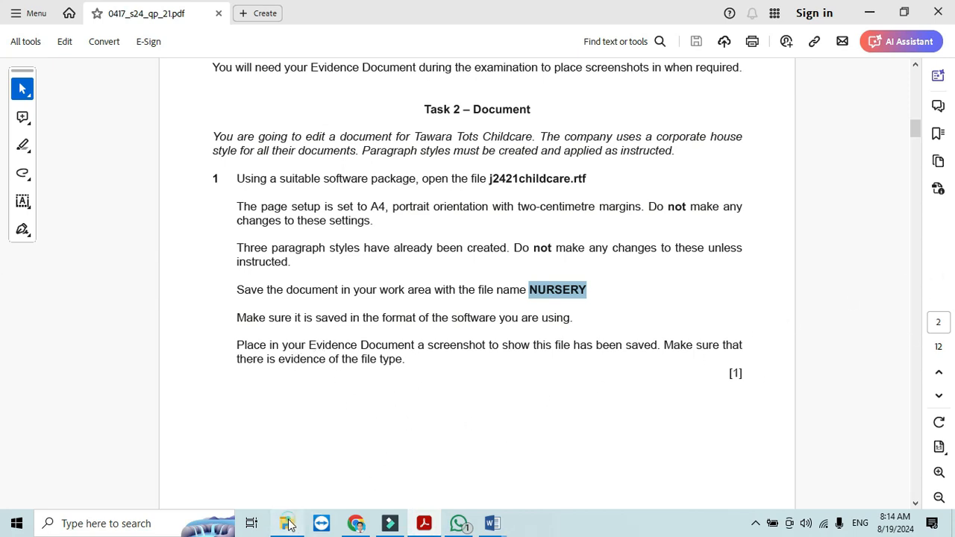
- Check NURSERY in the June 24 folder, reopen it and scroll to the header and footer instructions
click(286, 522)
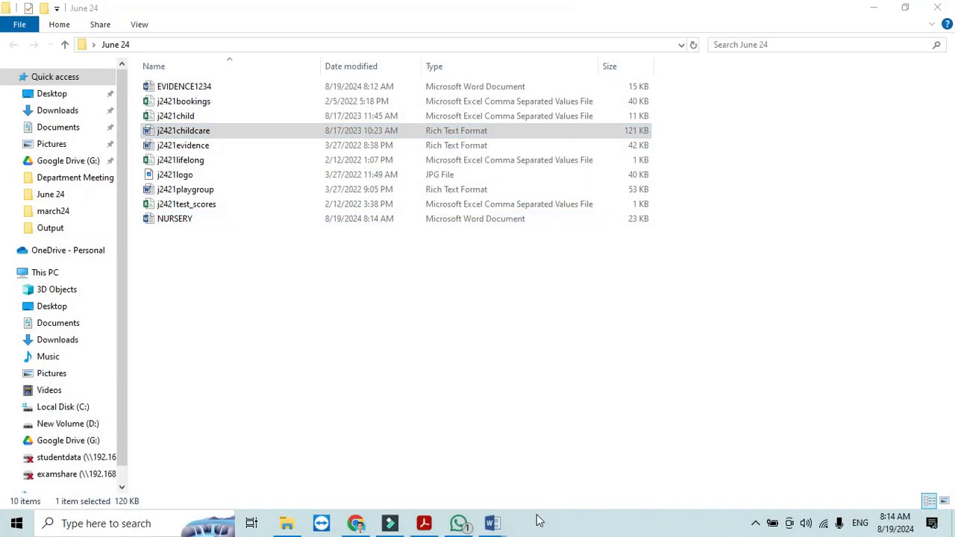
double_click(184, 85)
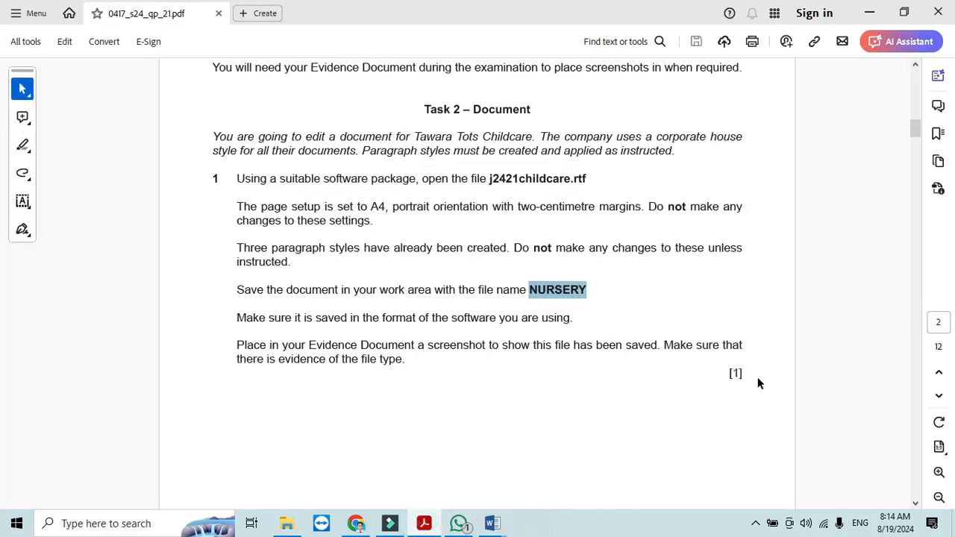
scroll(down, 3)
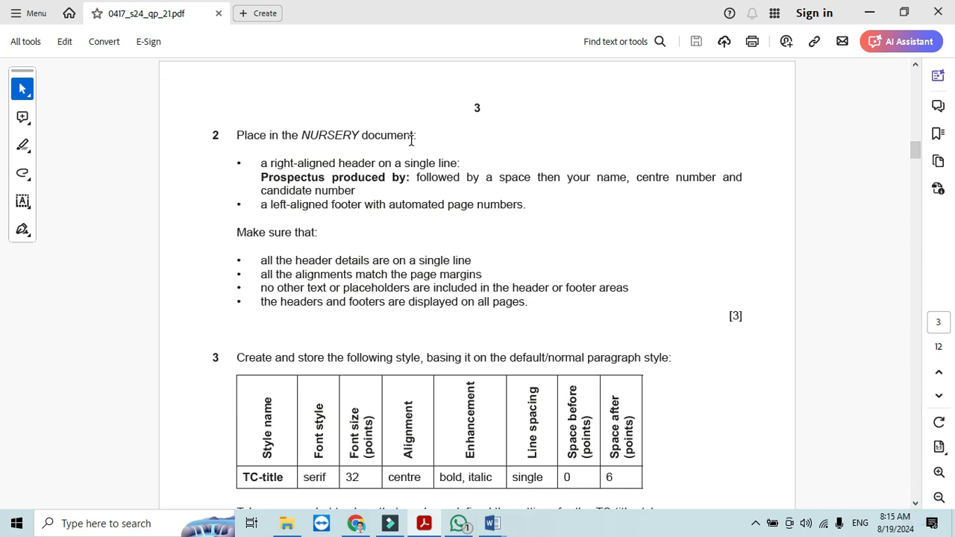
mouse_move(356, 168)
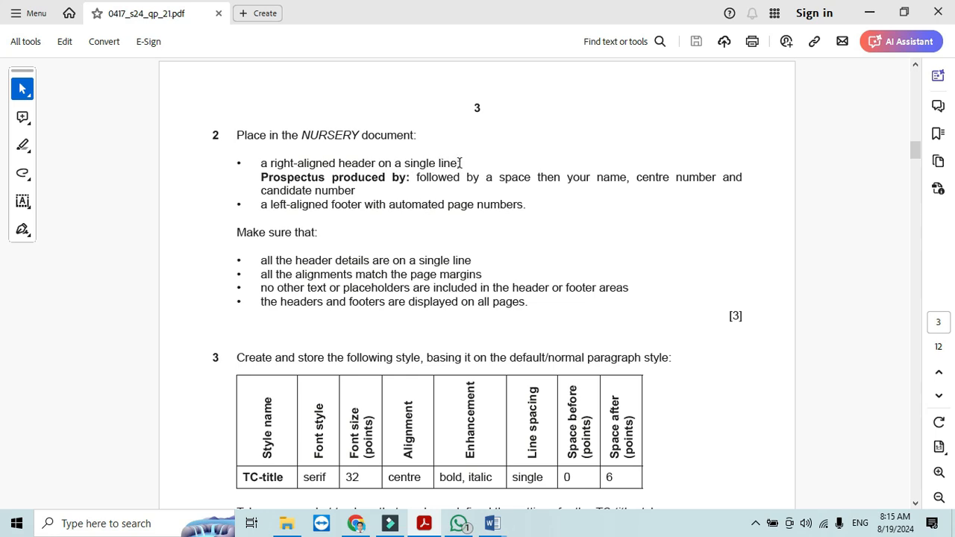
mouse_move(322, 185)
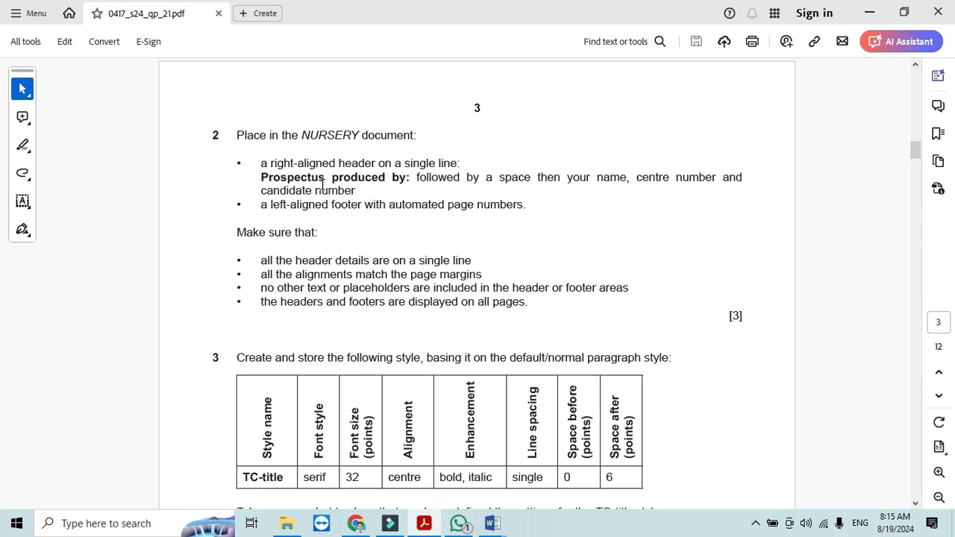
mouse_move(412, 187)
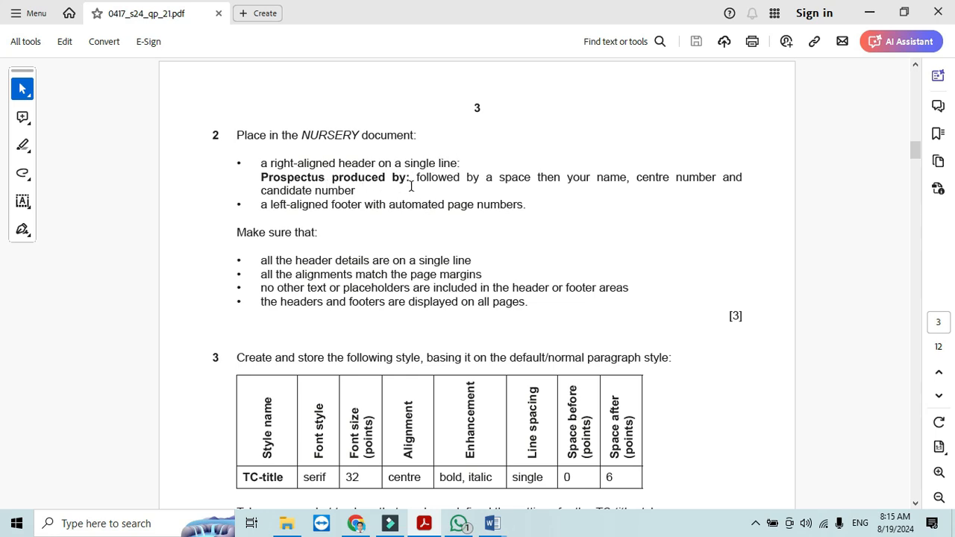
mouse_move(545, 186)
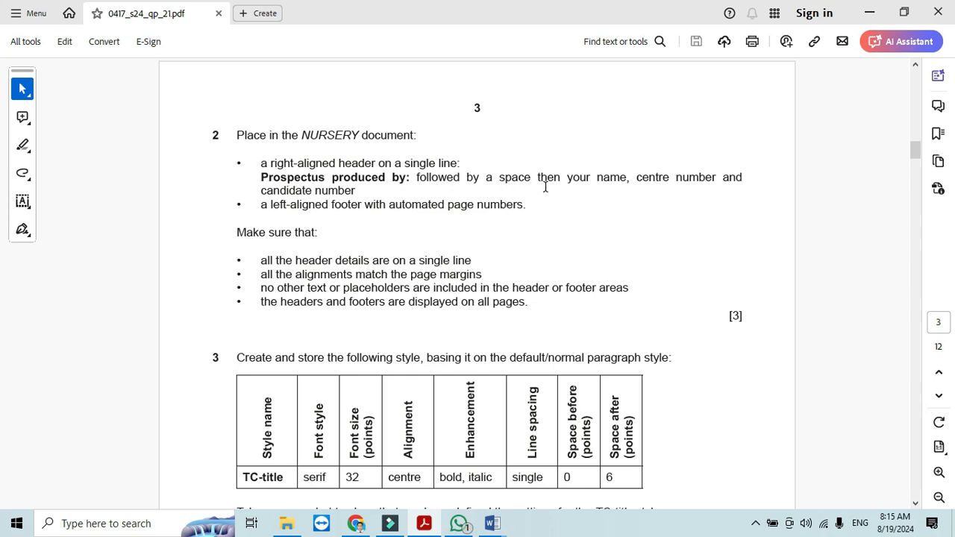
mouse_move(735, 182)
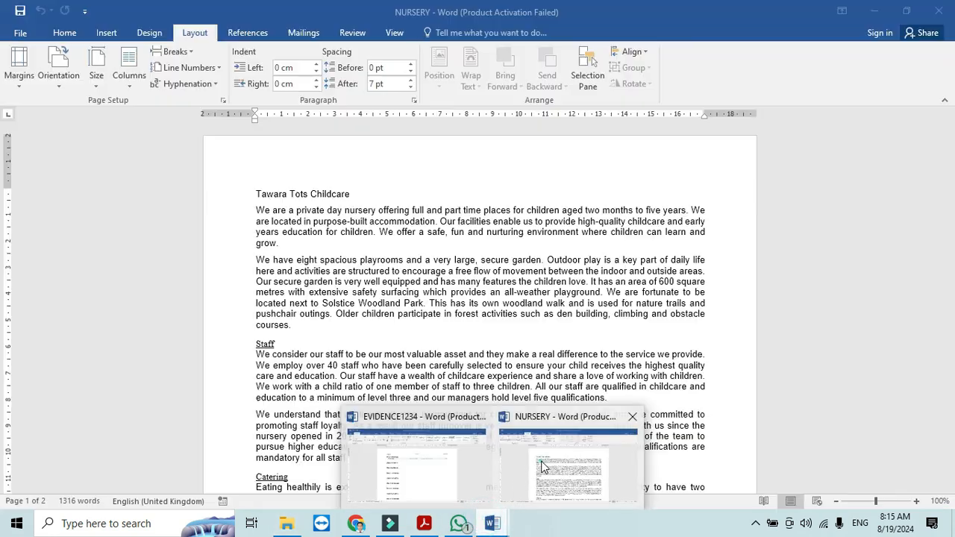
- Insert a three-column blank header and copy 'Prospectus produced by:' from the paper
click(106, 33)
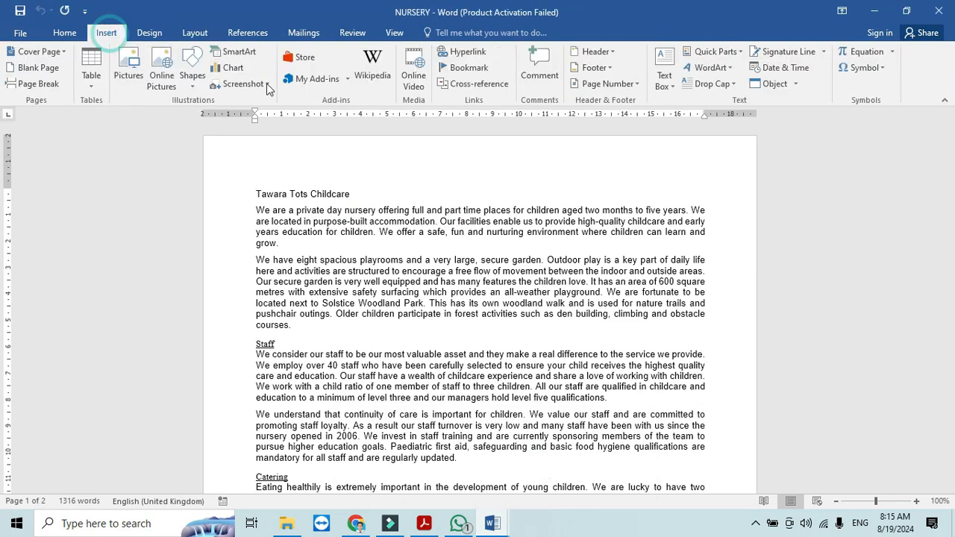
click(594, 50)
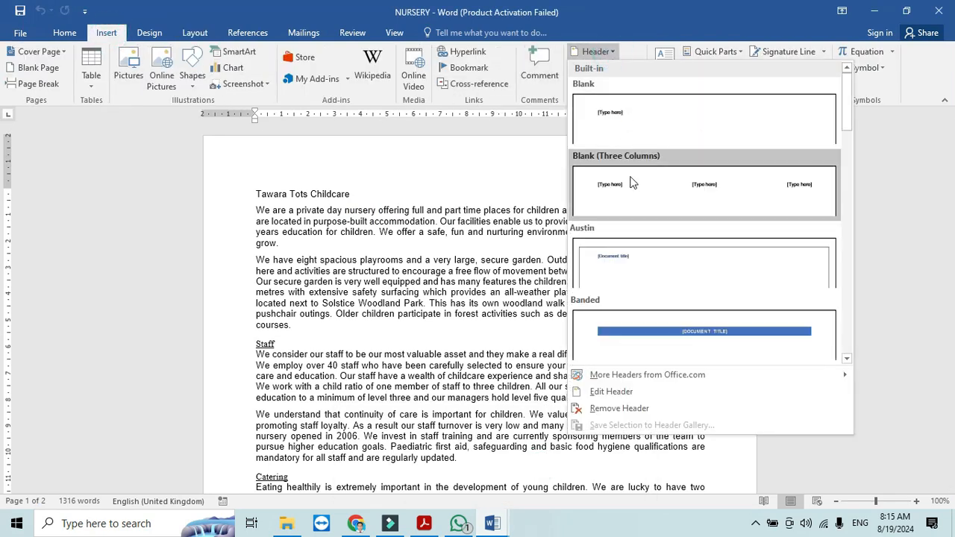
click(705, 191)
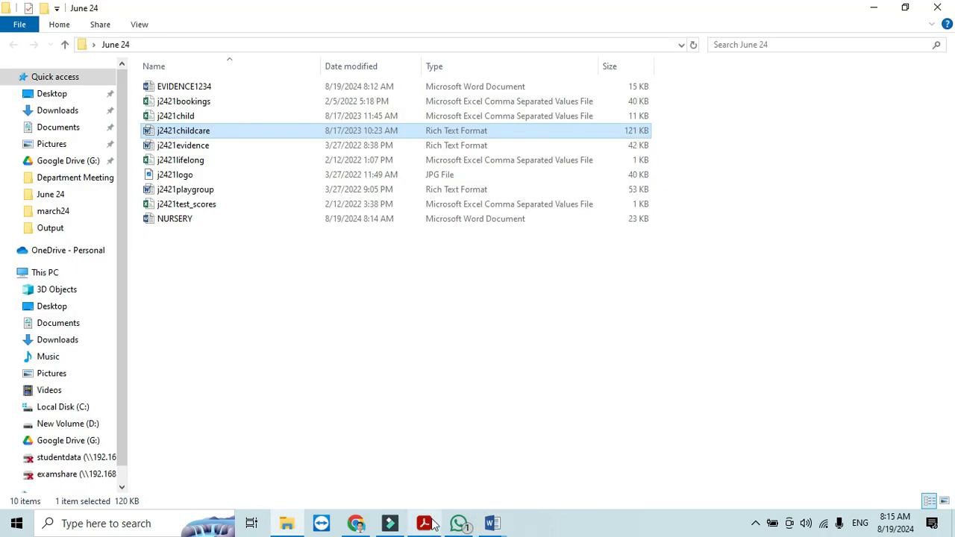
click(424, 523)
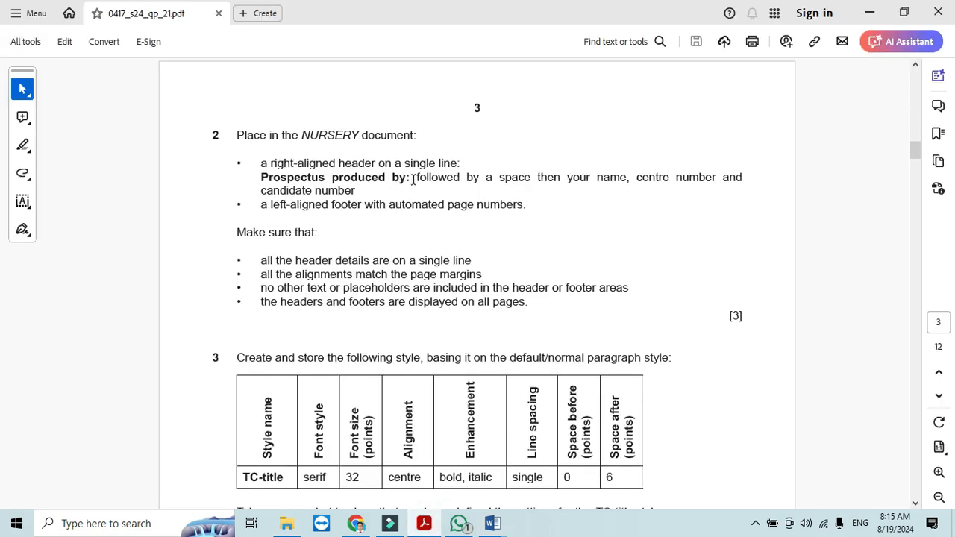
right_click(336, 176)
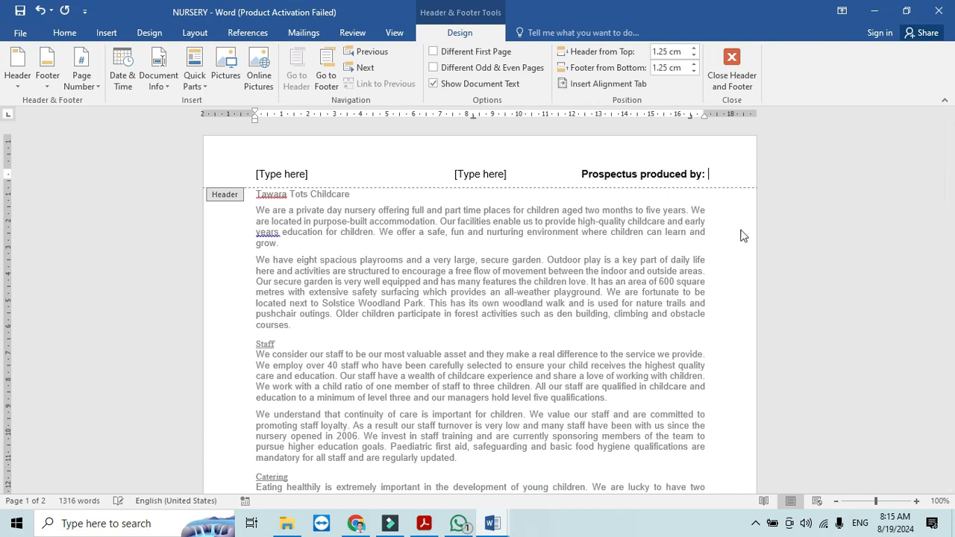
- Complete the header with Fahim XX000 1234 and close it
text(Fahim)
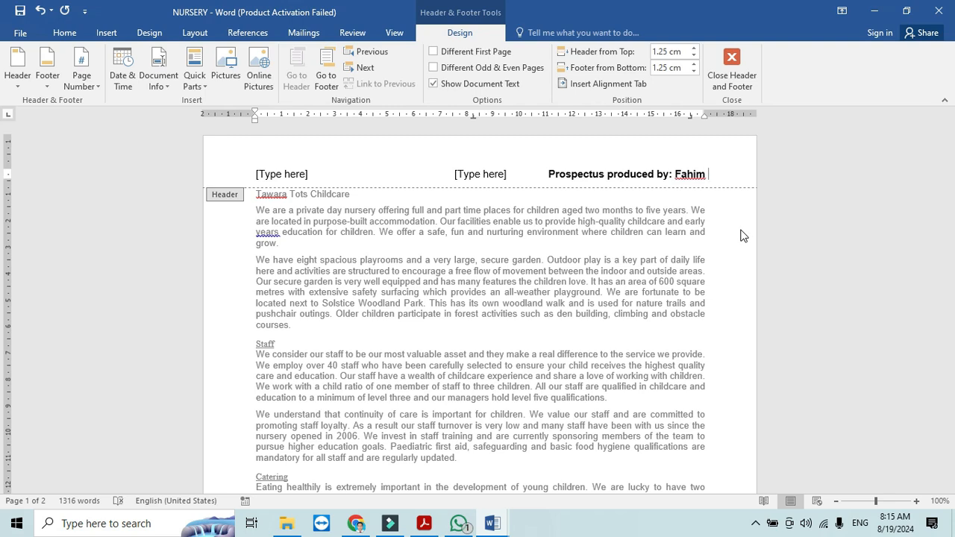
text(XX)
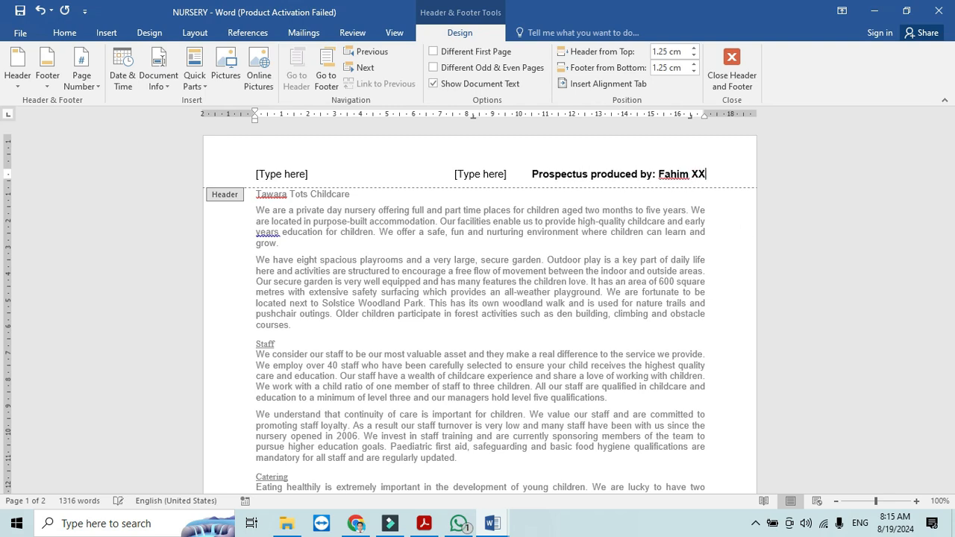
text(000)
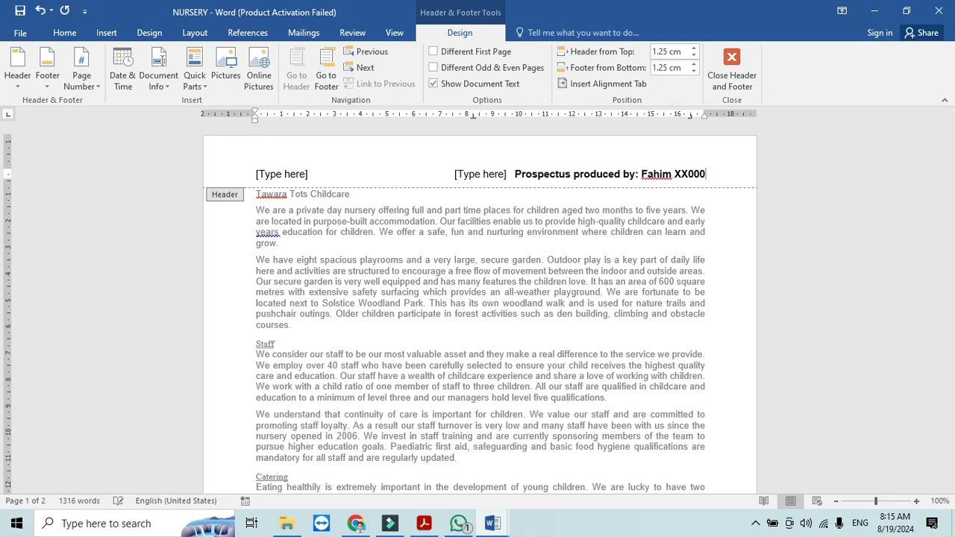
text(123)
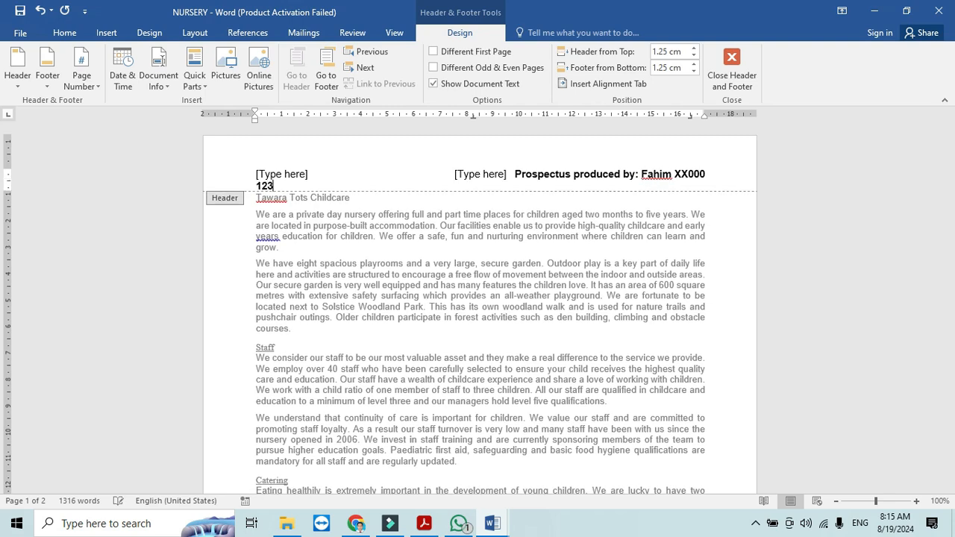
text(4)
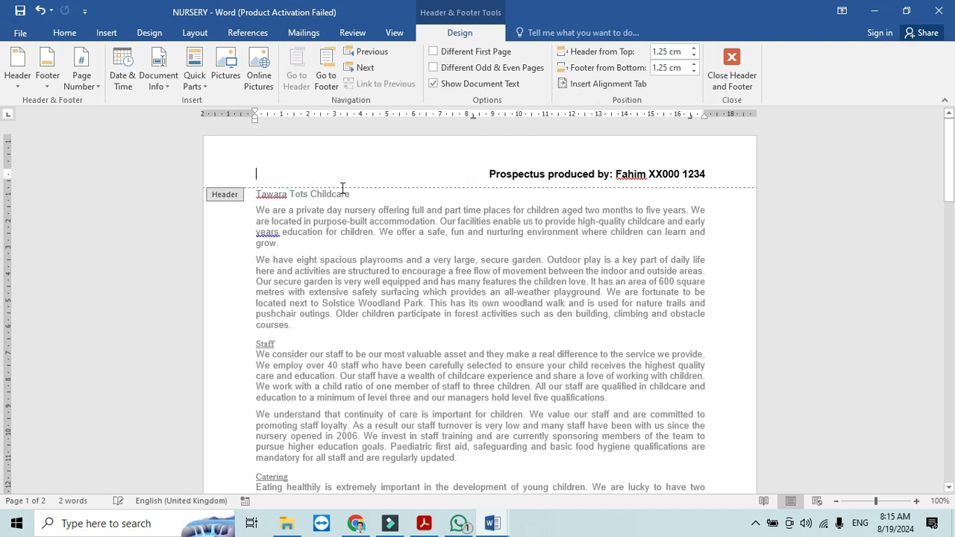
click(732, 67)
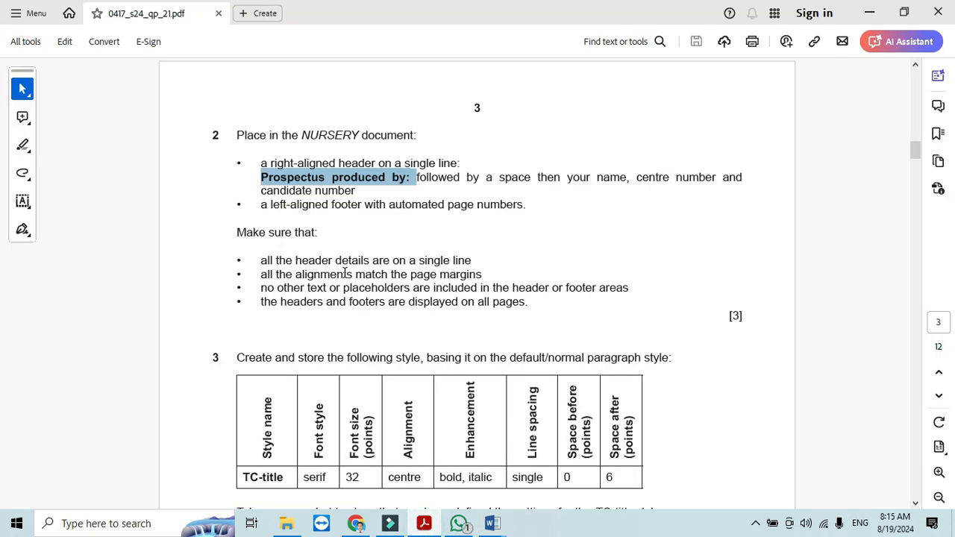
mouse_move(260, 206)
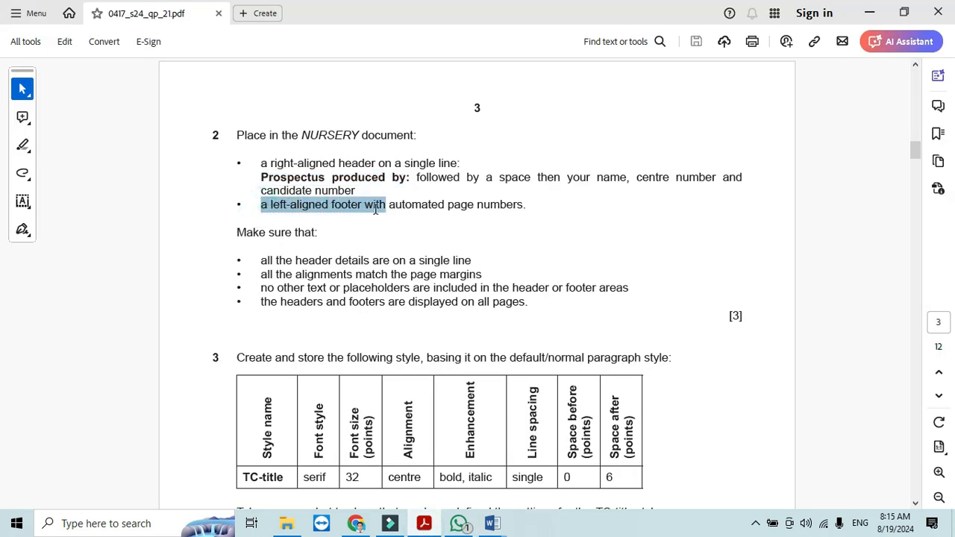
- Add a three-column footer with an automatic plain page number at its left, then close it
click(491, 523)
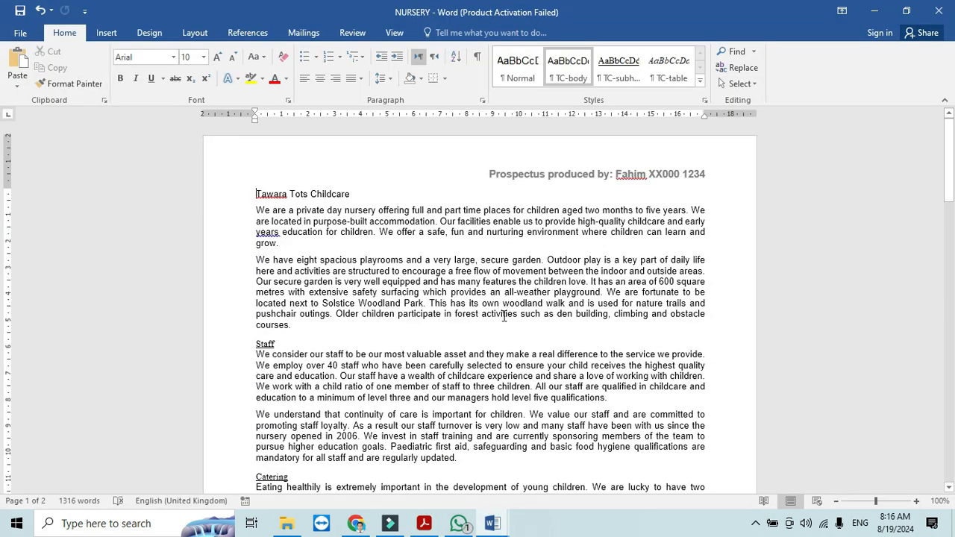
click(106, 33)
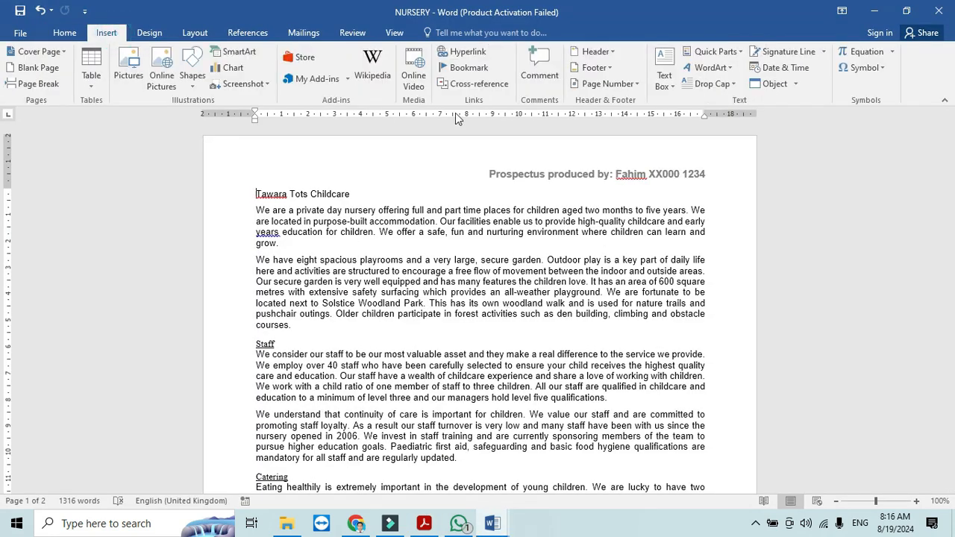
click(591, 67)
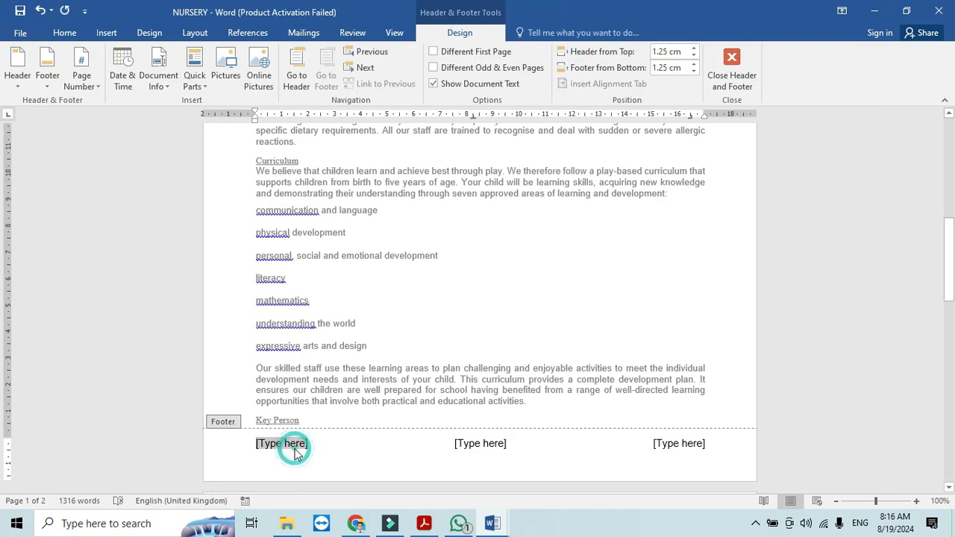
click(81, 67)
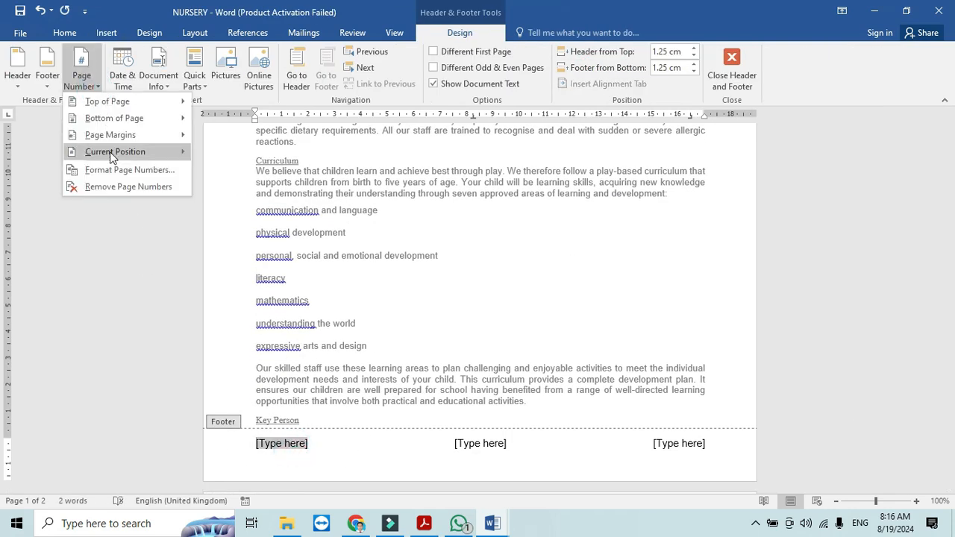
click(115, 152)
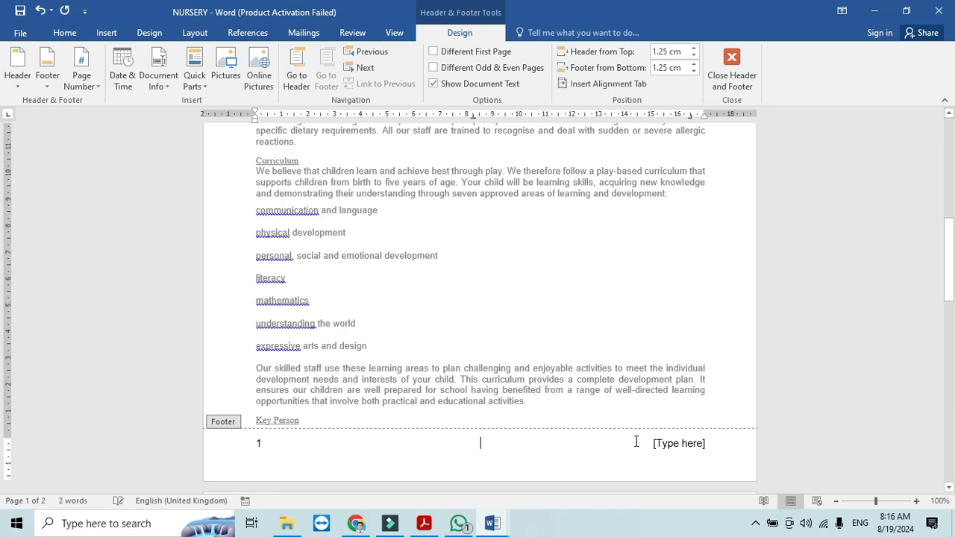
click(731, 63)
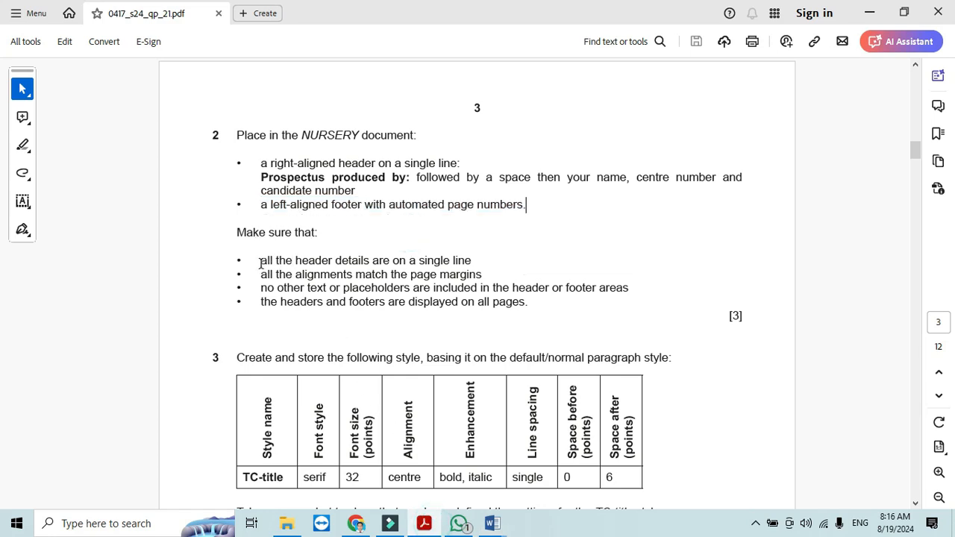
- Highlight the four header and footer checklist items in question 2
drag(259, 260, 482, 275)
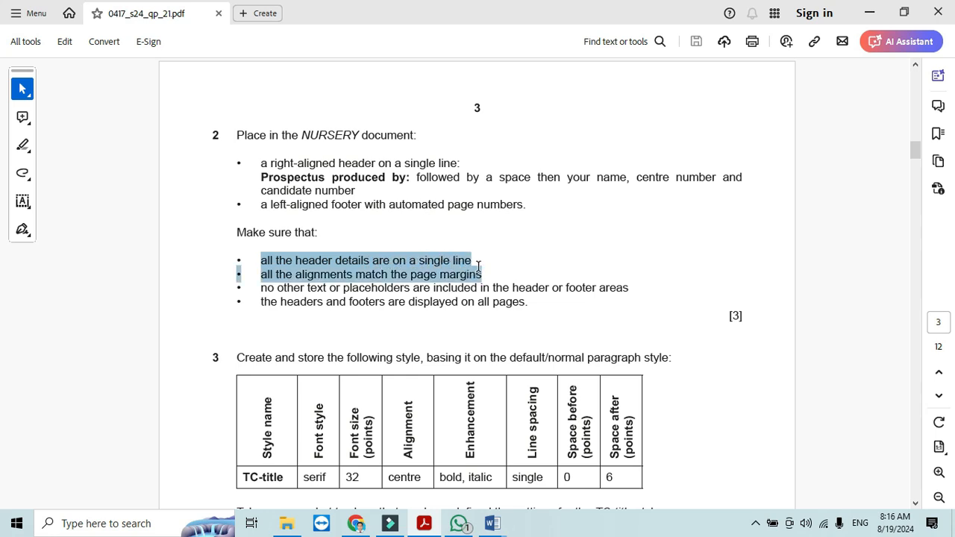
mouse_move(477, 270)
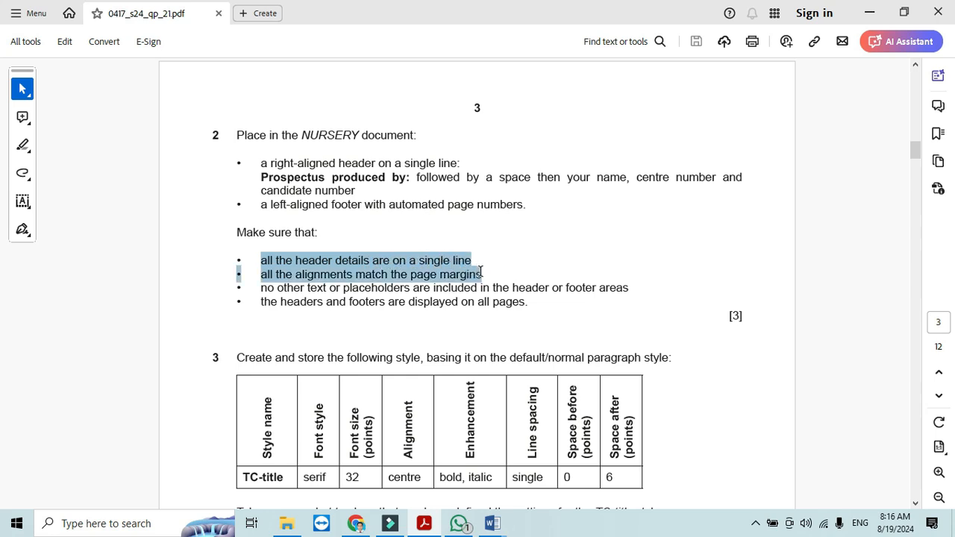
drag(482, 275, 489, 287)
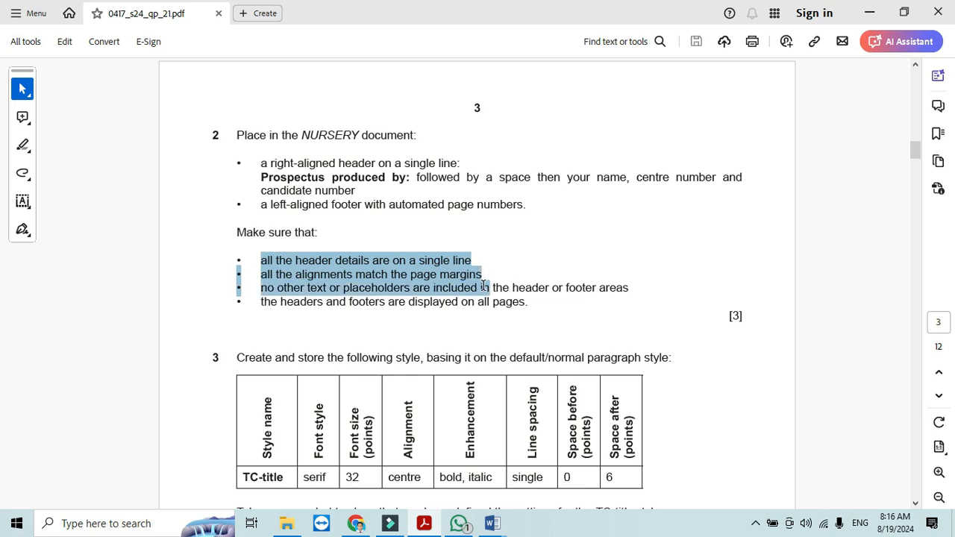
drag(484, 286, 581, 287)
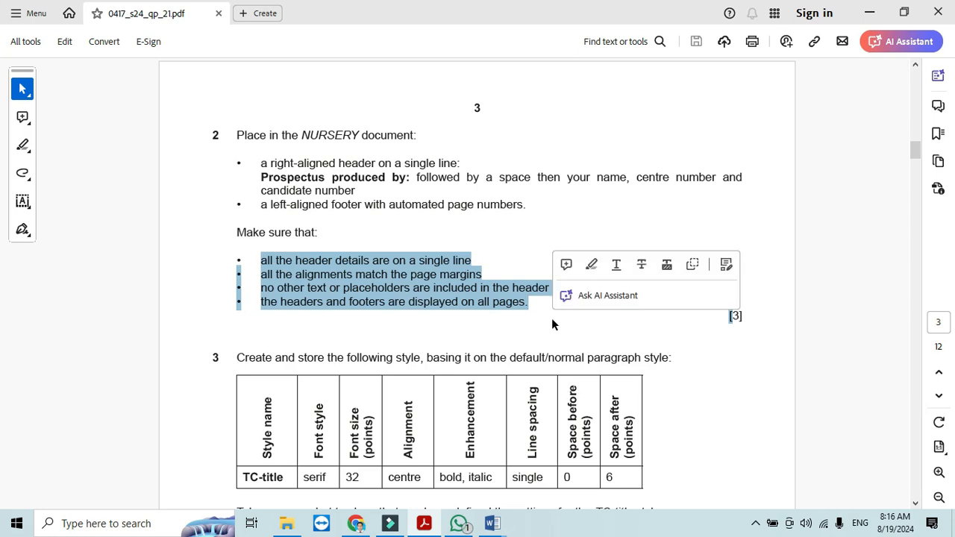
- Scroll the question paper down to question 3's TC-title style table
click(491, 522)
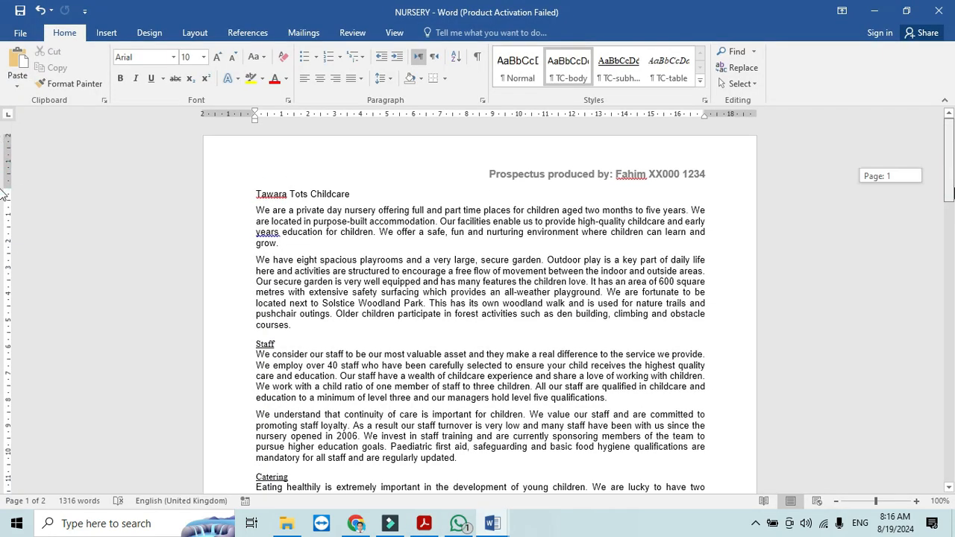
scroll(down, 3)
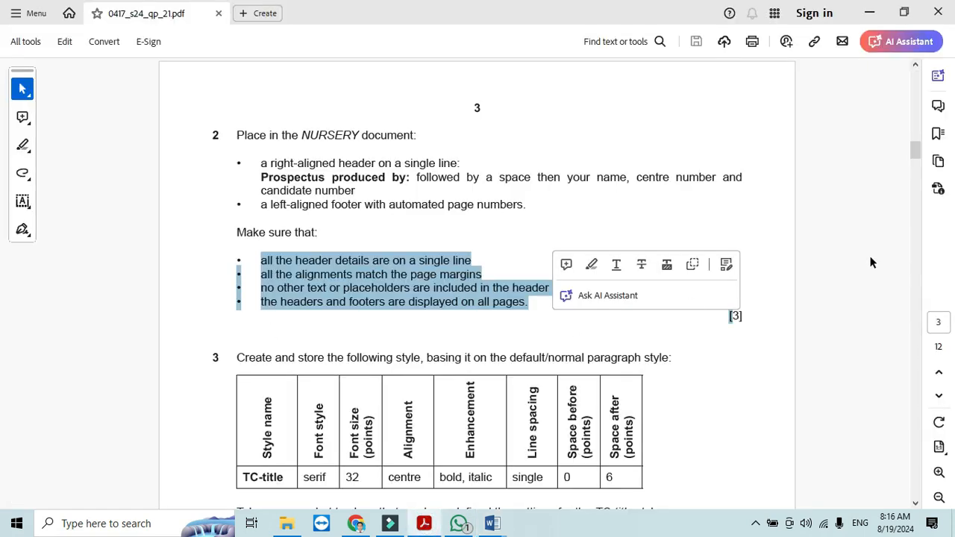
scroll(down, 3)
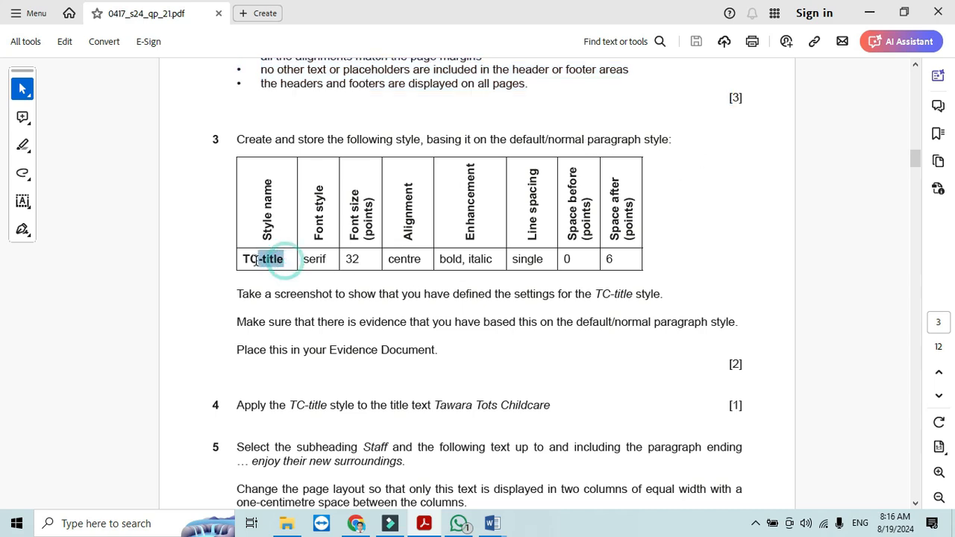
- Start a new style named TC-title in NURSERY, based on no style
double_click(263, 260)
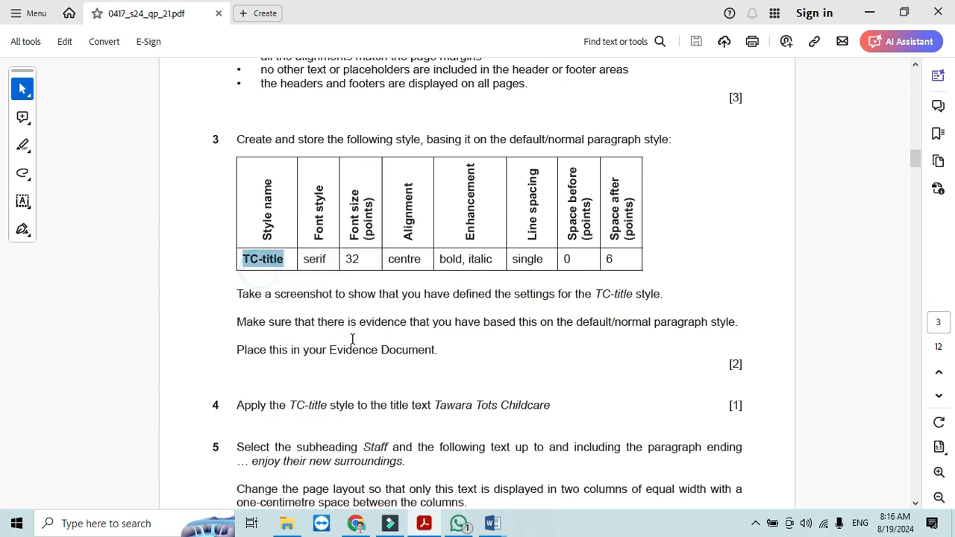
click(492, 522)
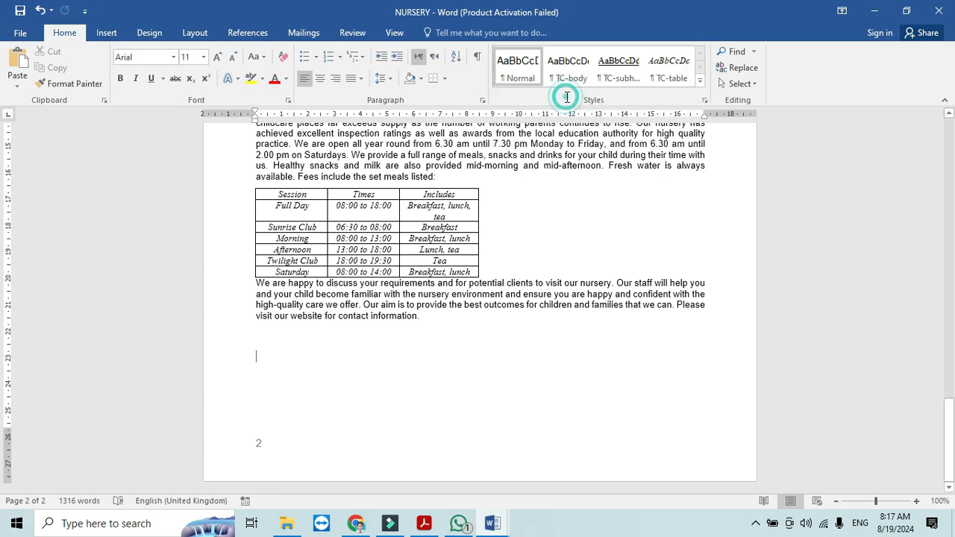
click(568, 97)
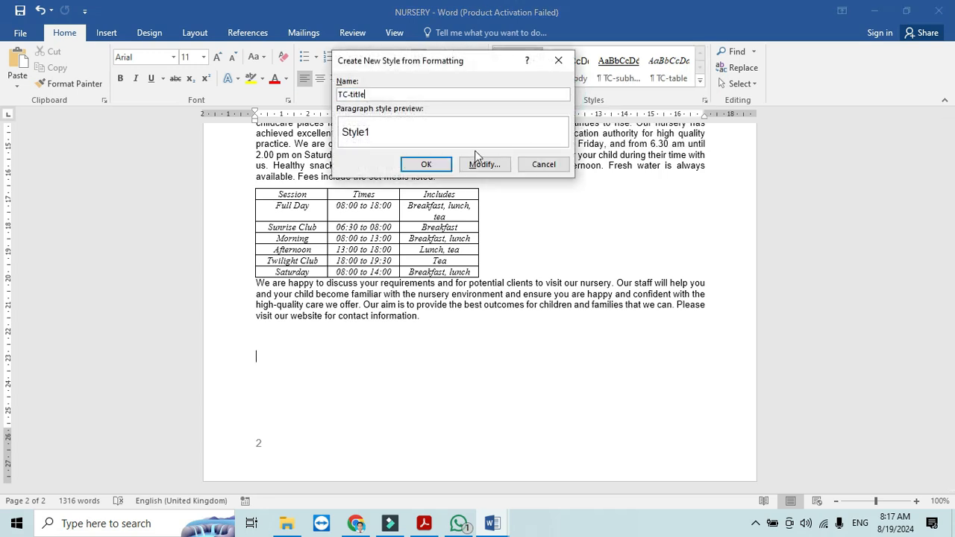
click(484, 165)
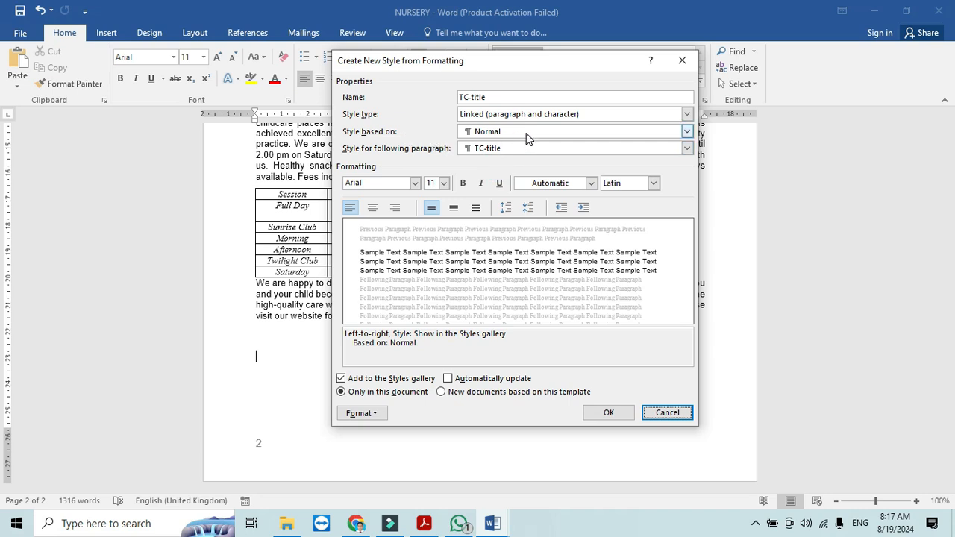
click(683, 148)
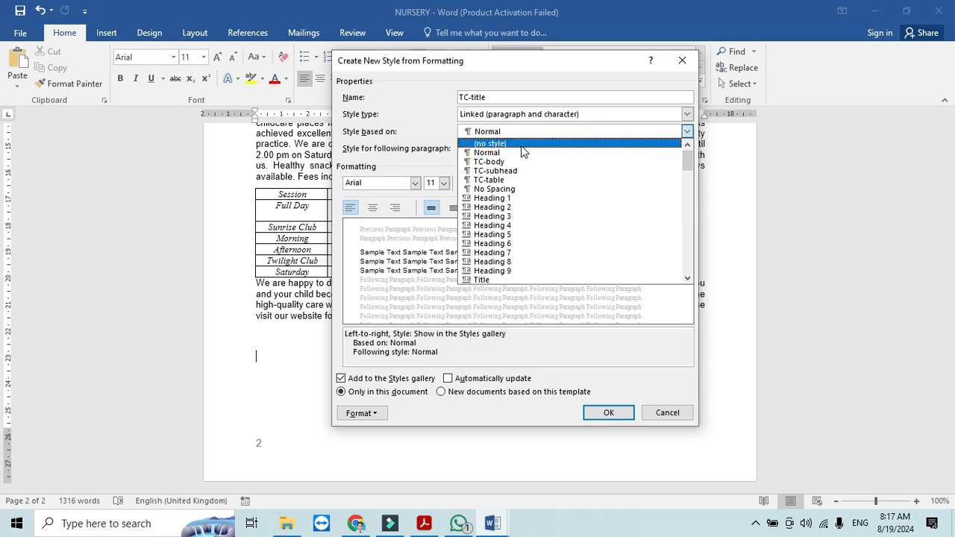
click(489, 143)
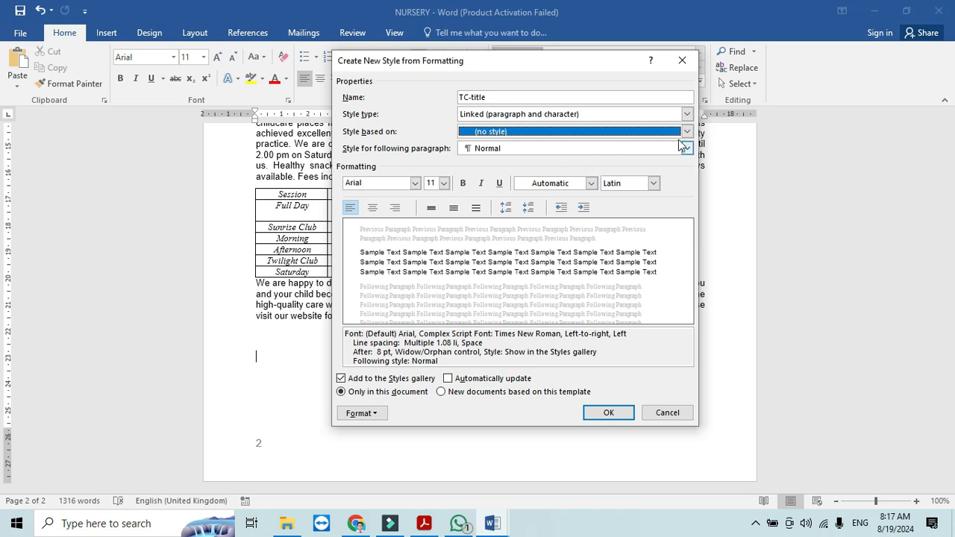
click(685, 132)
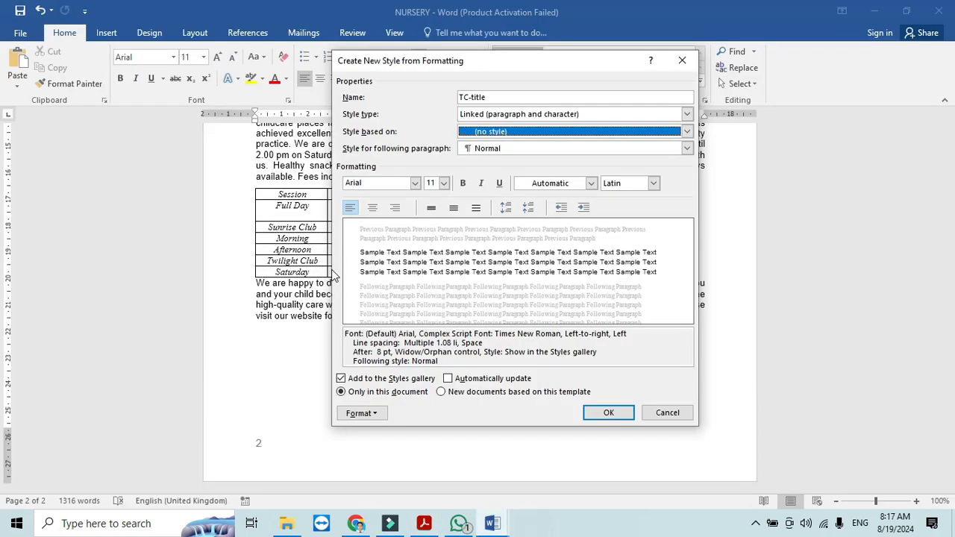
- Give TC-title Times New Roman 32 pt, single line spacing and 6 pt space after
click(415, 182)
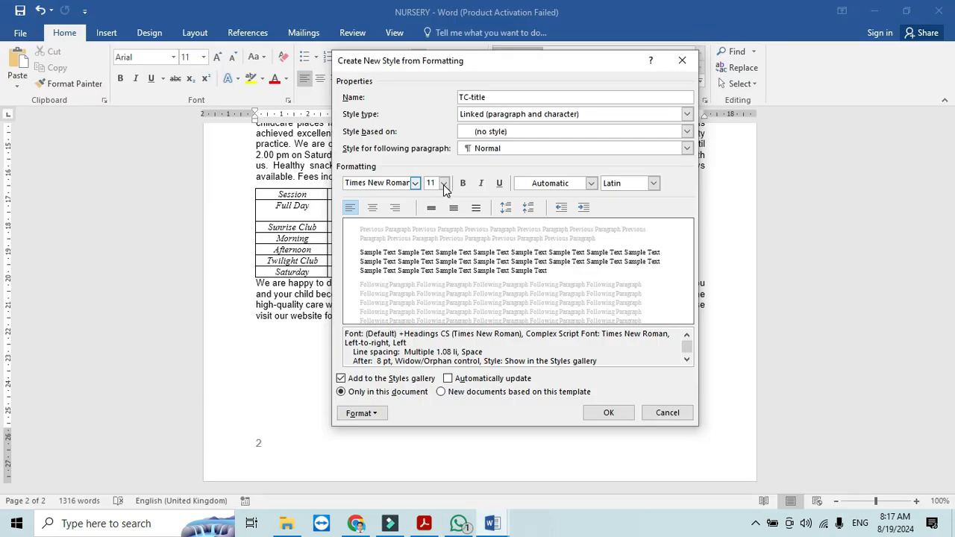
click(445, 182)
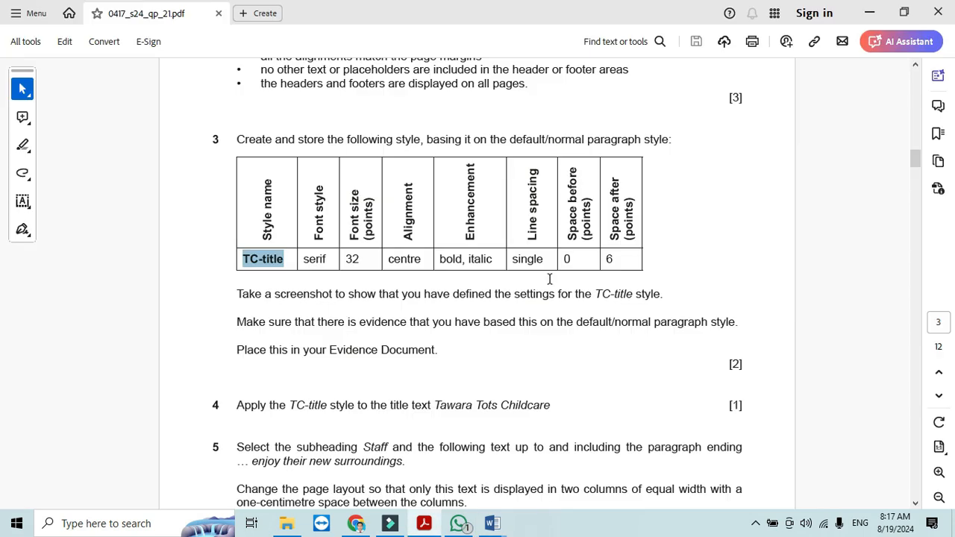
click(491, 522)
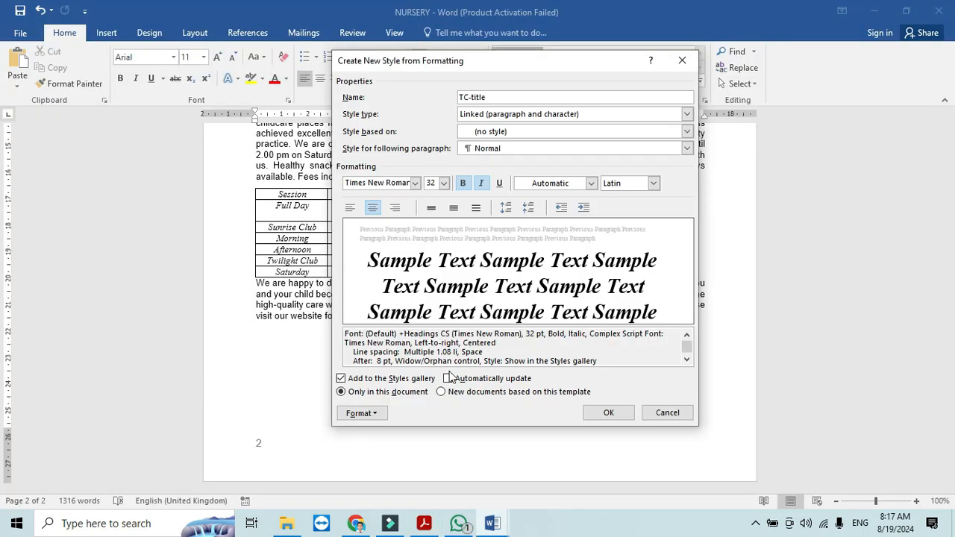
click(361, 412)
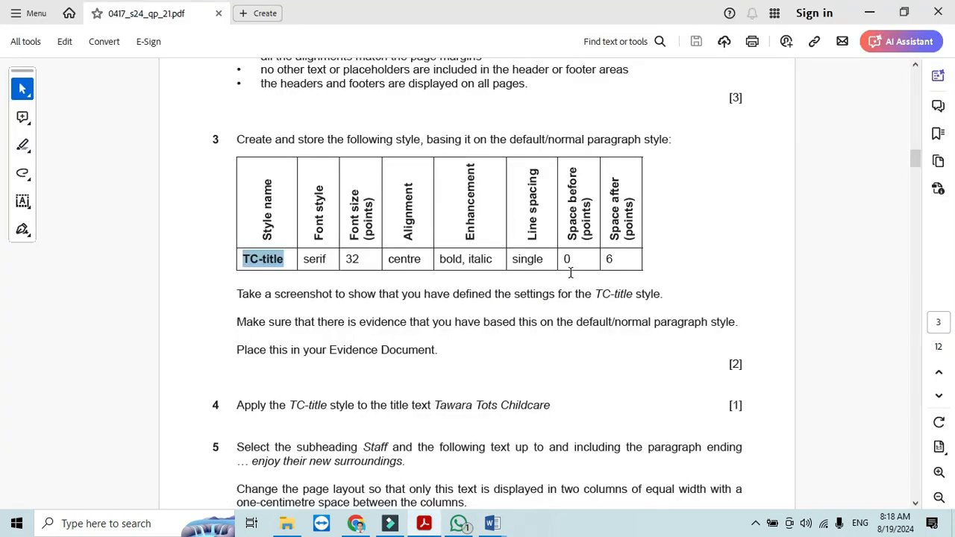
mouse_move(574, 282)
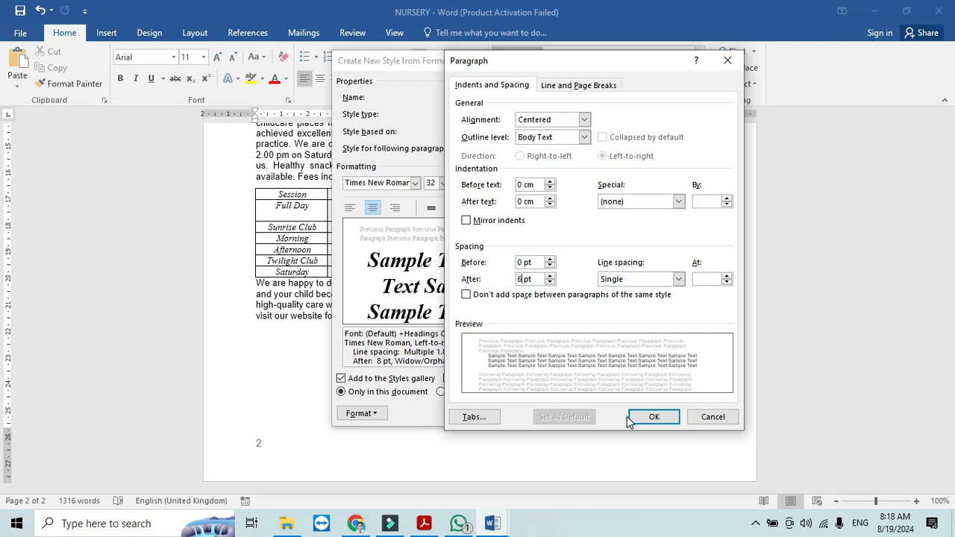
click(654, 417)
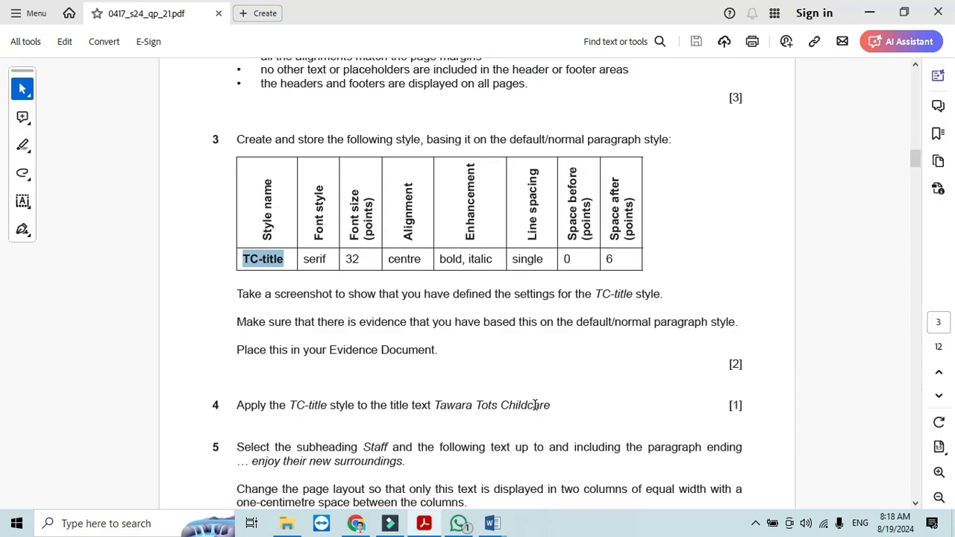
mouse_move(337, 296)
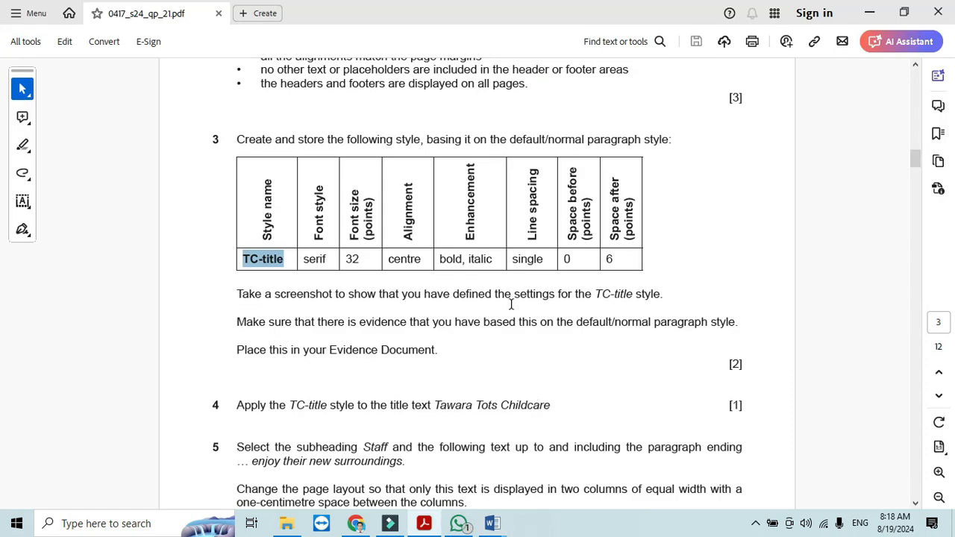
- Display TC-title's settings for evidence and go to the Step 3 heading in EVIDENCE1234
click(493, 522)
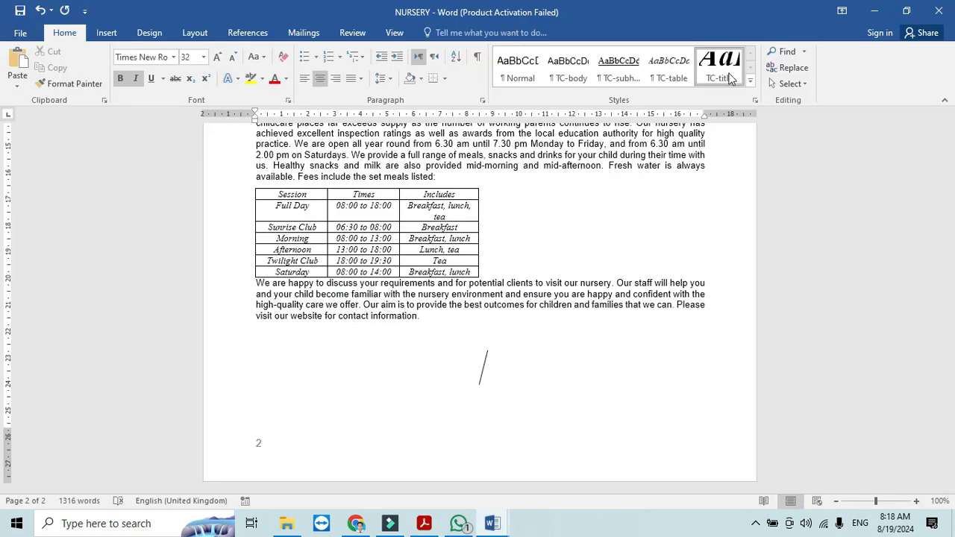
click(718, 67)
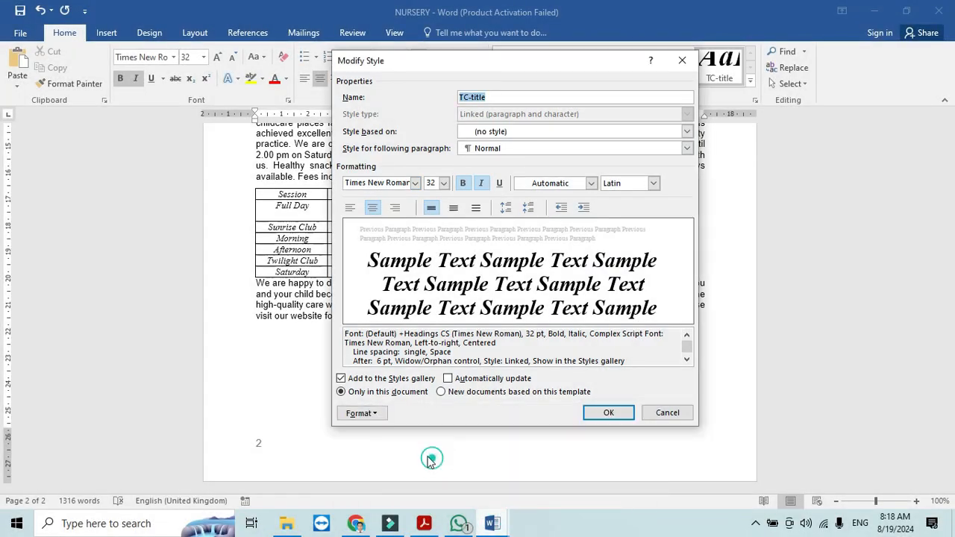
click(609, 412)
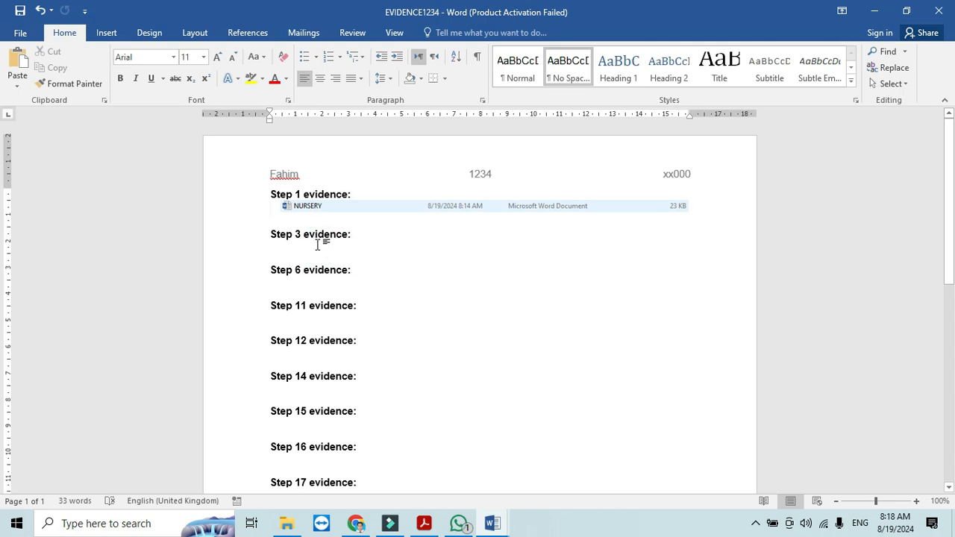
double_click(306, 206)
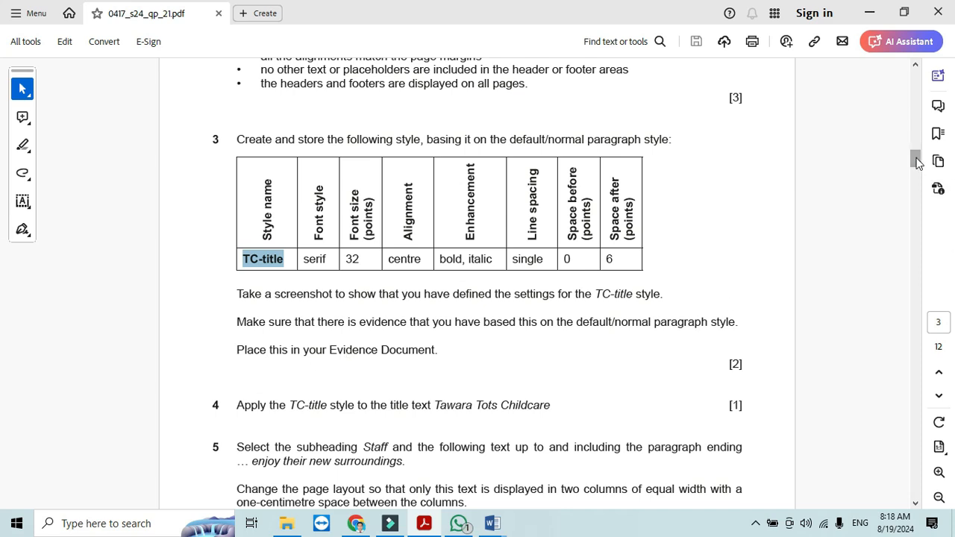
- Apply the TC-title style to the 'Tawara Tots Childcare' title, then read step 5
scroll(down, 3)
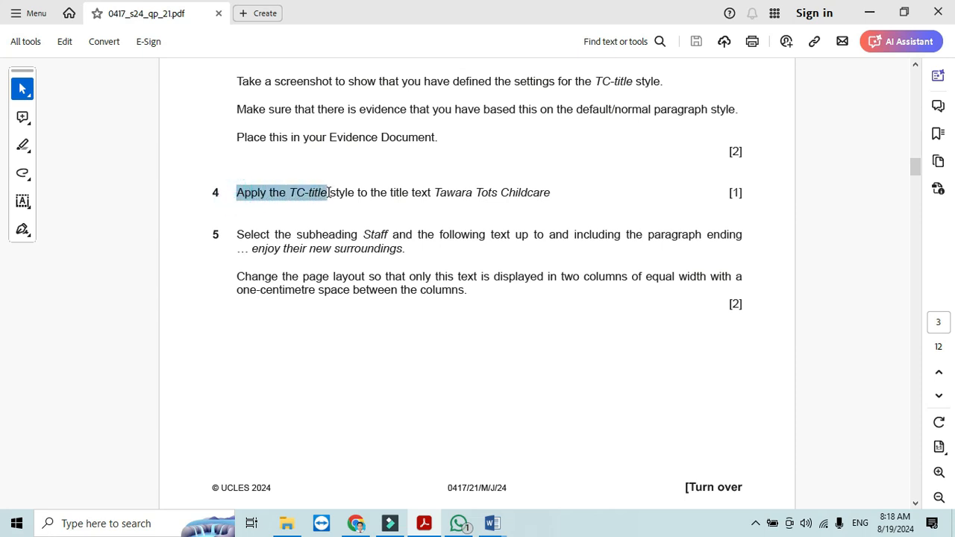
drag(326, 193, 551, 192)
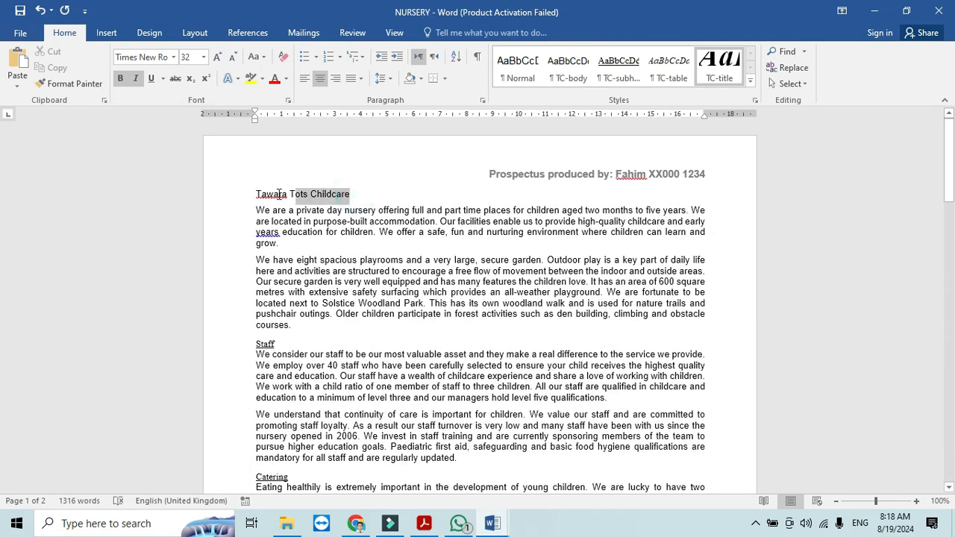
click(719, 65)
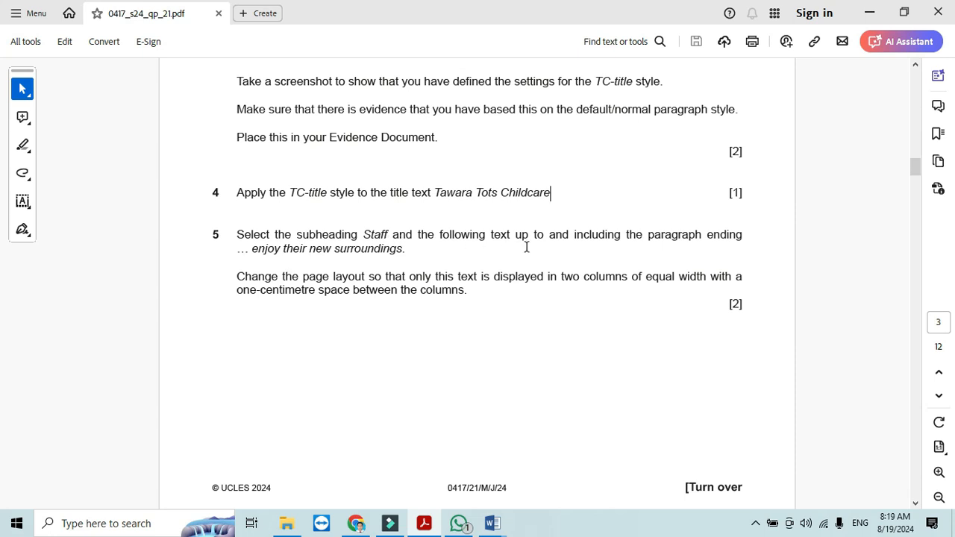
mouse_move(656, 238)
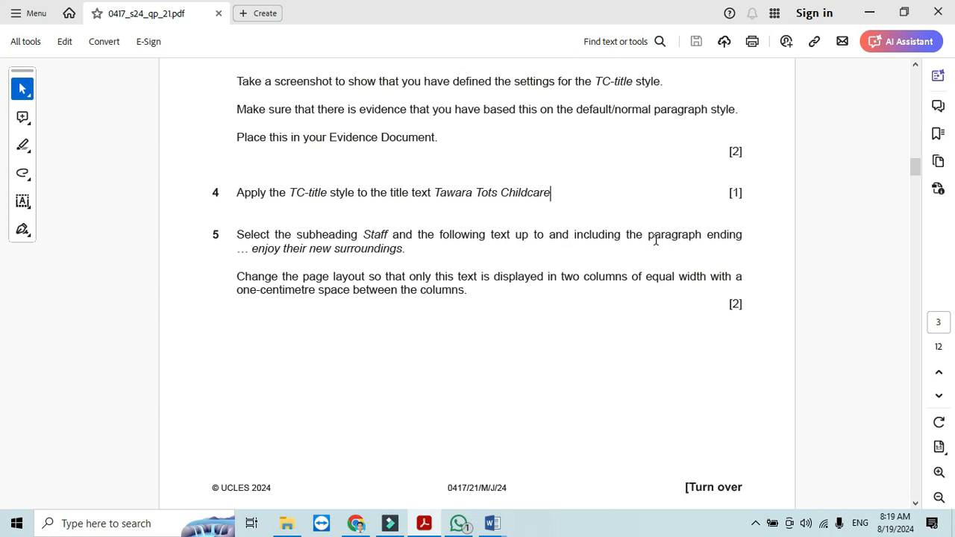
mouse_move(310, 257)
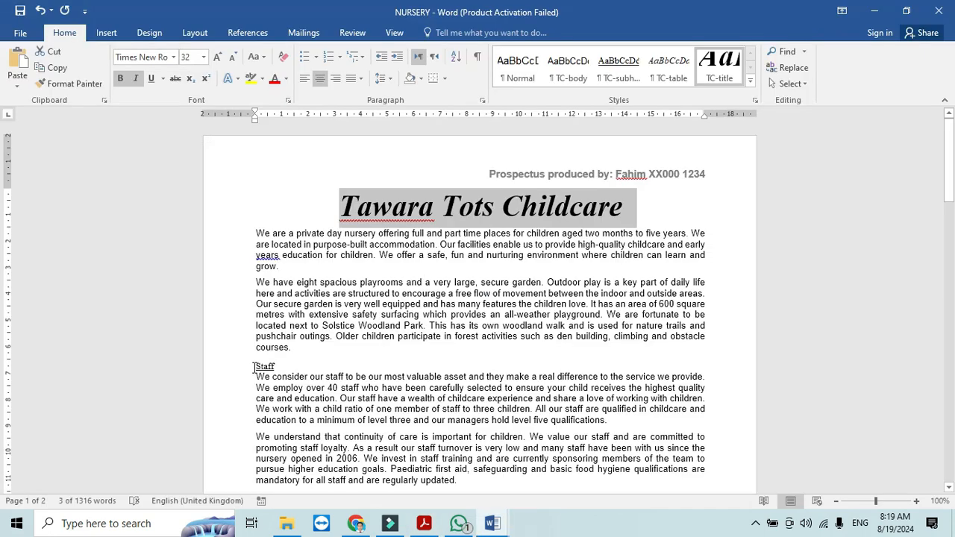
scroll(down, 3)
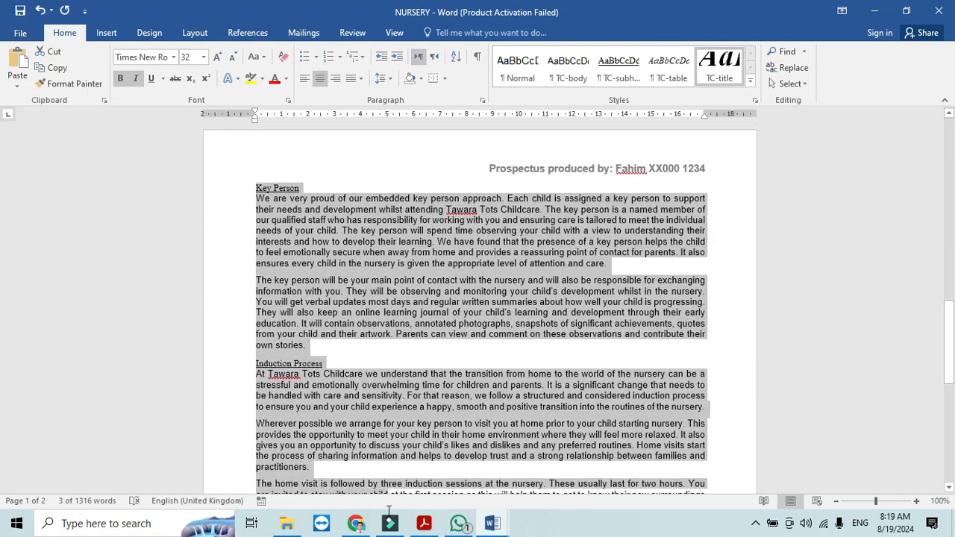
scroll(down, 3)
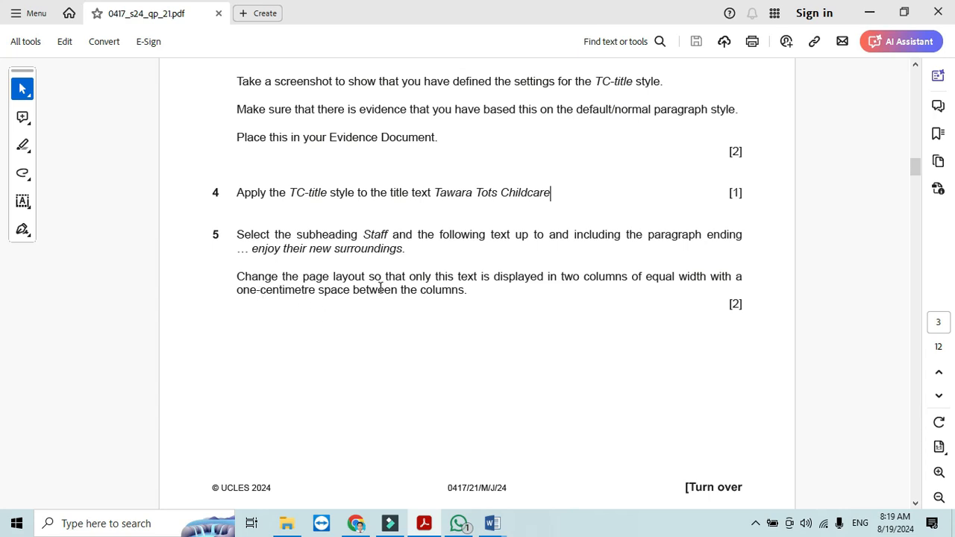
mouse_move(505, 282)
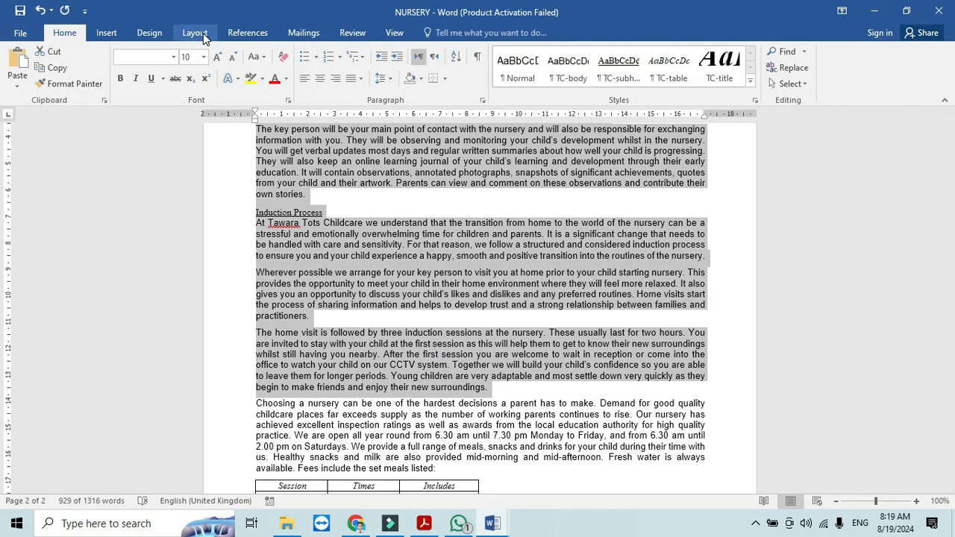
- Set the selected paragraphs in two equal columns with 1 cm spacing between them
click(128, 67)
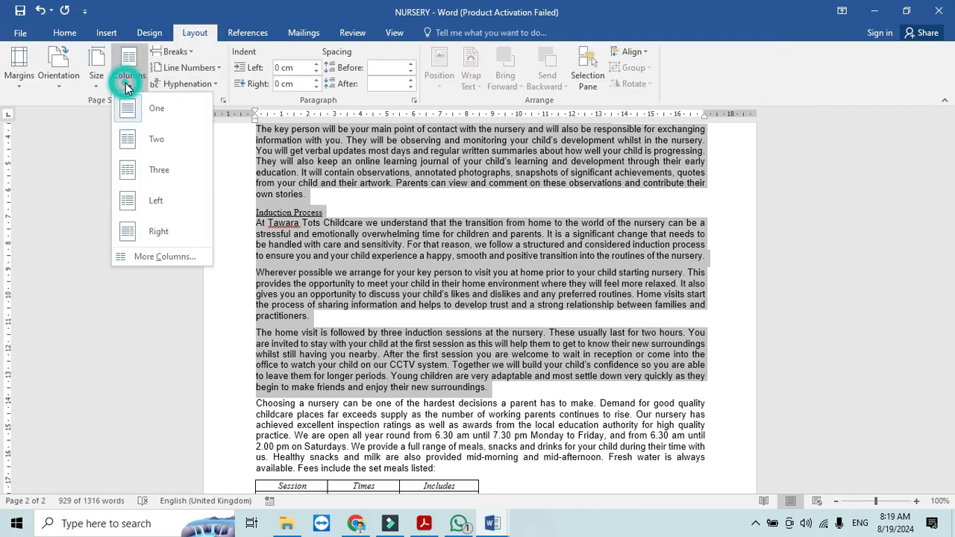
click(164, 256)
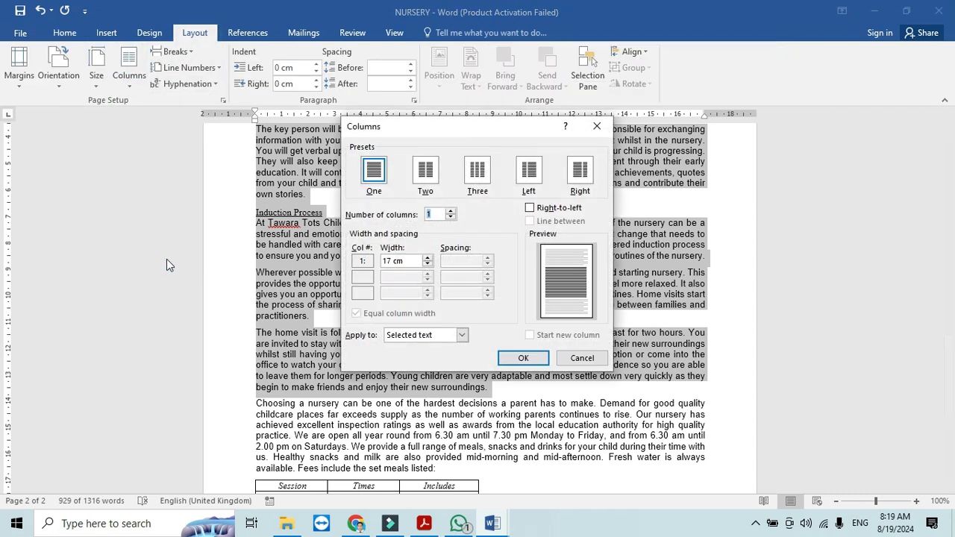
click(424, 170)
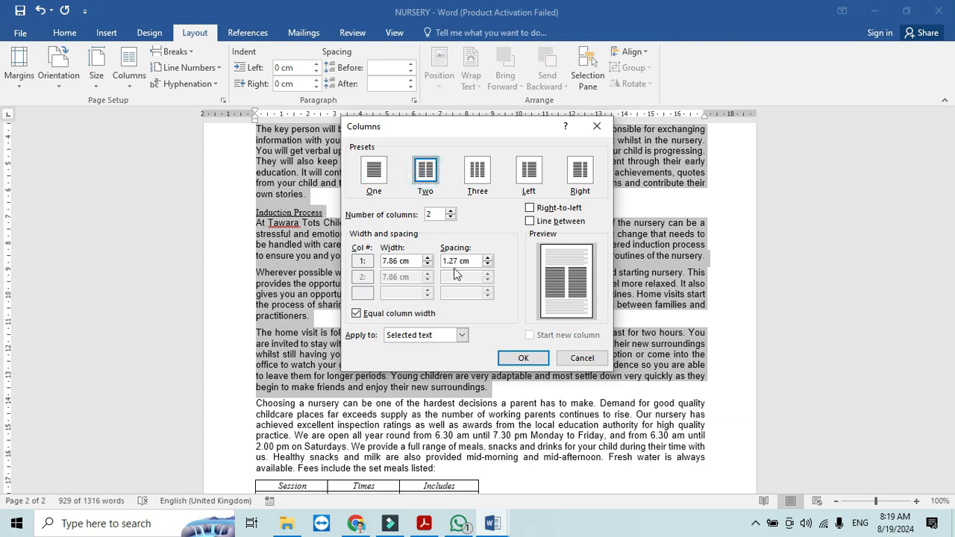
click(462, 259)
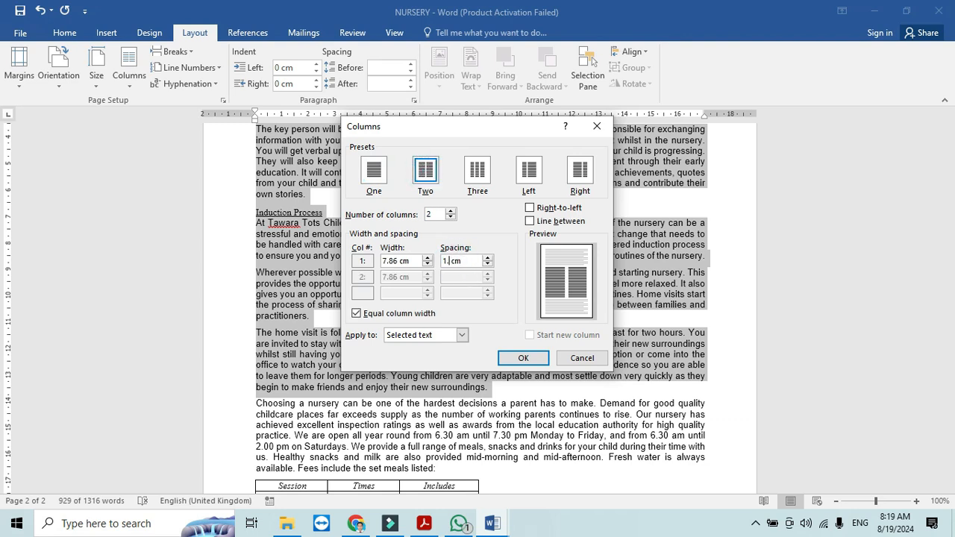
click(523, 358)
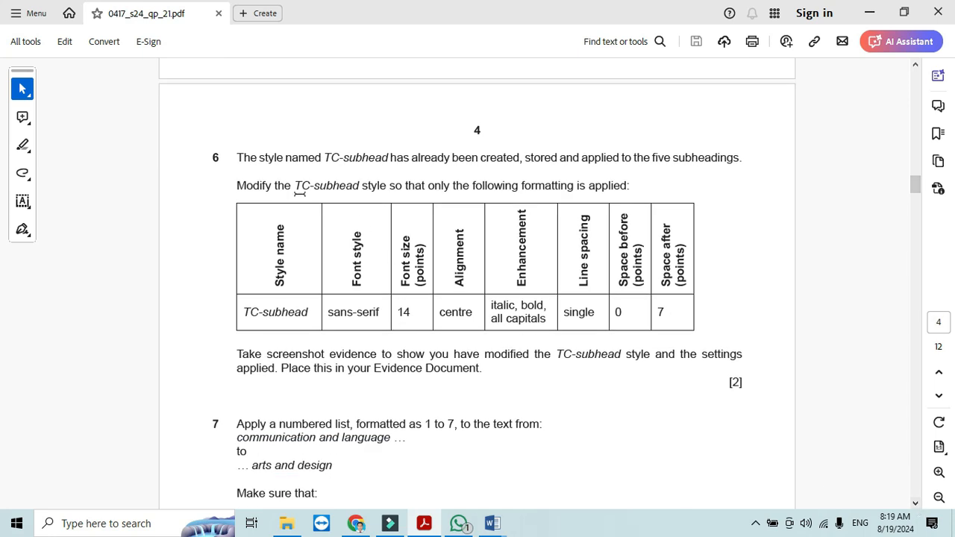
drag(236, 158, 340, 159)
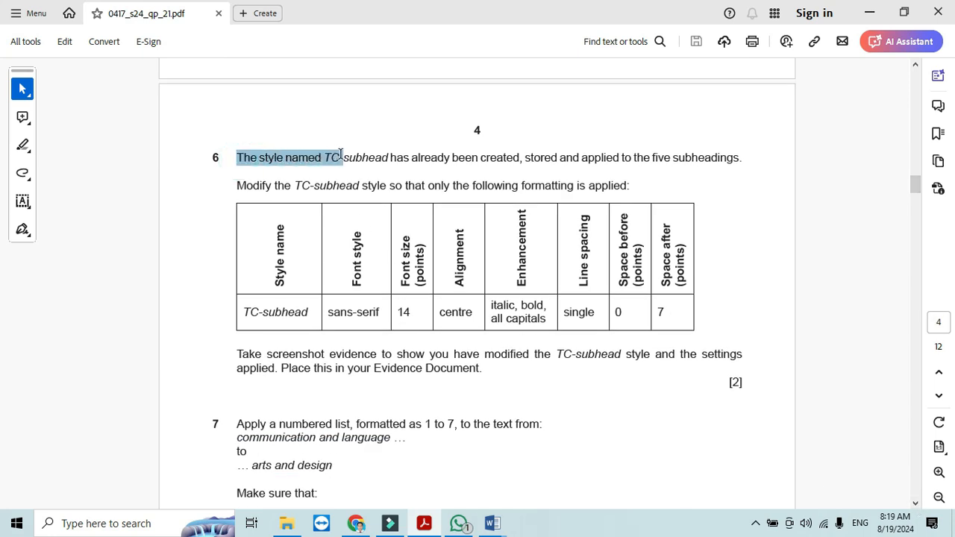
drag(341, 158, 520, 159)
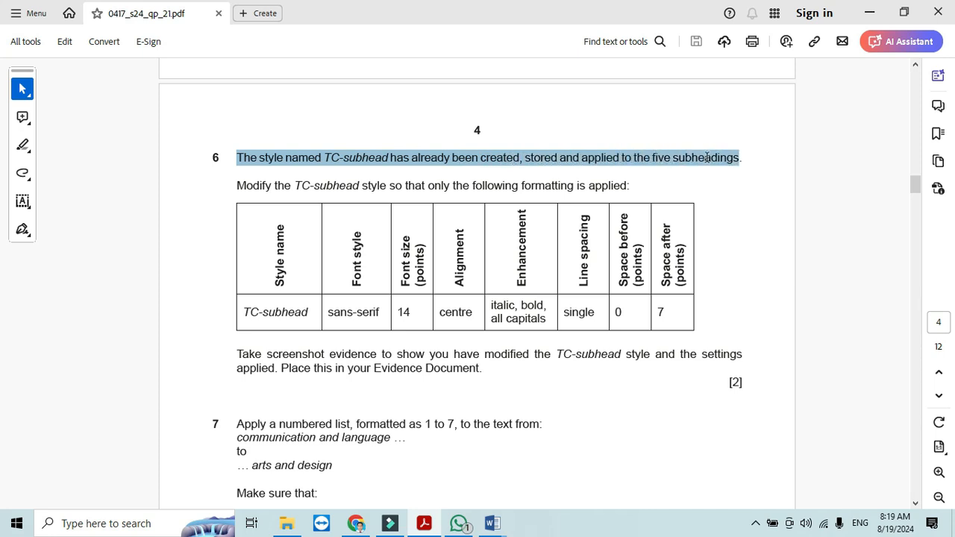
click(739, 158)
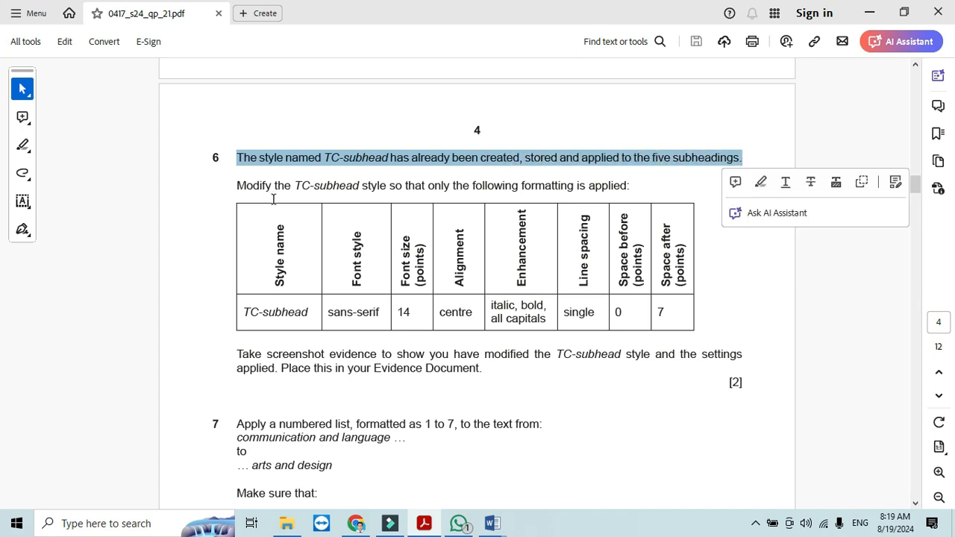
mouse_move(343, 197)
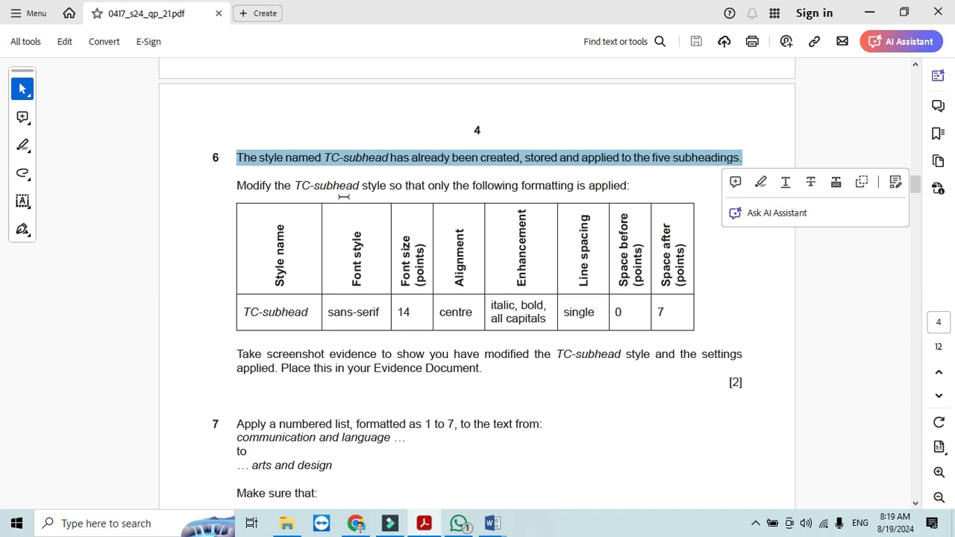
mouse_move(388, 224)
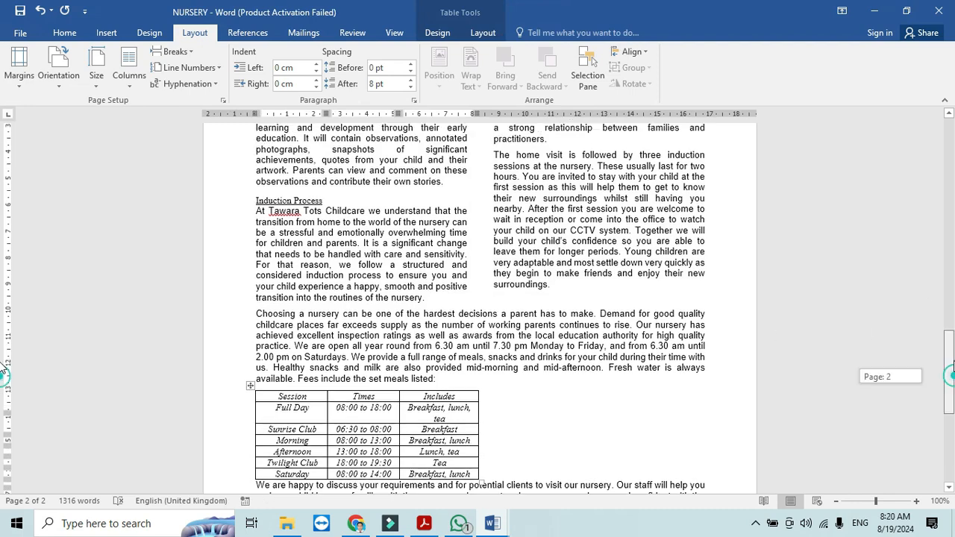
- Modify TC-subhead to Arial 14 pt bold italic with no underline
scroll(down, 3)
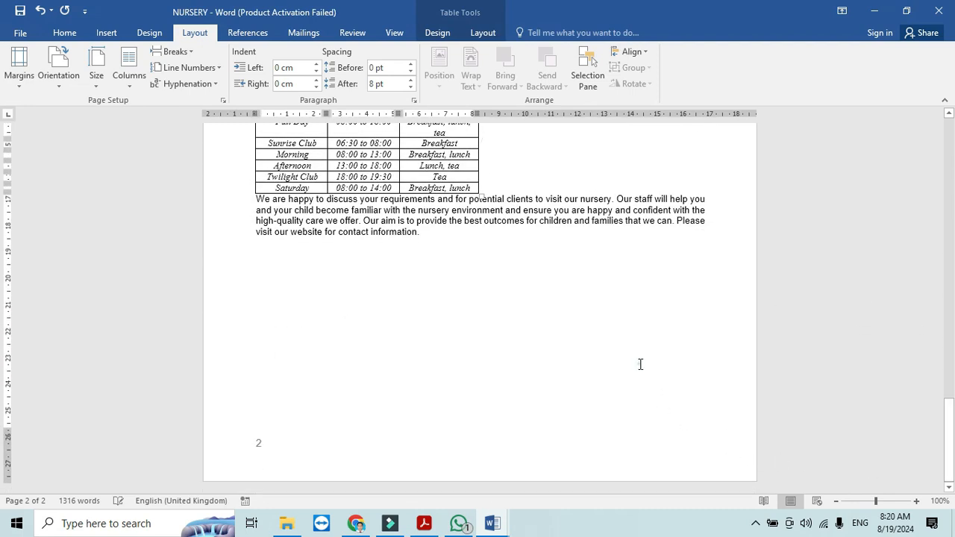
click(410, 87)
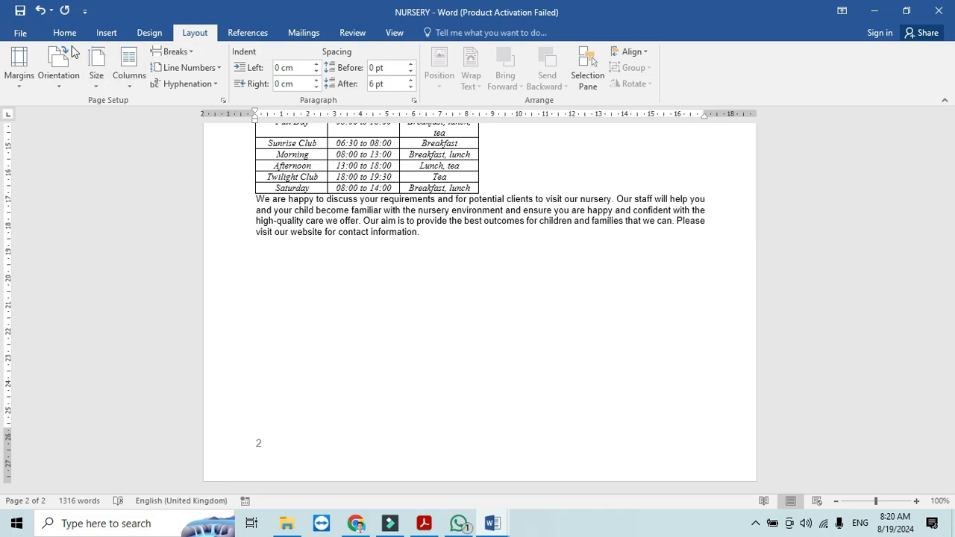
click(65, 33)
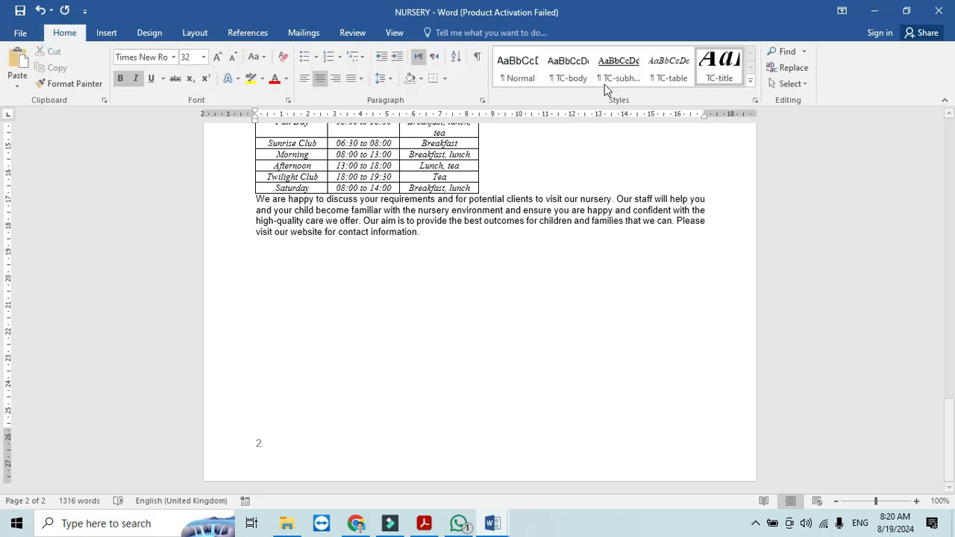
mouse_move(618, 68)
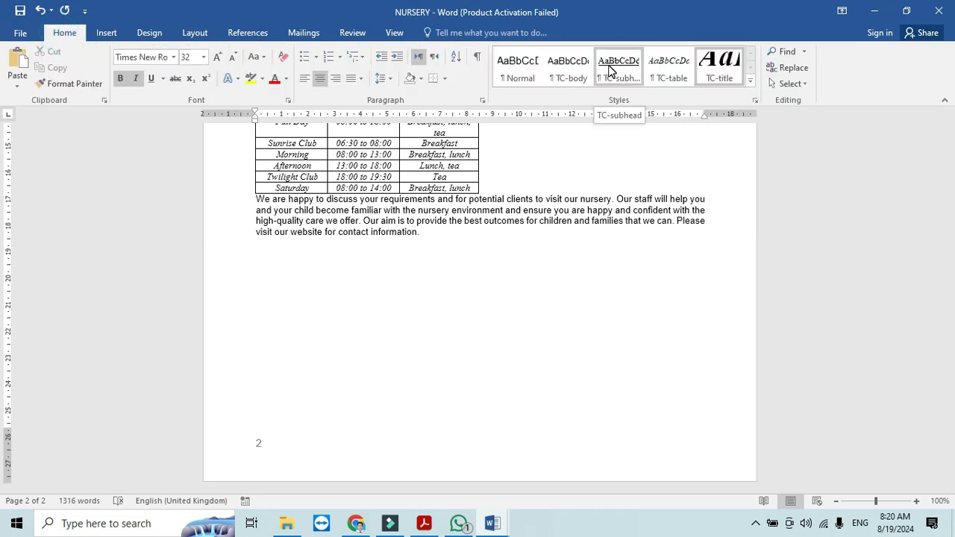
right_click(618, 66)
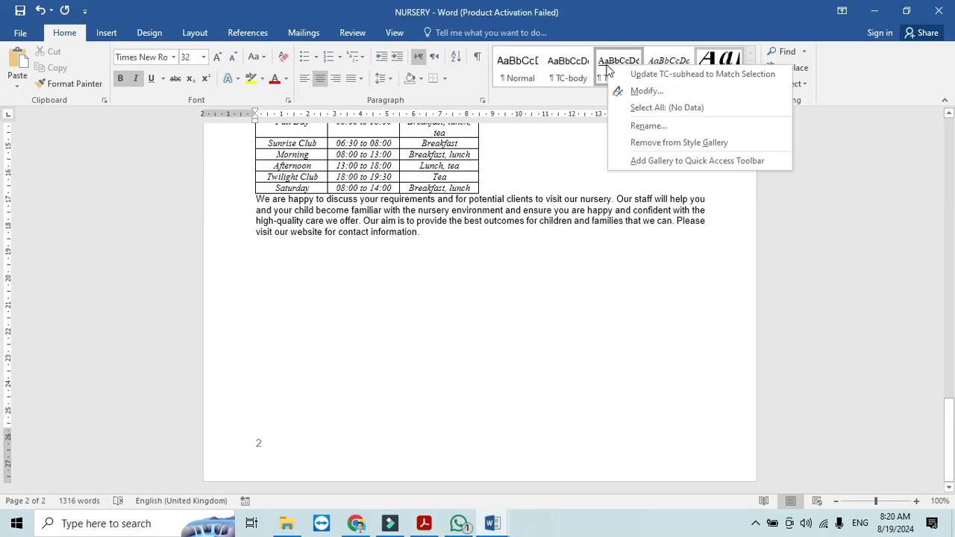
click(646, 91)
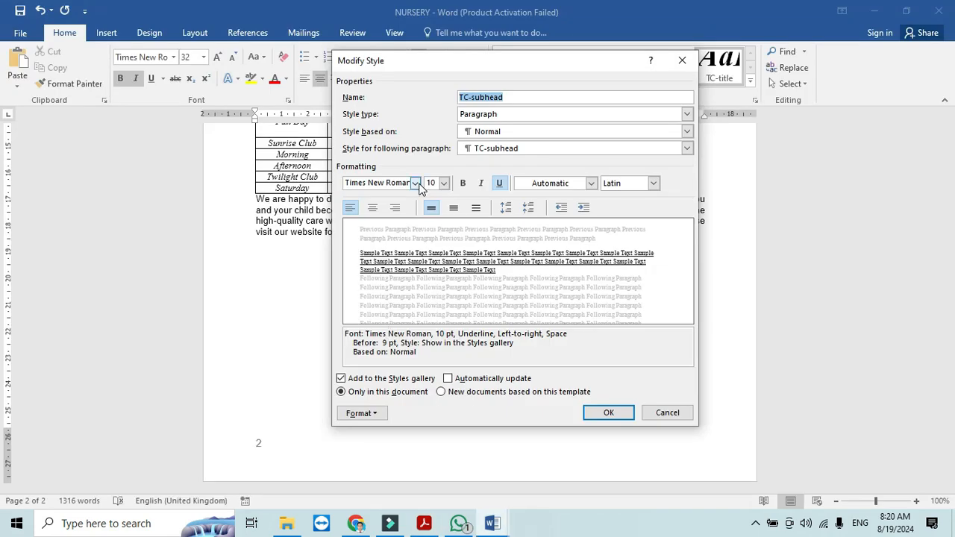
click(415, 182)
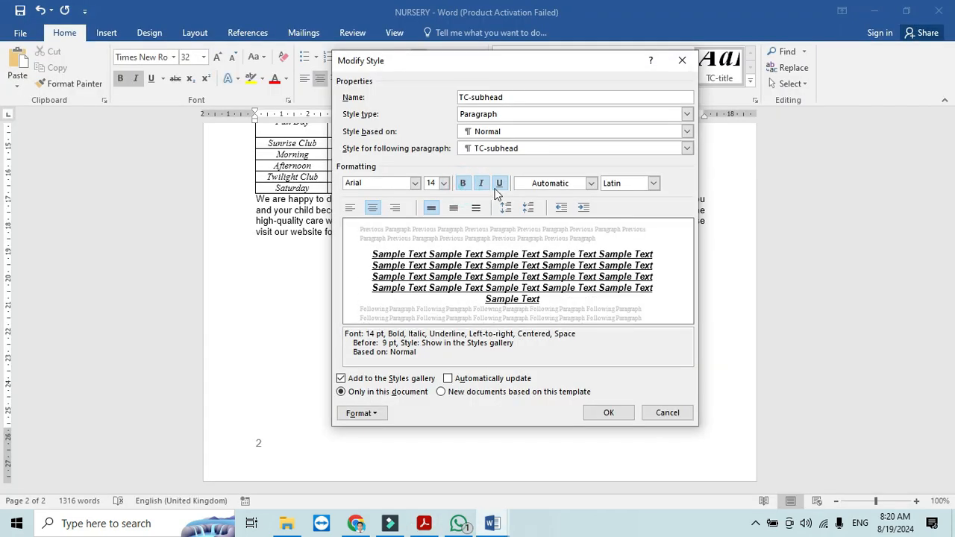
click(498, 182)
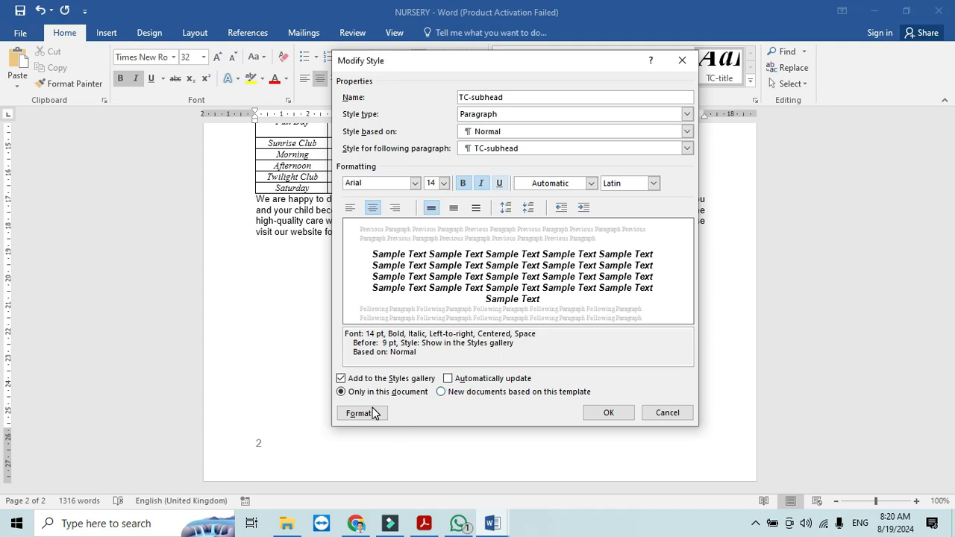
- Make TC-subhead all capitals with 0 pt before and 7 pt after
click(358, 412)
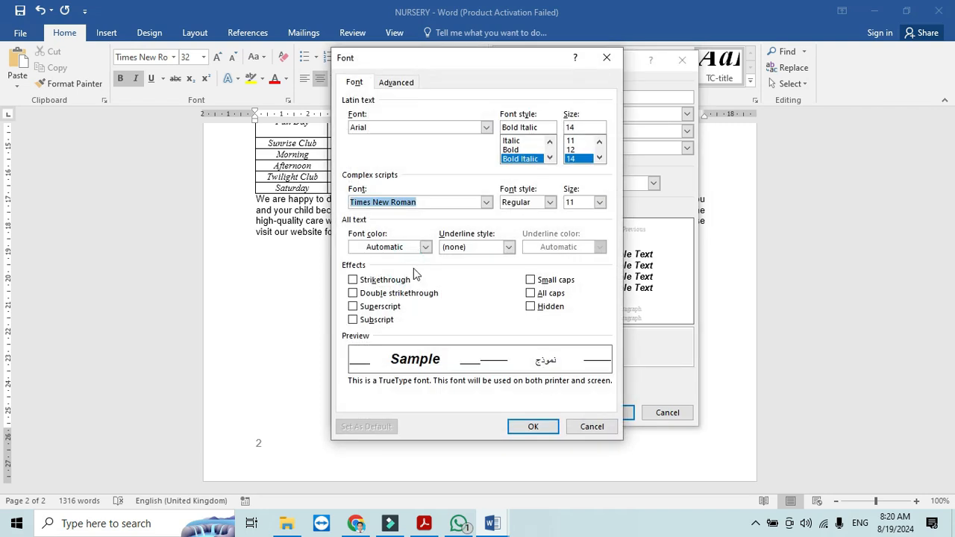
click(531, 293)
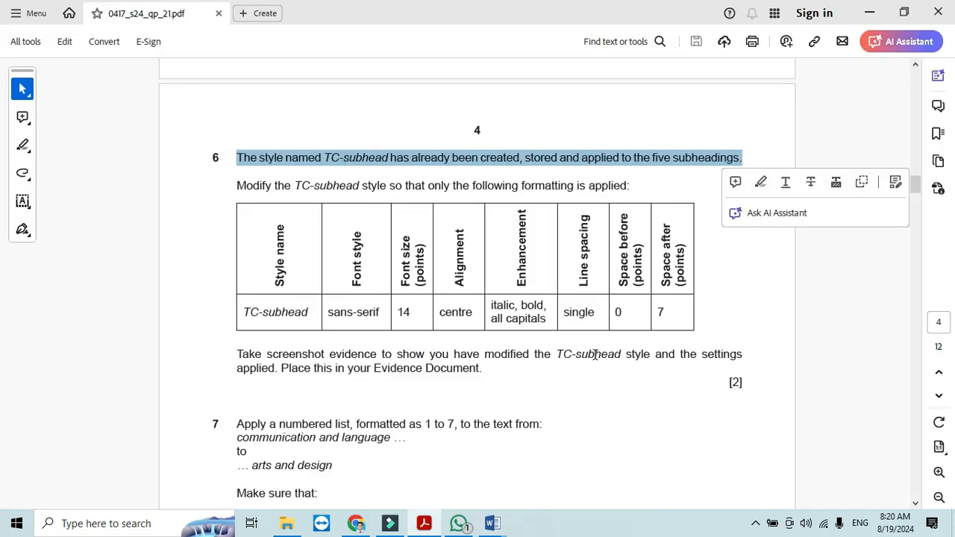
click(361, 414)
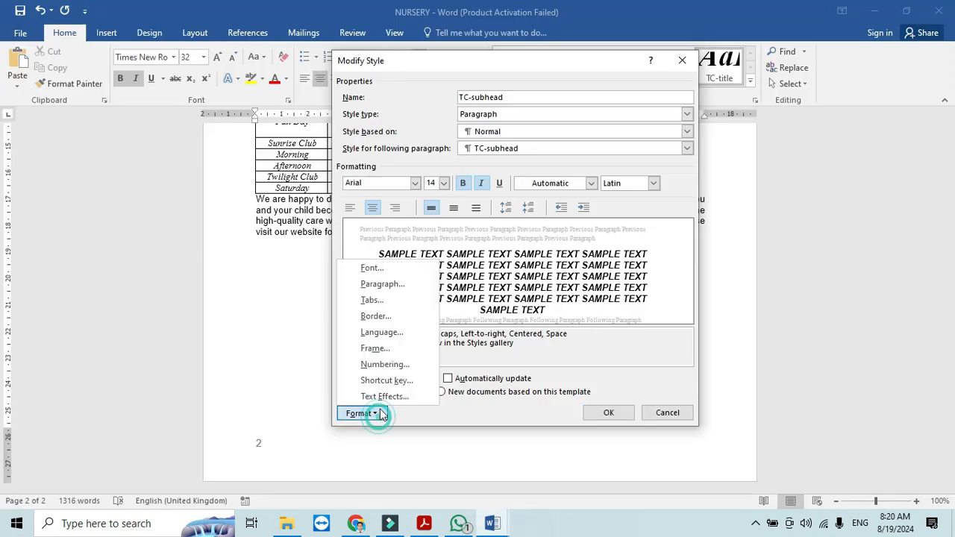
click(382, 283)
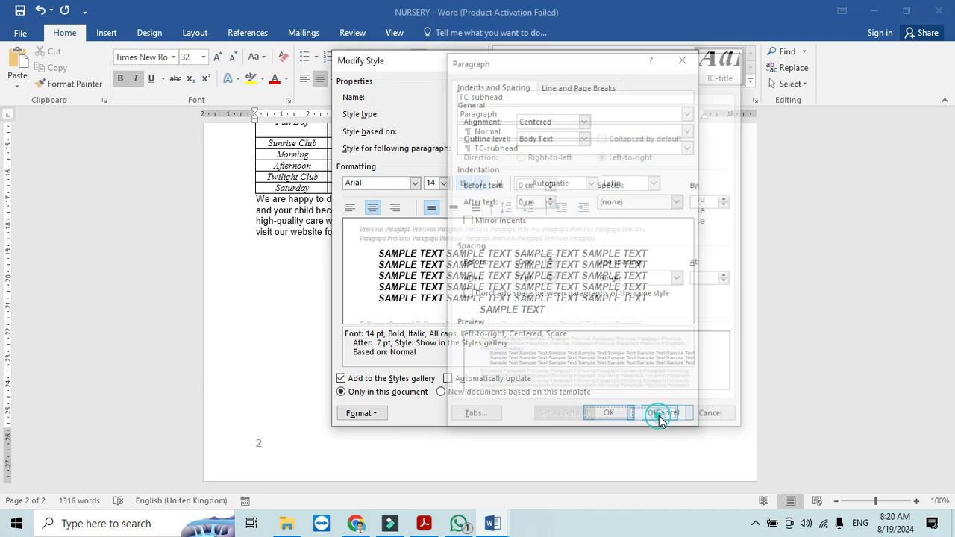
click(663, 412)
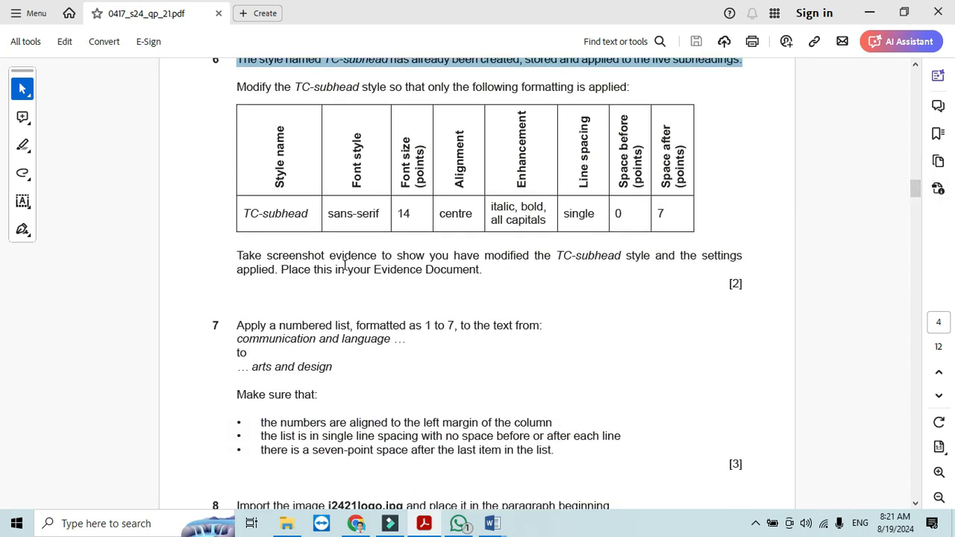
- Reopen TC-subhead's Modify Style settings in NURSERY, check them and confirm
click(491, 522)
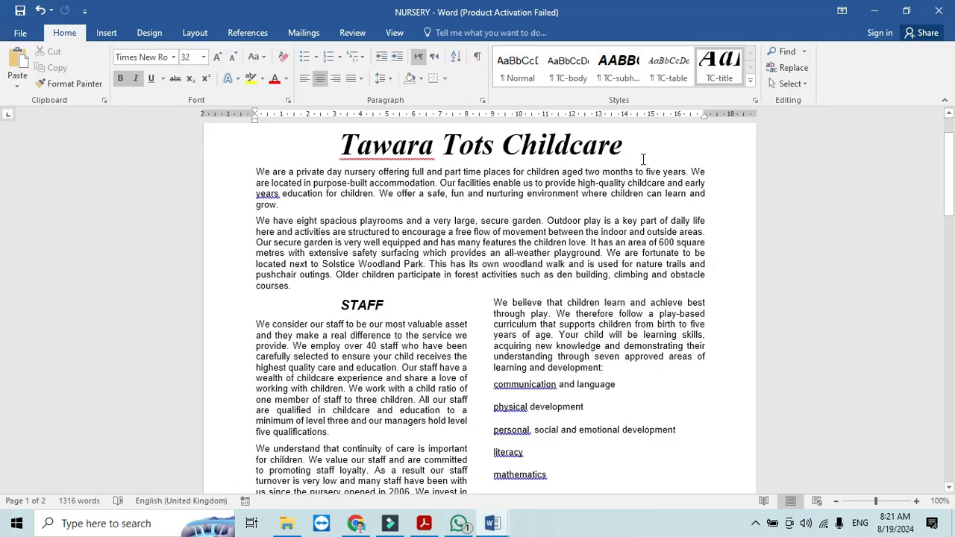
right_click(618, 63)
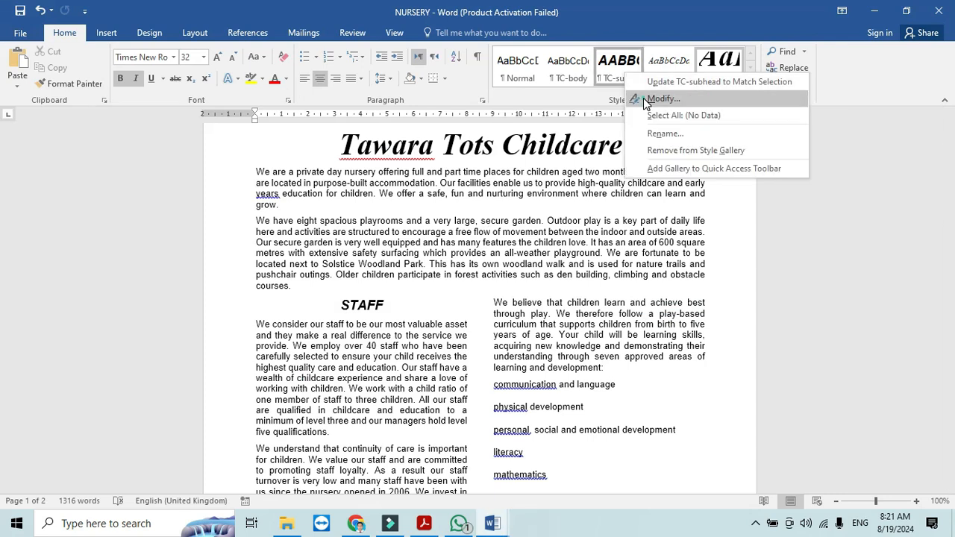
click(662, 98)
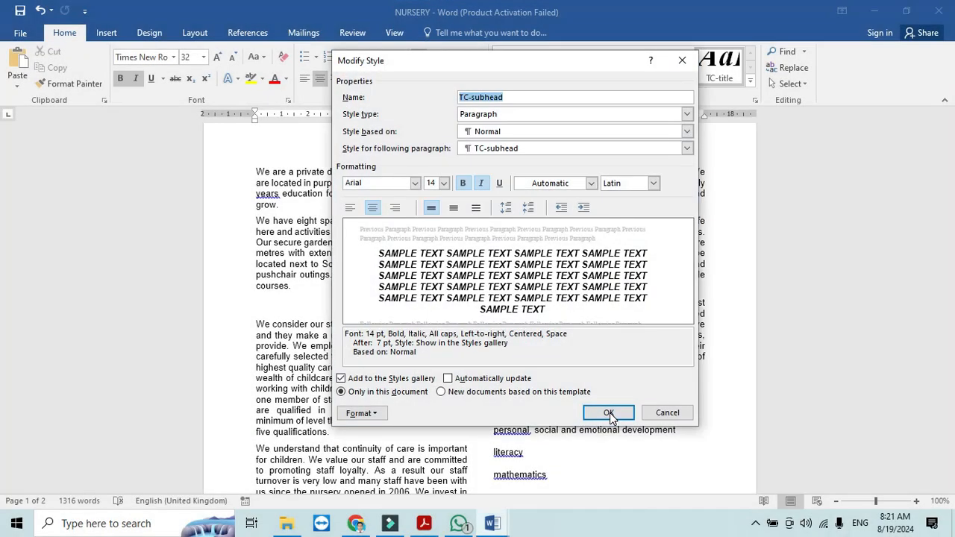
click(609, 412)
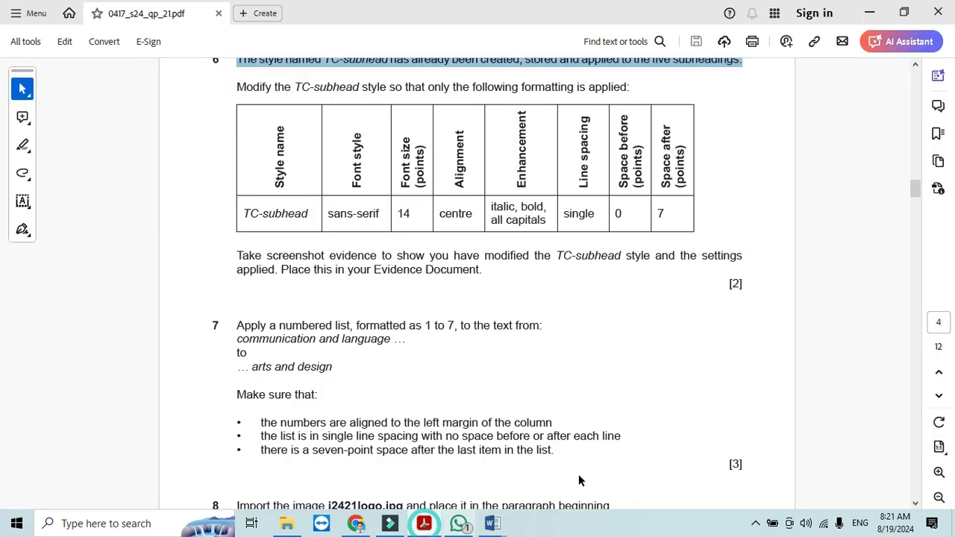
- Number the seven learning-area lines 1 to 7 with the 1. 2. 3. format
scroll(down, 3)
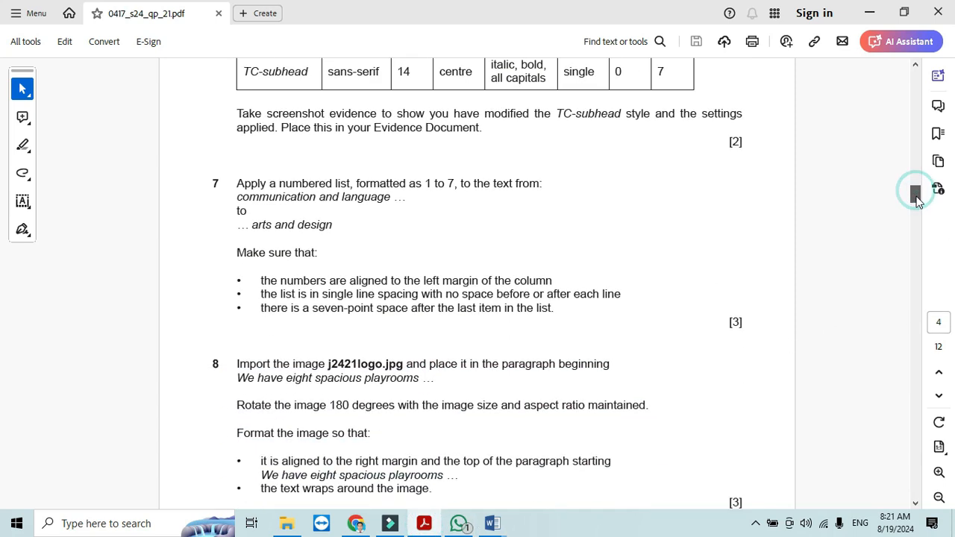
scroll(down, 3)
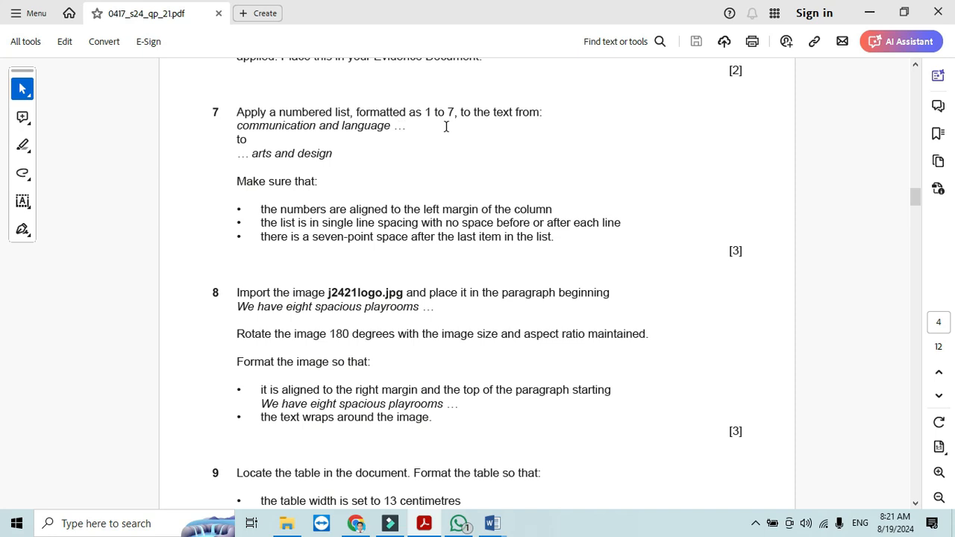
mouse_move(325, 137)
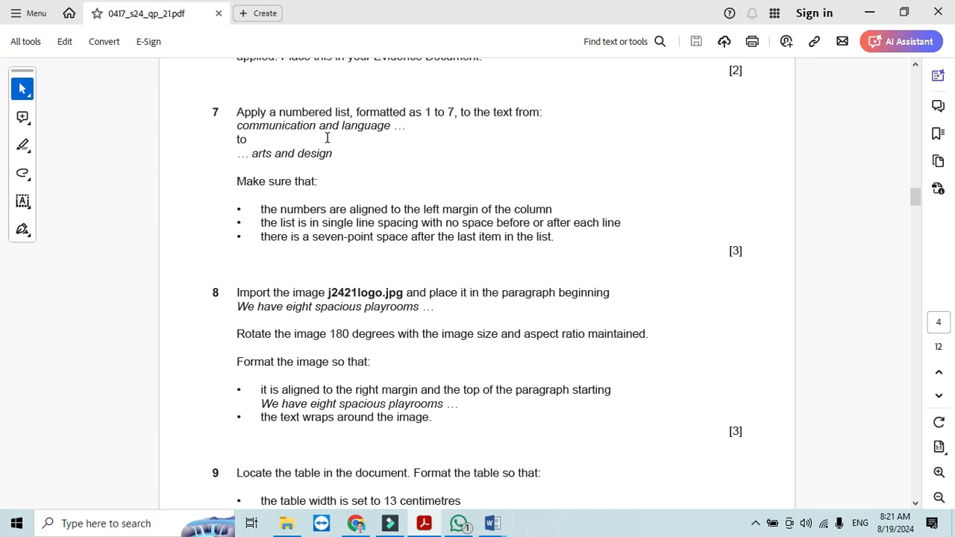
mouse_move(364, 212)
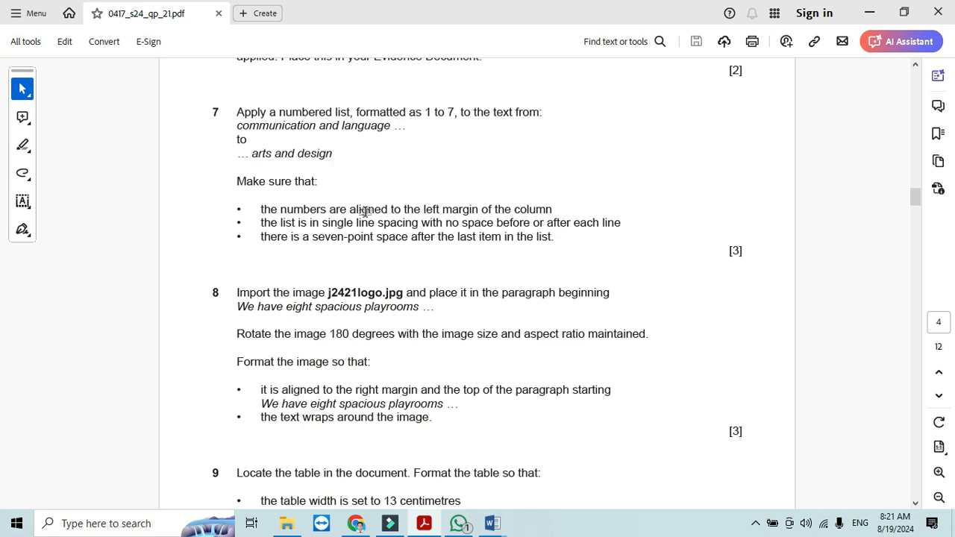
click(491, 522)
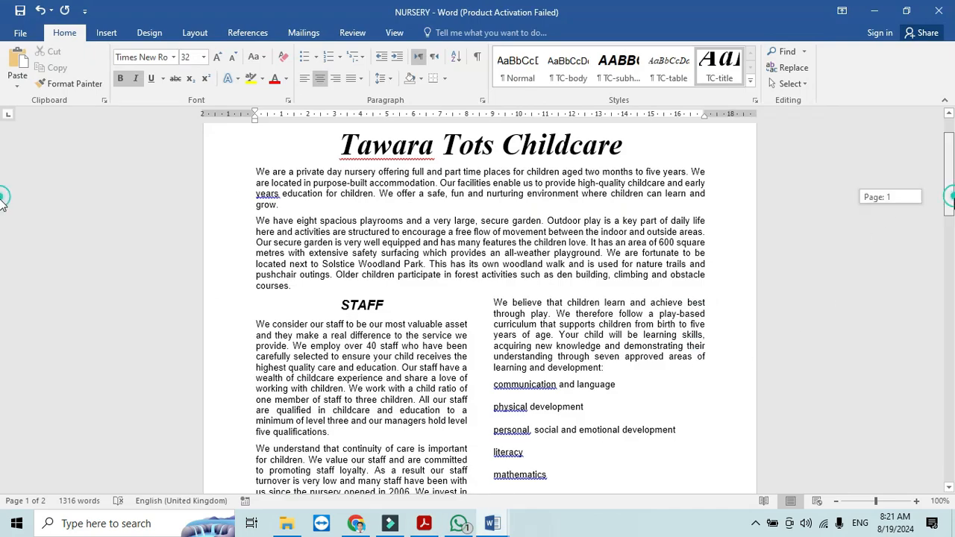
scroll(down, 3)
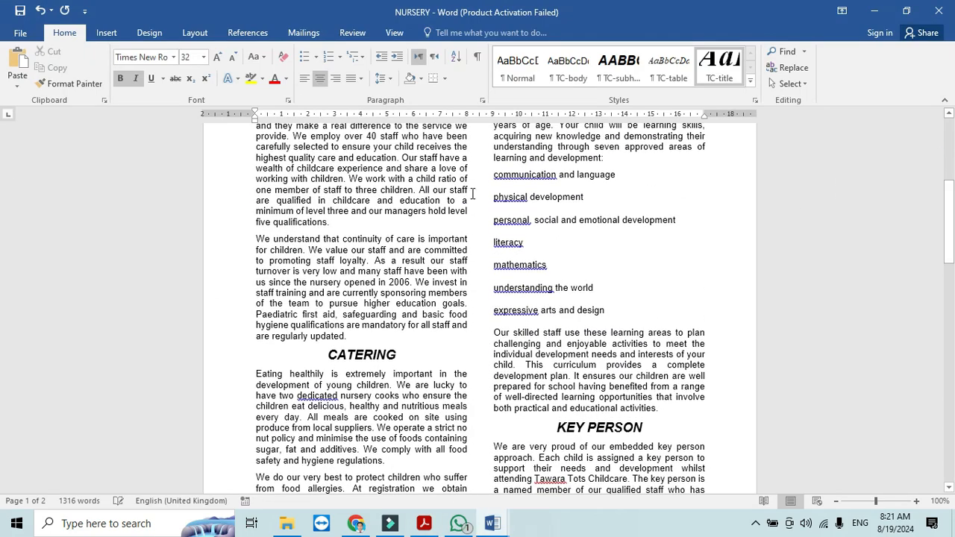
drag(494, 175, 606, 311)
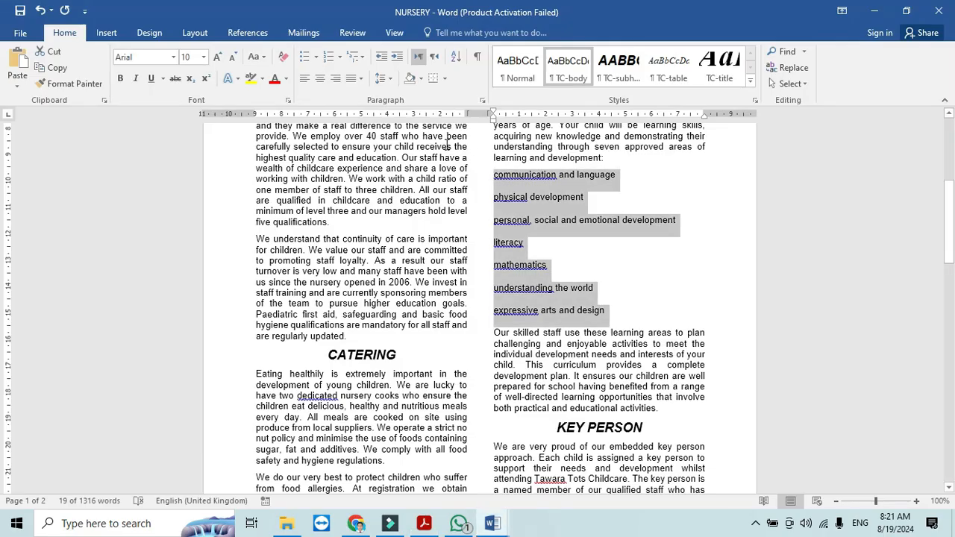
click(349, 56)
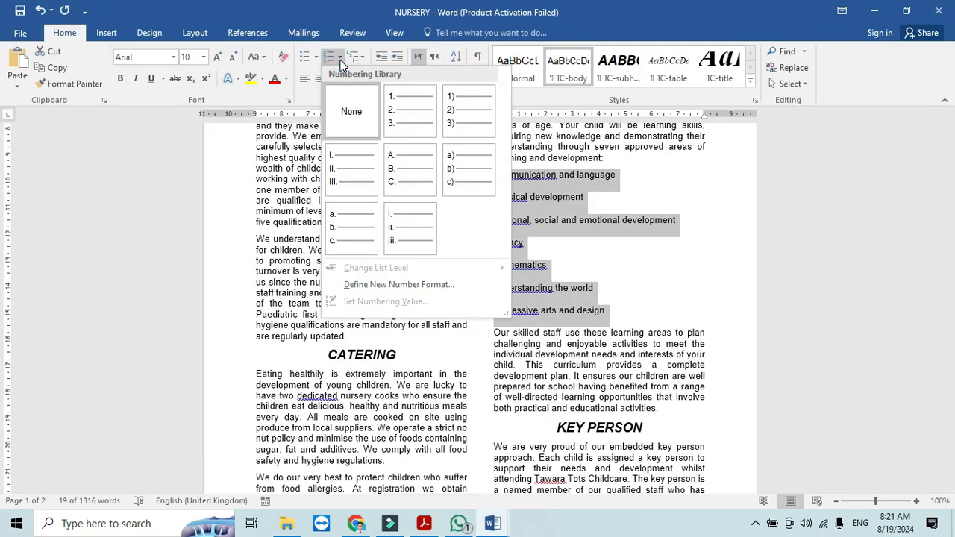
click(409, 110)
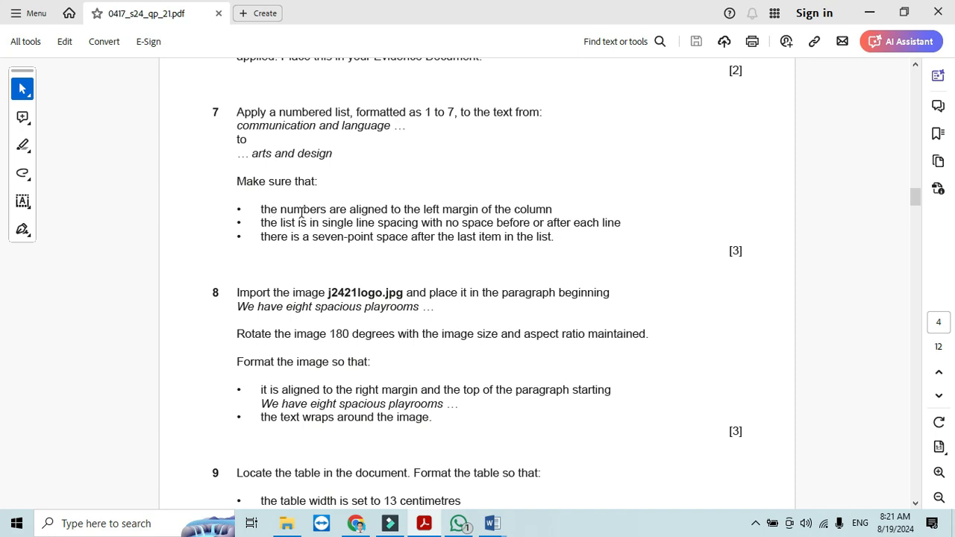
mouse_move(485, 222)
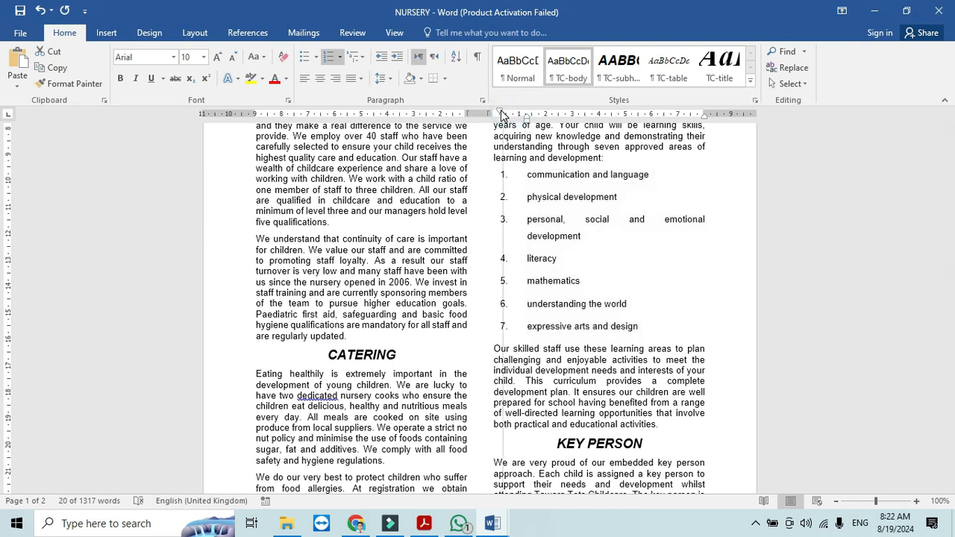
- Set the numbered list's paragraph spacing before and after to 0 pt, single spaced
drag(529, 173, 641, 325)
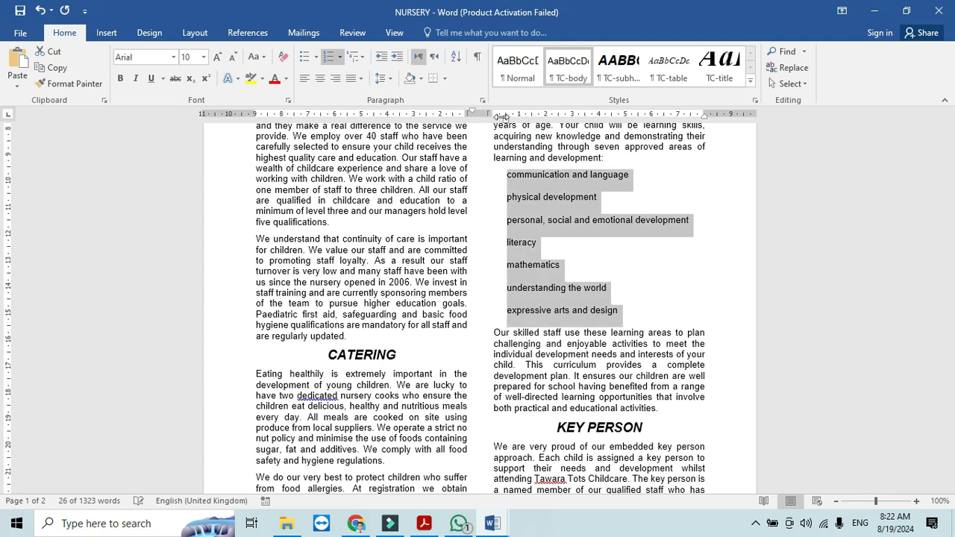
click(331, 57)
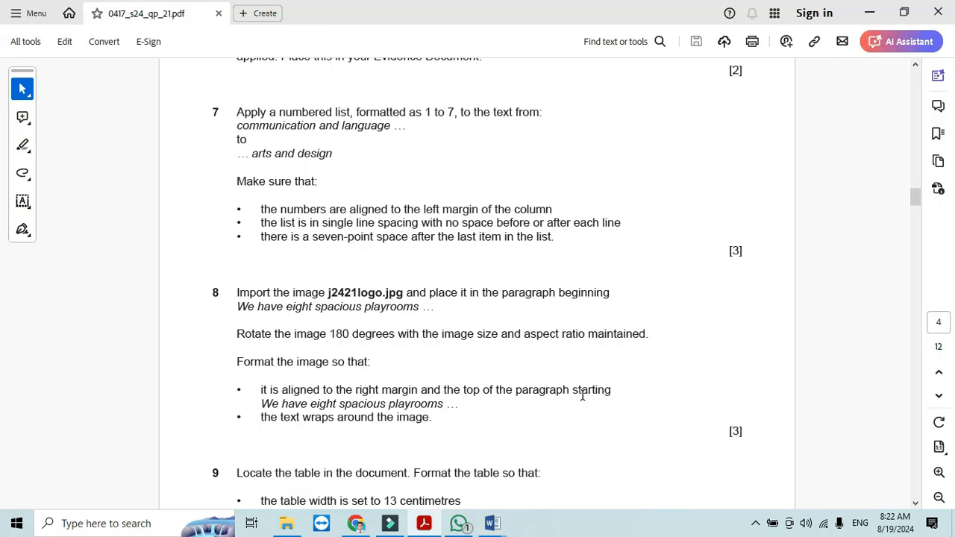
mouse_move(280, 237)
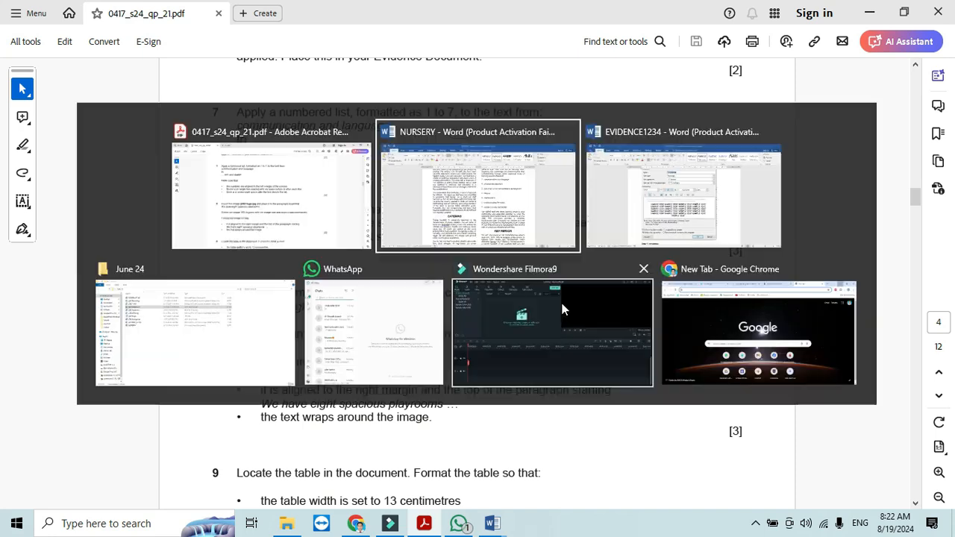
click(477, 187)
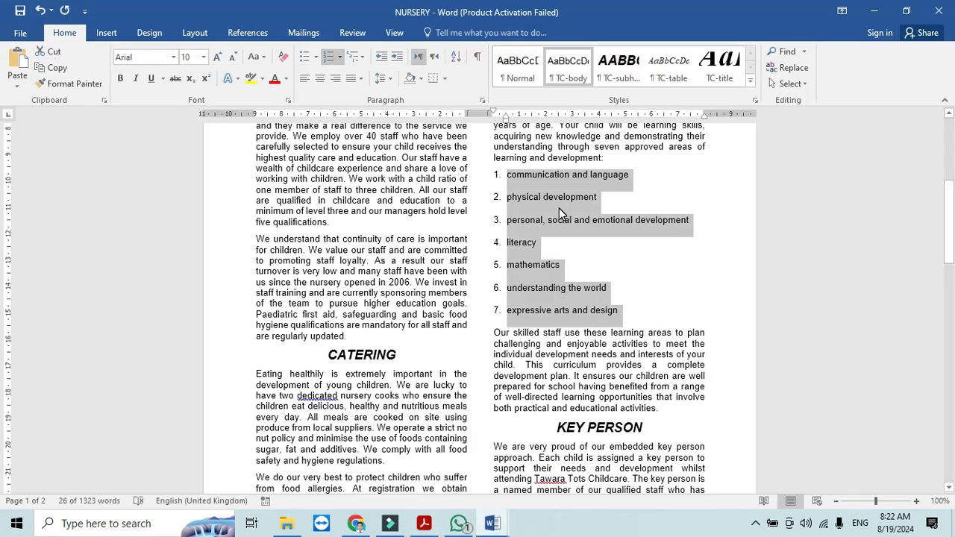
right_click(560, 215)
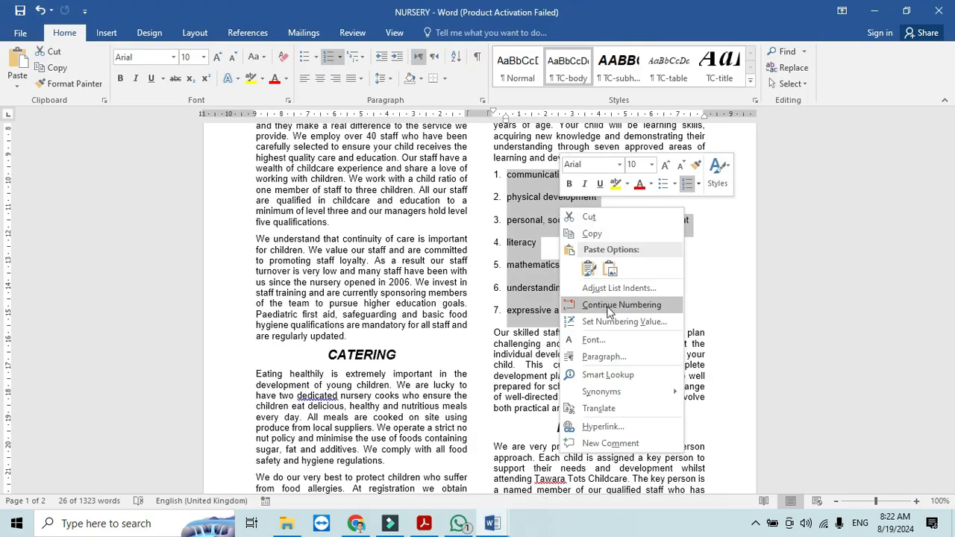
mouse_move(604, 357)
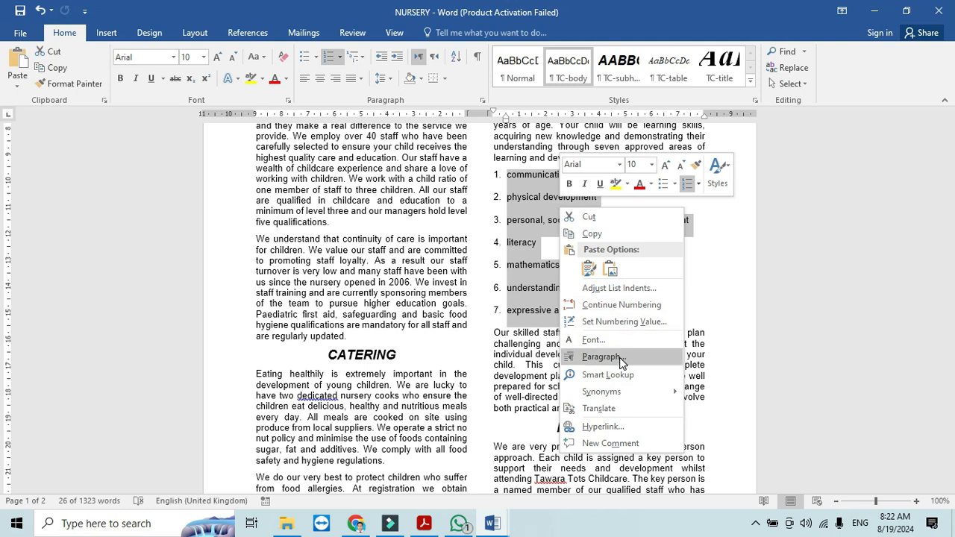
click(600, 356)
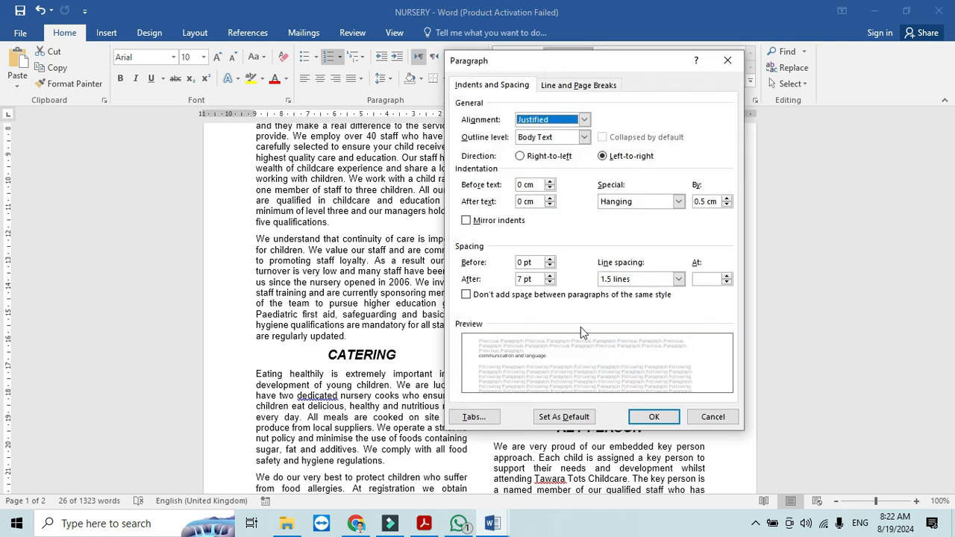
click(550, 282)
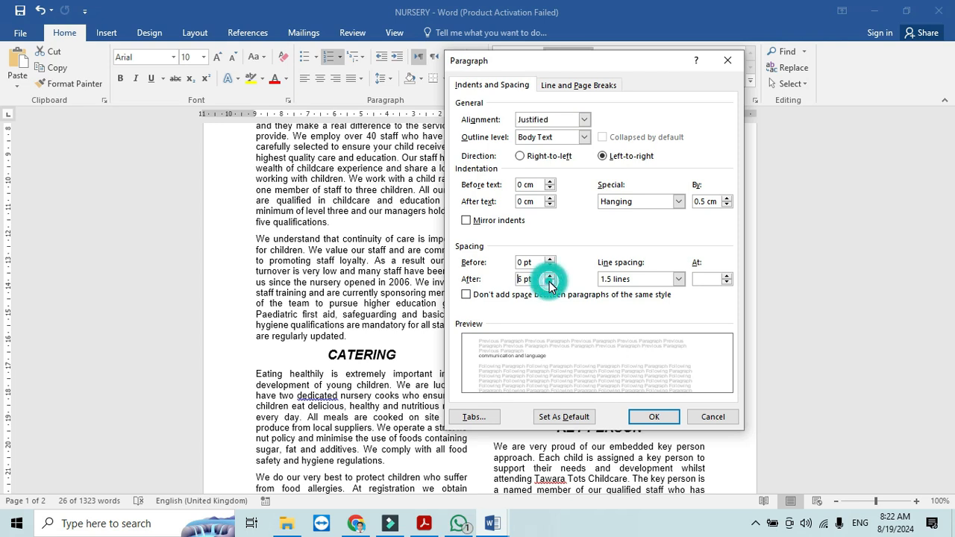
click(550, 282)
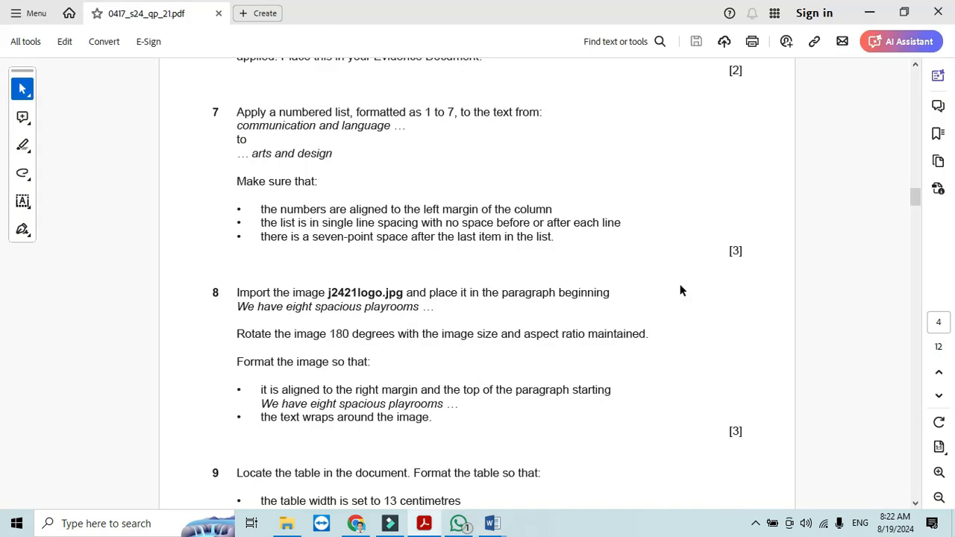
mouse_move(451, 240)
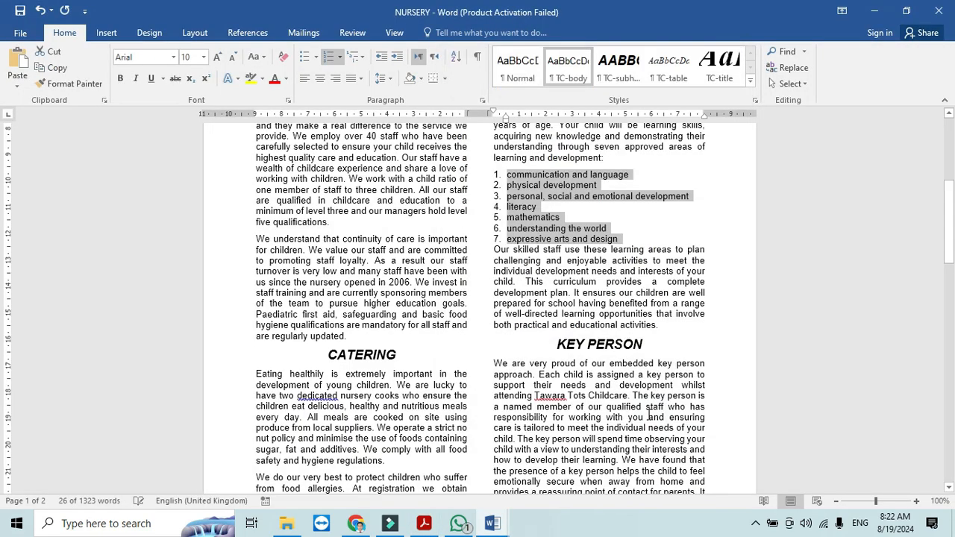
- Give the last numbered item 7 pt space after, separating it from the next paragraph
click(424, 523)
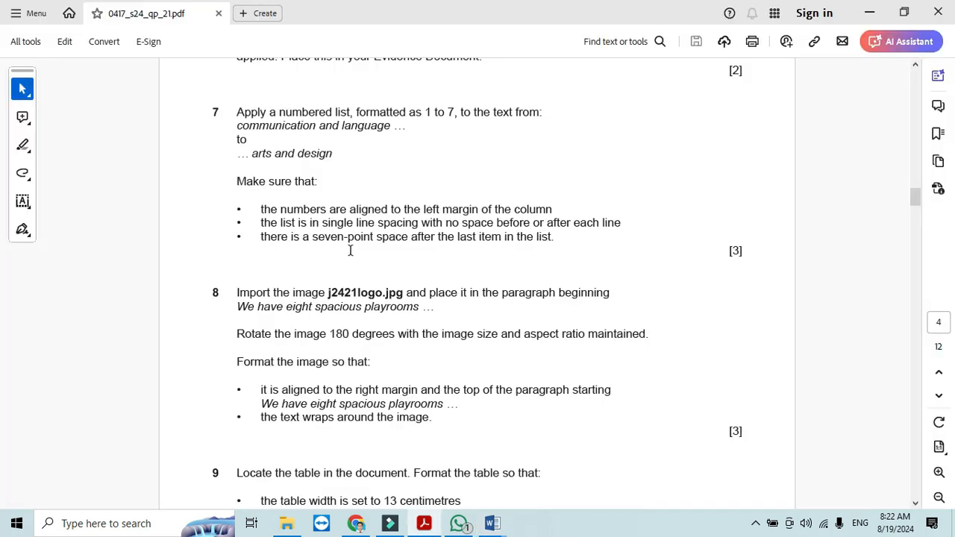
click(493, 523)
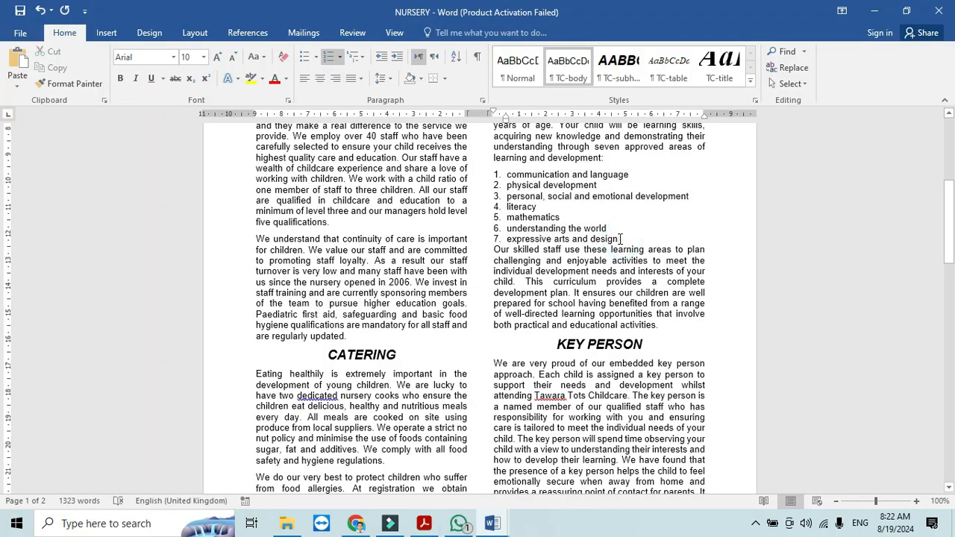
right_click(620, 238)
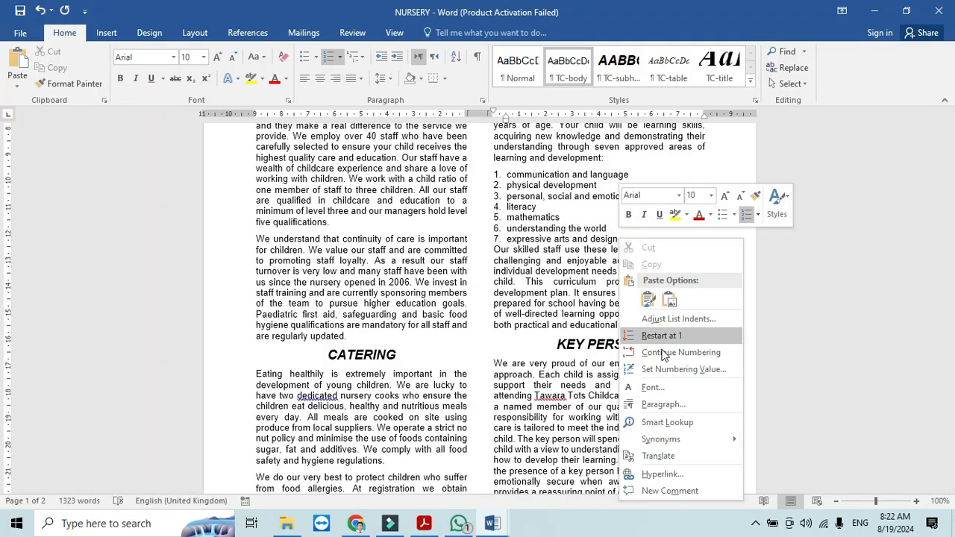
click(663, 403)
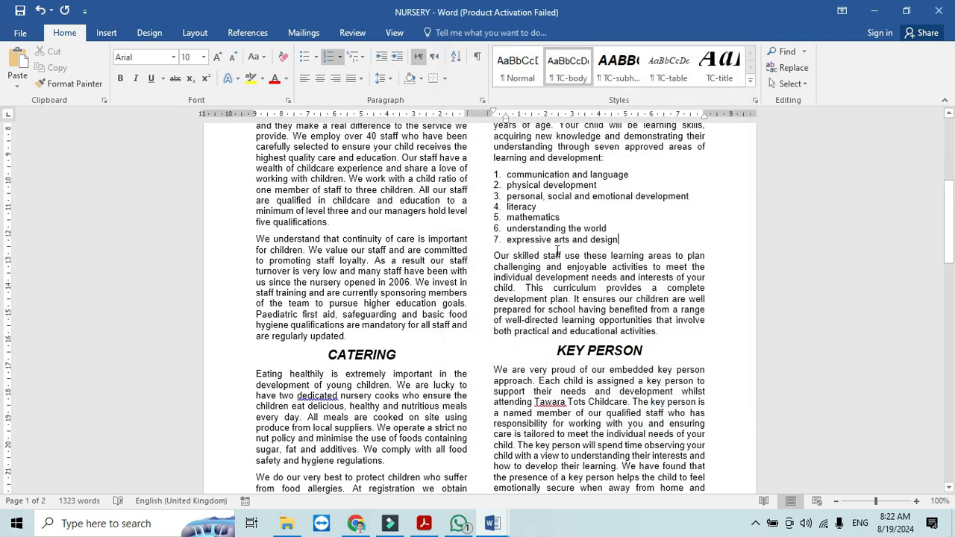
click(424, 523)
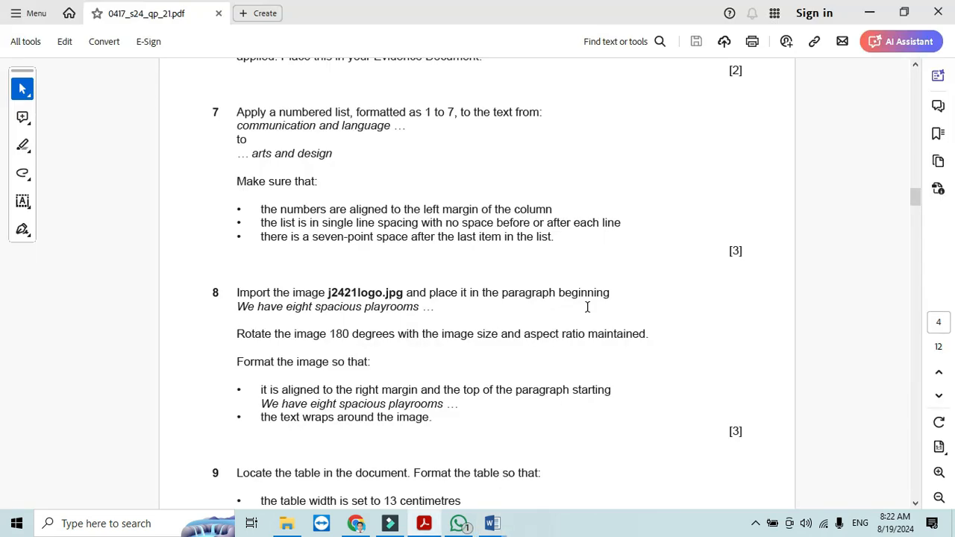
- Read question 8 on the j2421logo image and bring NURSERY's top page back up
scroll(down, 3)
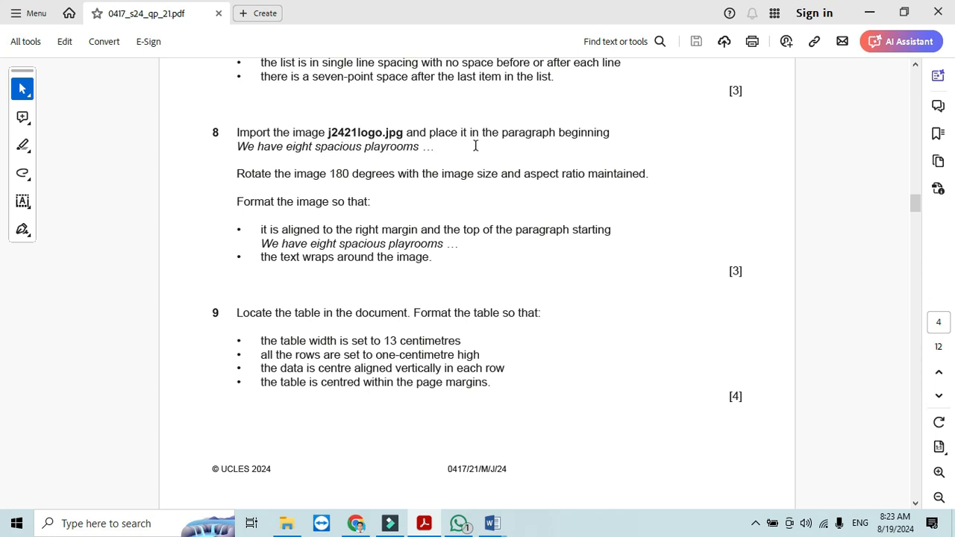
mouse_move(316, 164)
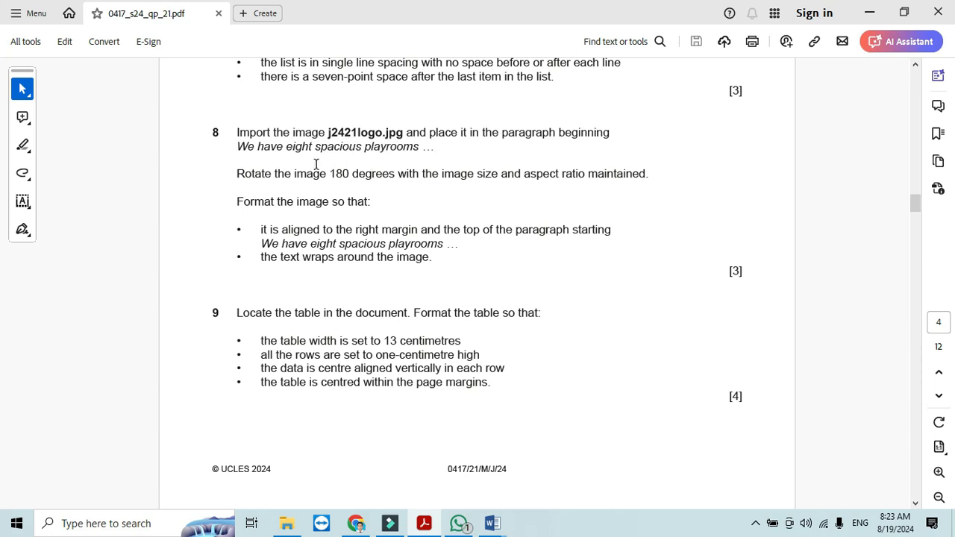
mouse_move(355, 161)
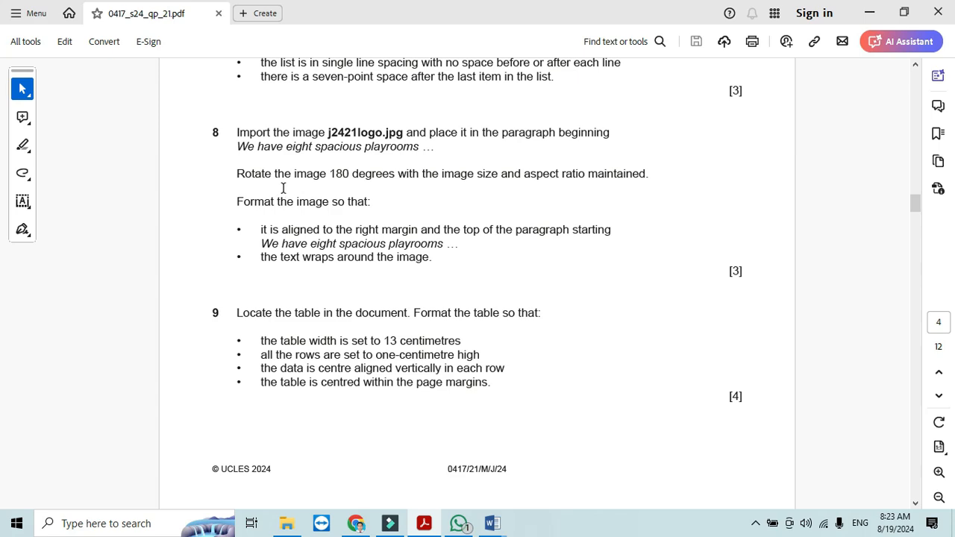
click(493, 522)
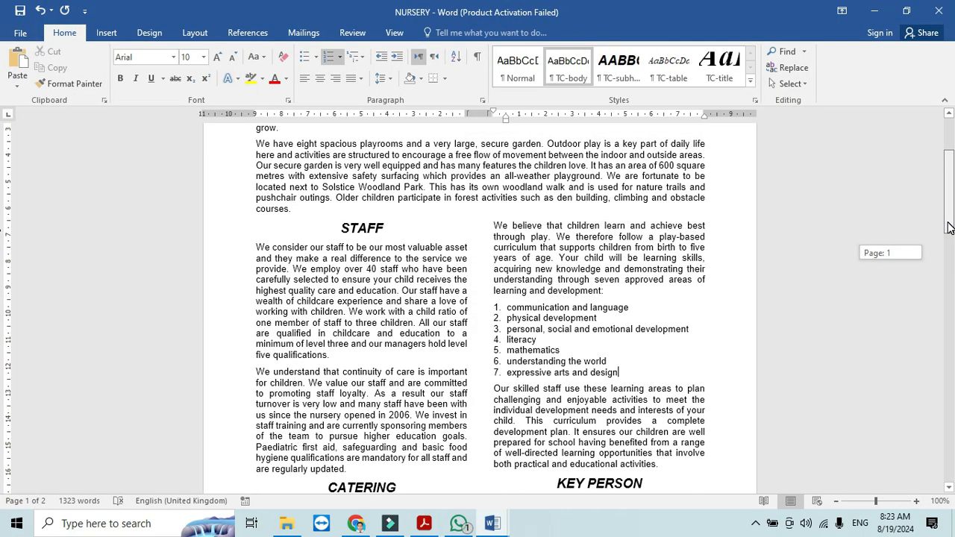
scroll(down, 3)
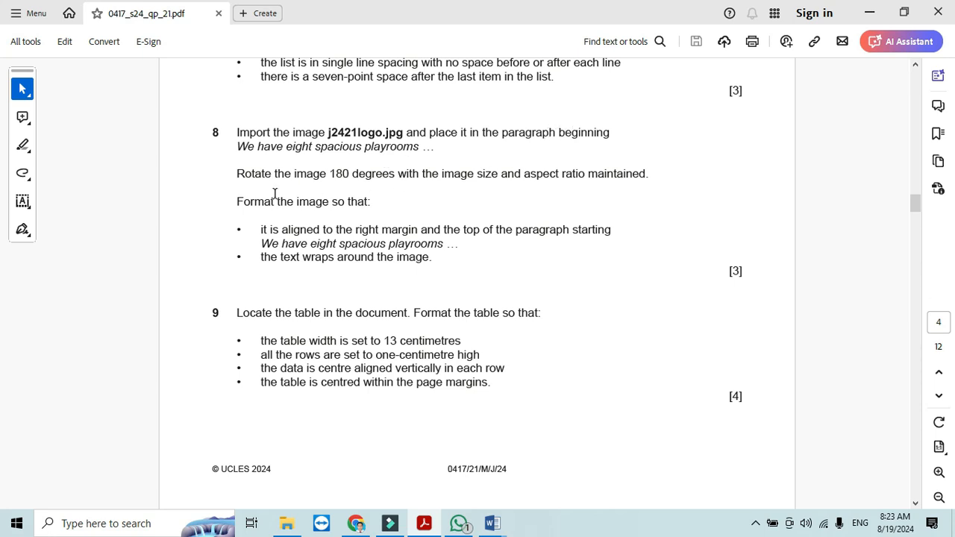
mouse_move(534, 239)
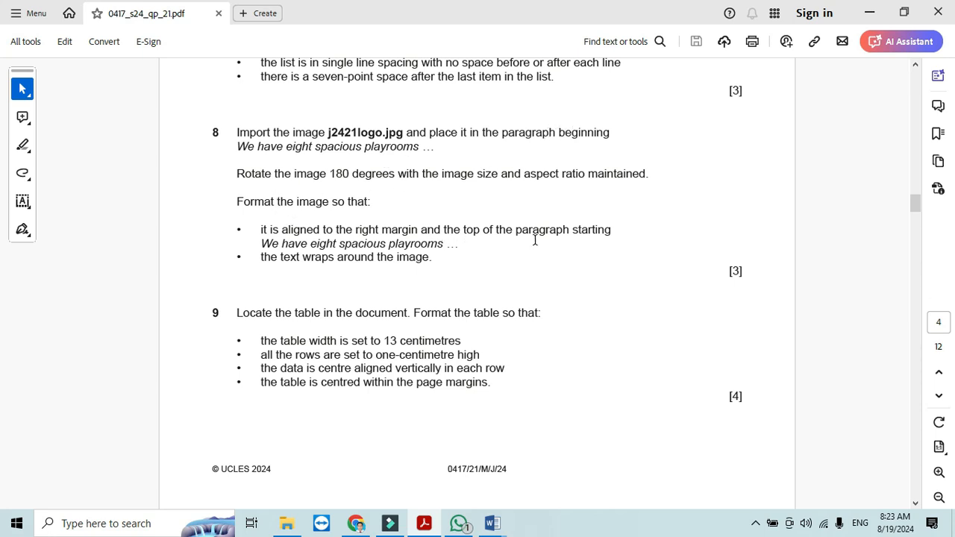
click(491, 523)
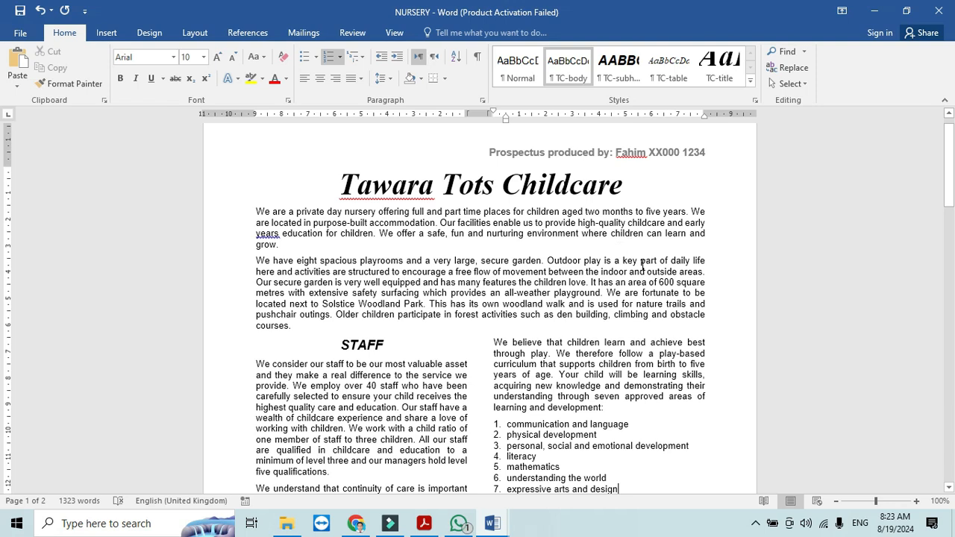
mouse_move(254, 263)
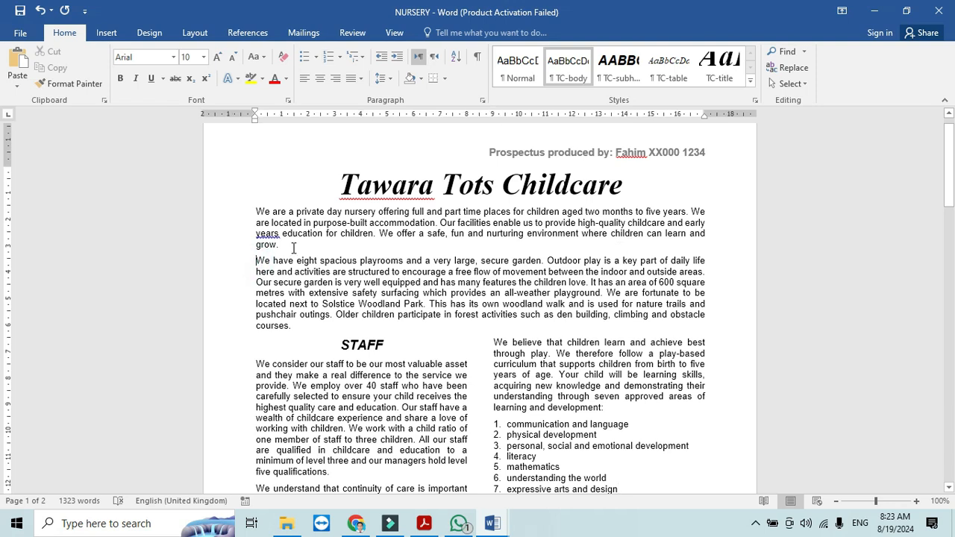
- Insert the picture j2421logo.jpg from Desktop > June 24 into the playrooms paragraph
click(106, 33)
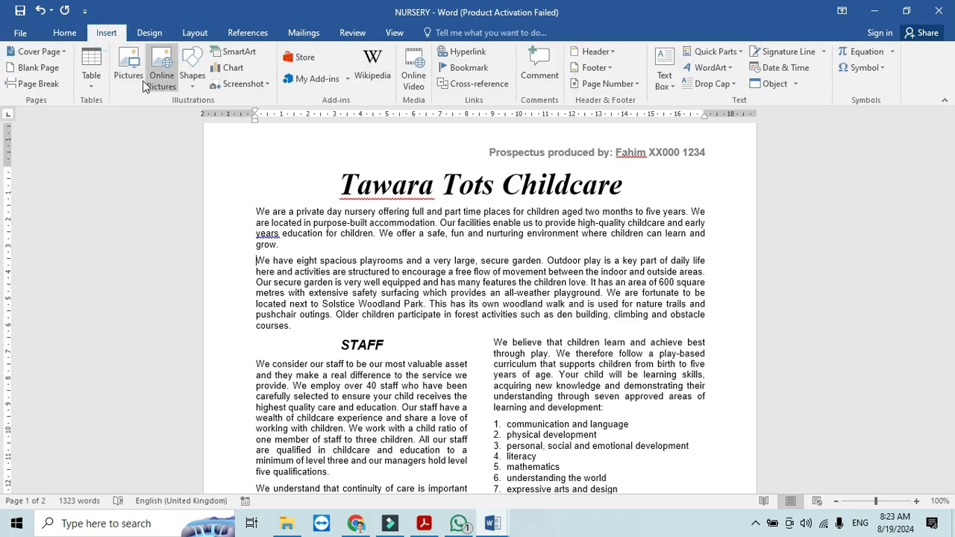
click(128, 67)
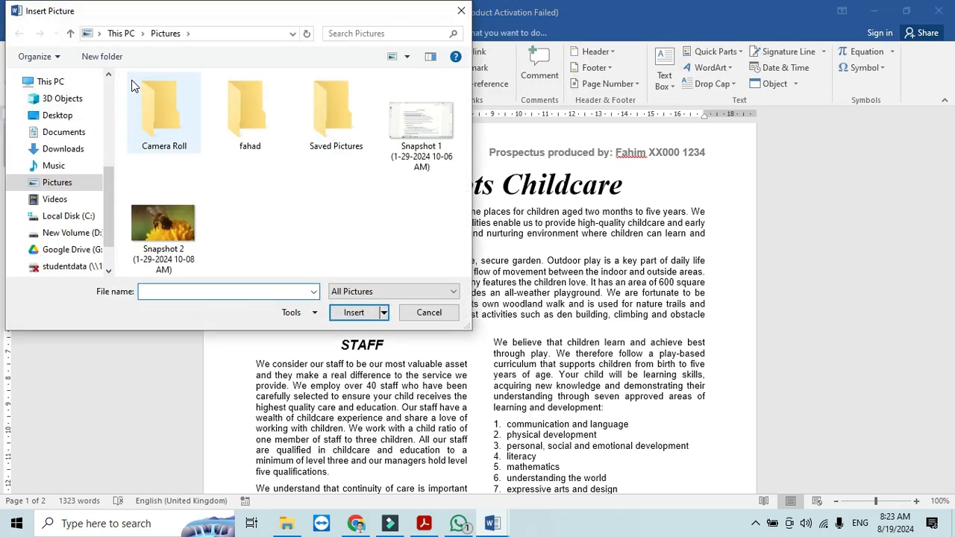
click(57, 115)
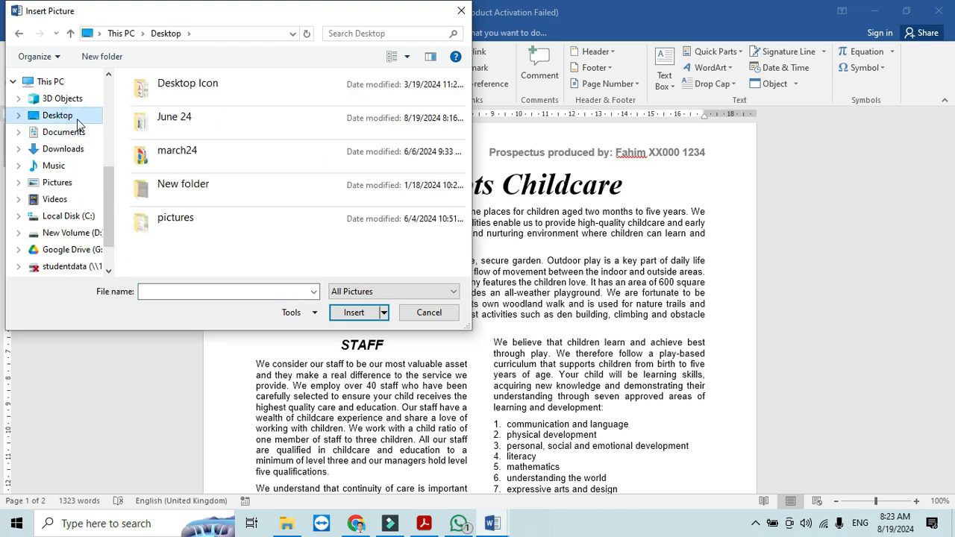
double_click(173, 123)
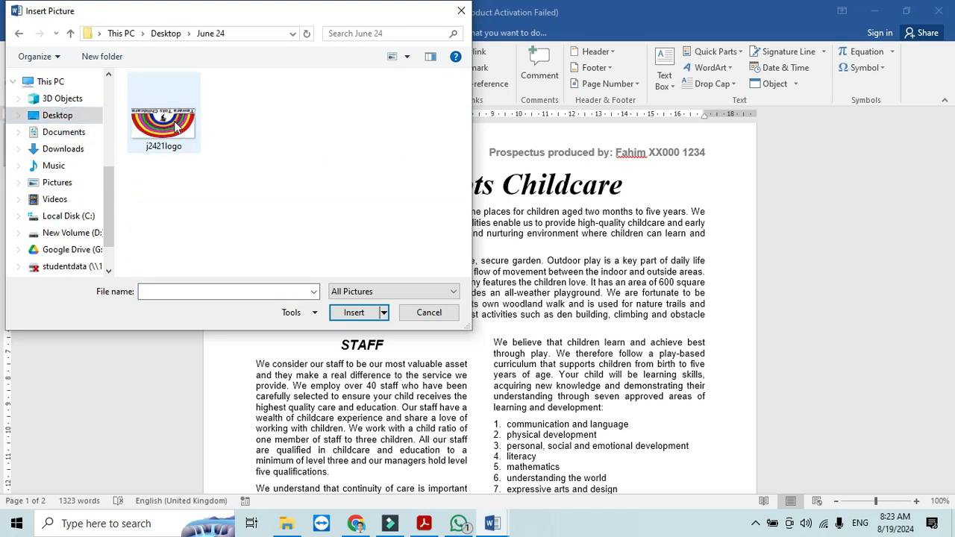
click(428, 312)
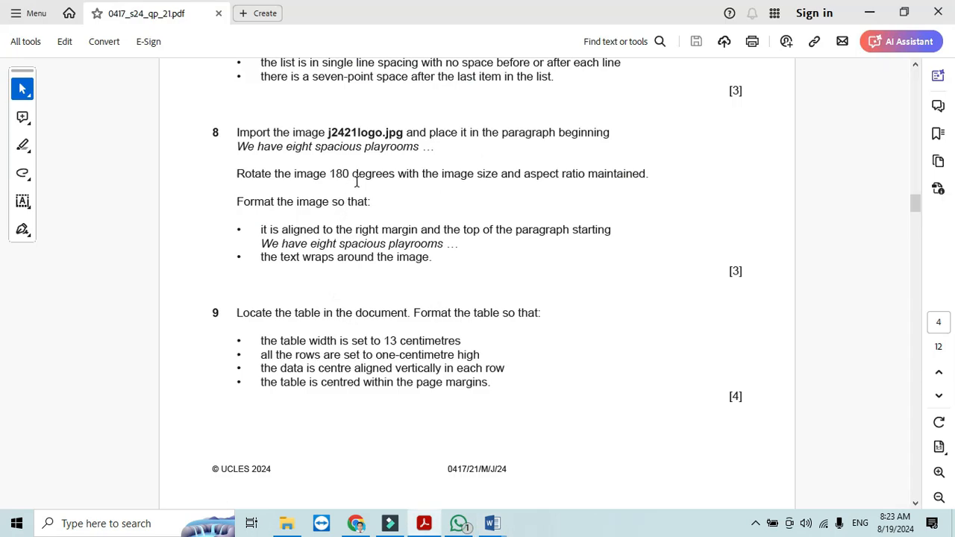
- Rotate the logo 180 degrees via More Rotation Options so it sits upright
click(491, 523)
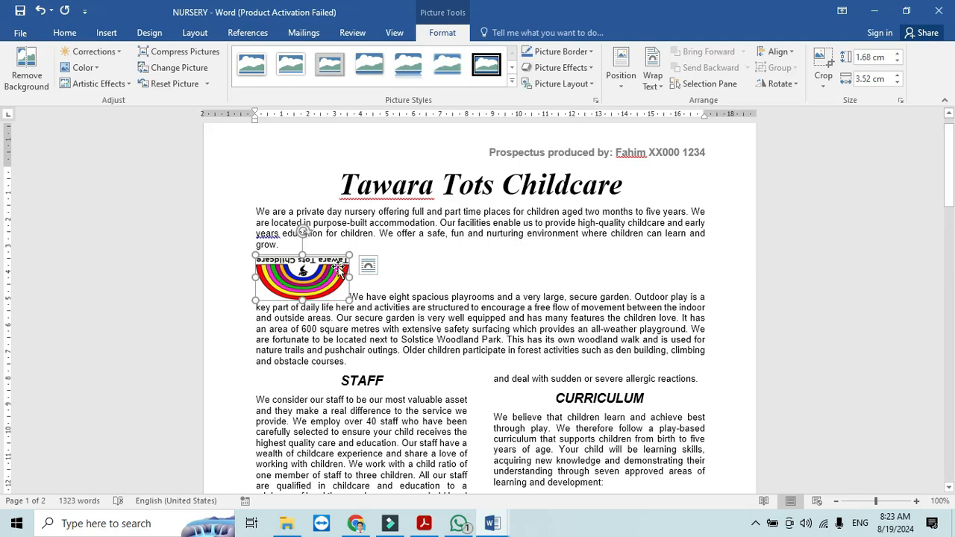
click(779, 83)
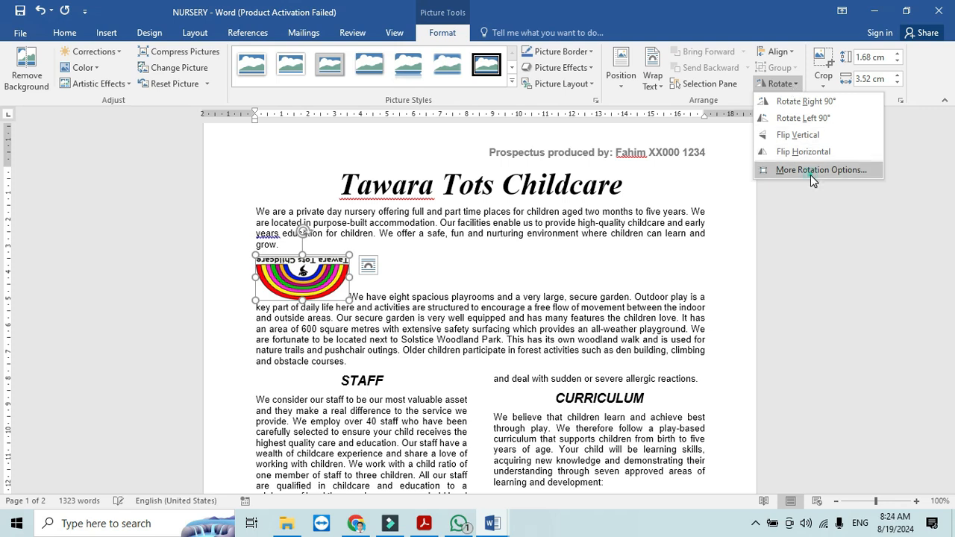
click(819, 170)
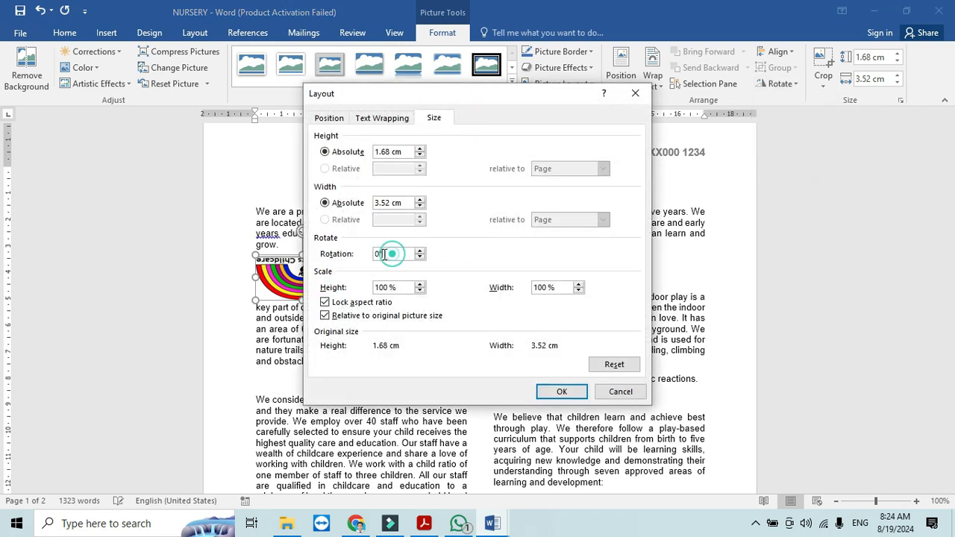
text(180)
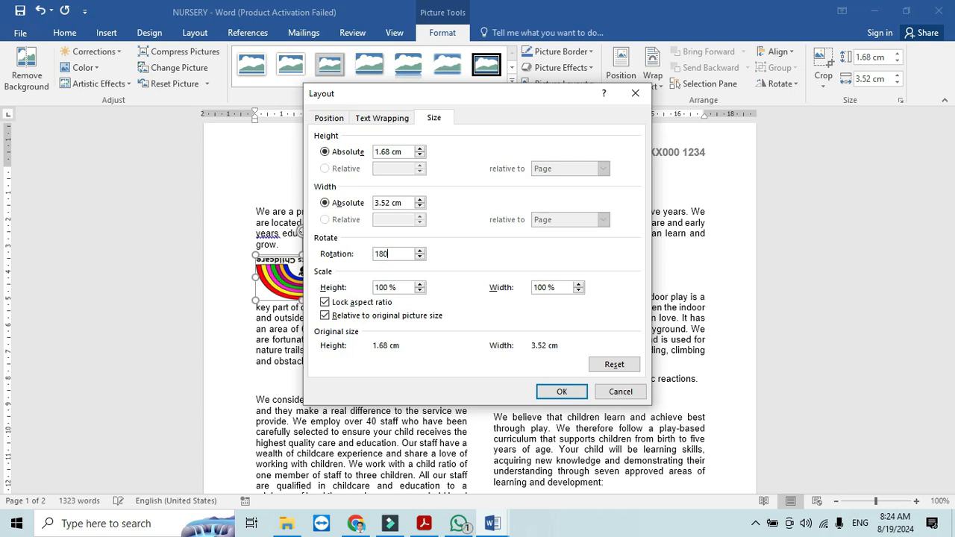
click(561, 391)
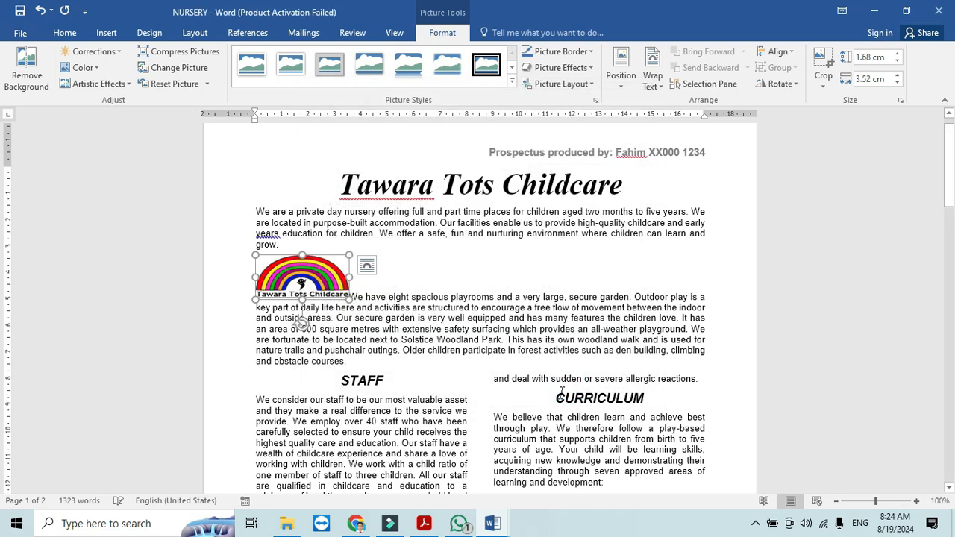
- Set the logo's layout to wrap text and sit at the right margin
click(355, 523)
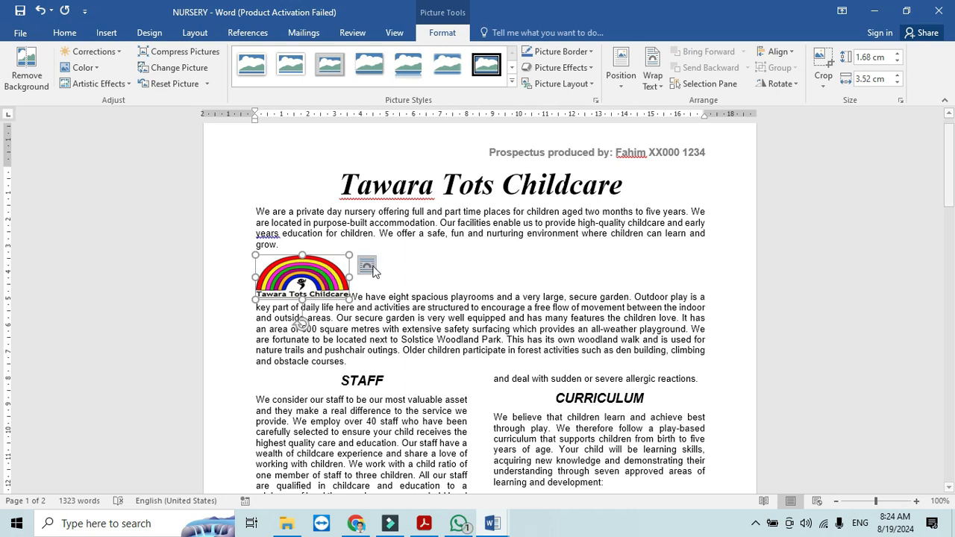
click(367, 266)
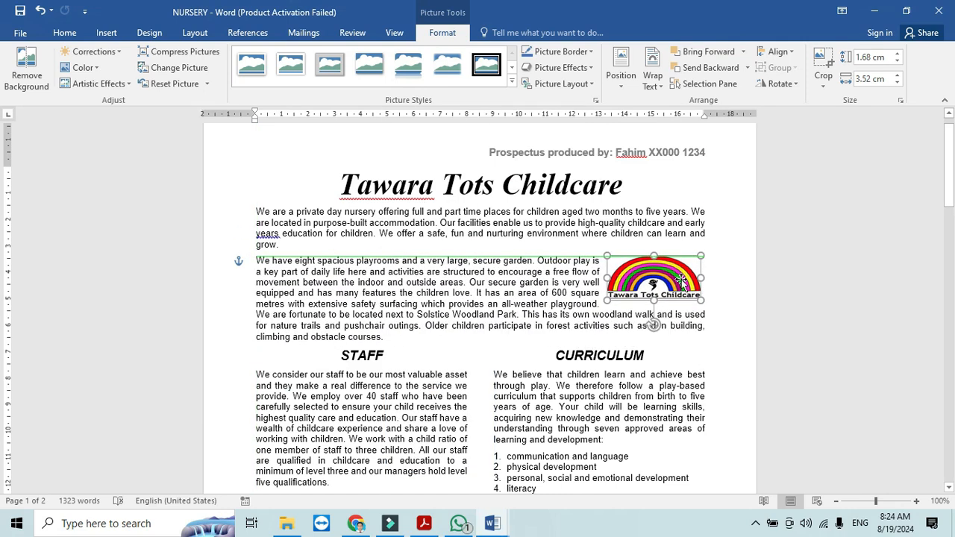
click(424, 522)
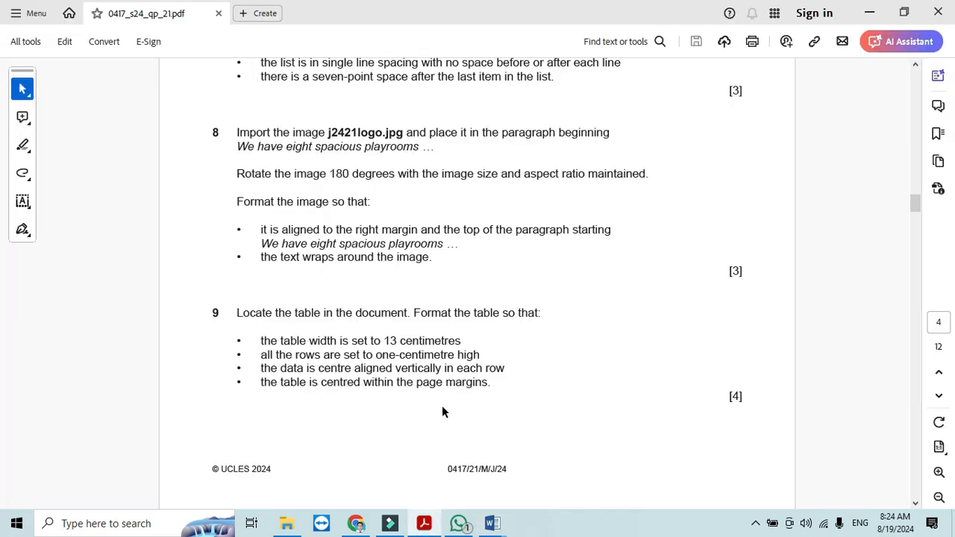
mouse_move(322, 322)
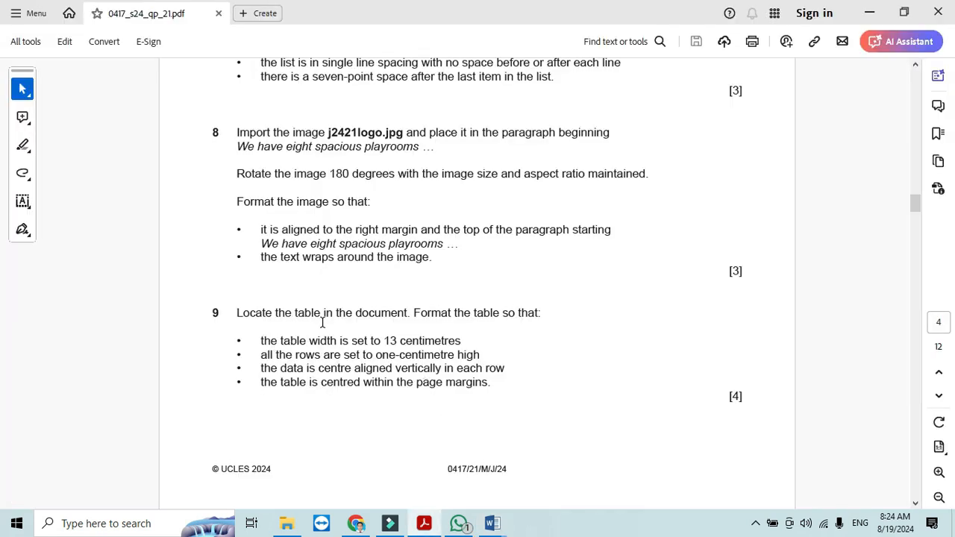
mouse_move(480, 326)
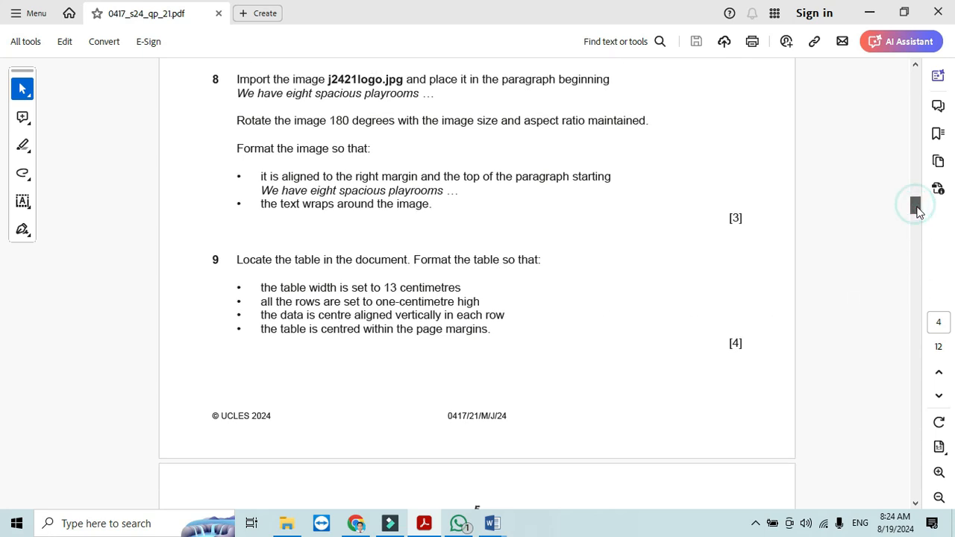
scroll(down, 3)
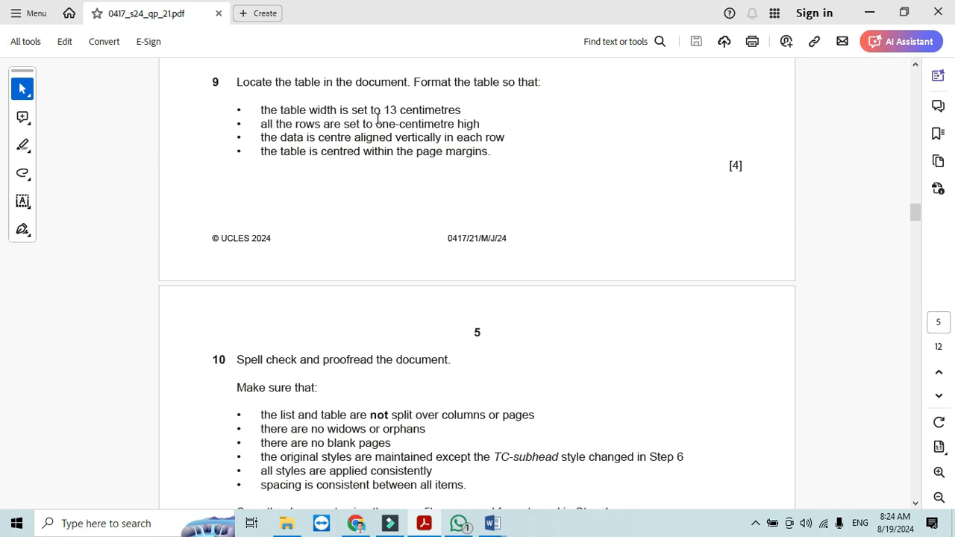
click(491, 523)
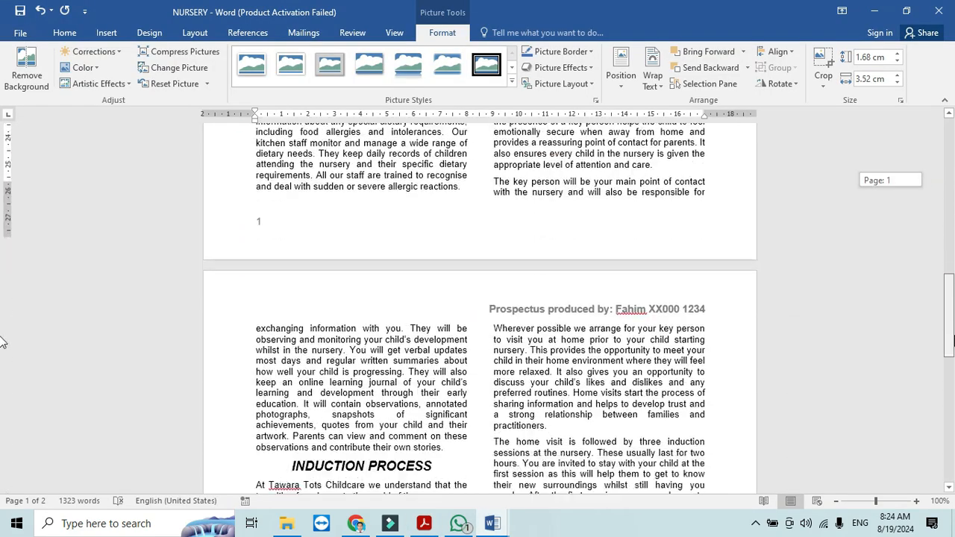
- Give the session-times table a preferred width of 13 cm in Table Properties
scroll(down, 3)
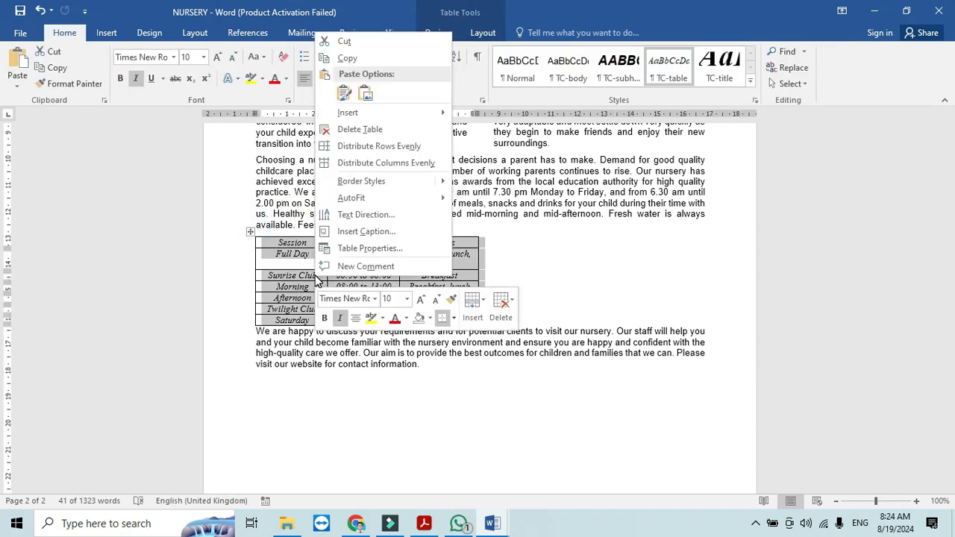
click(371, 248)
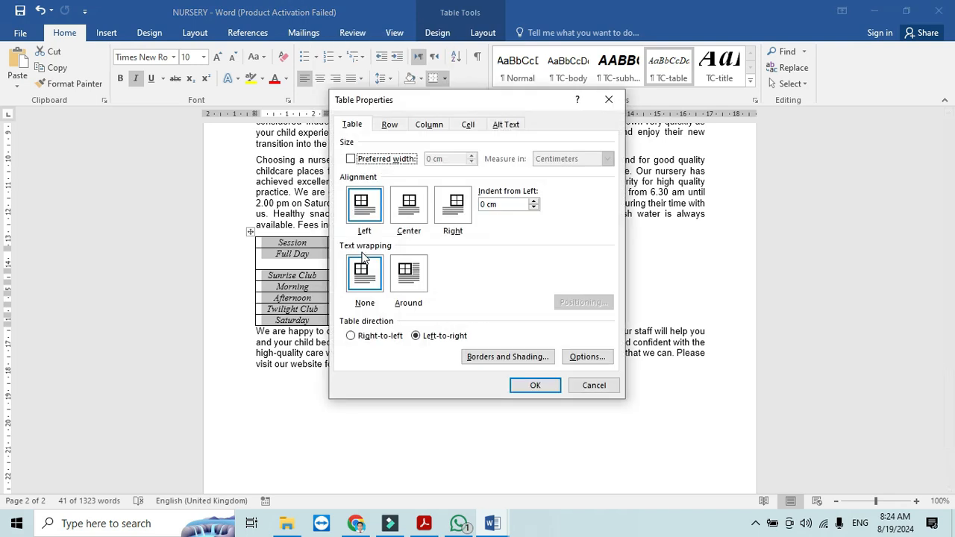
mouse_move(371, 246)
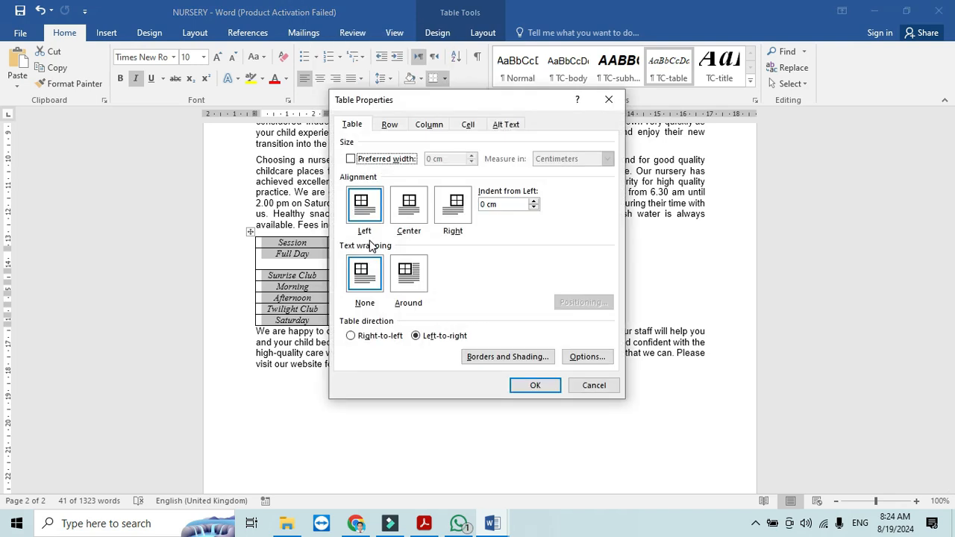
click(351, 159)
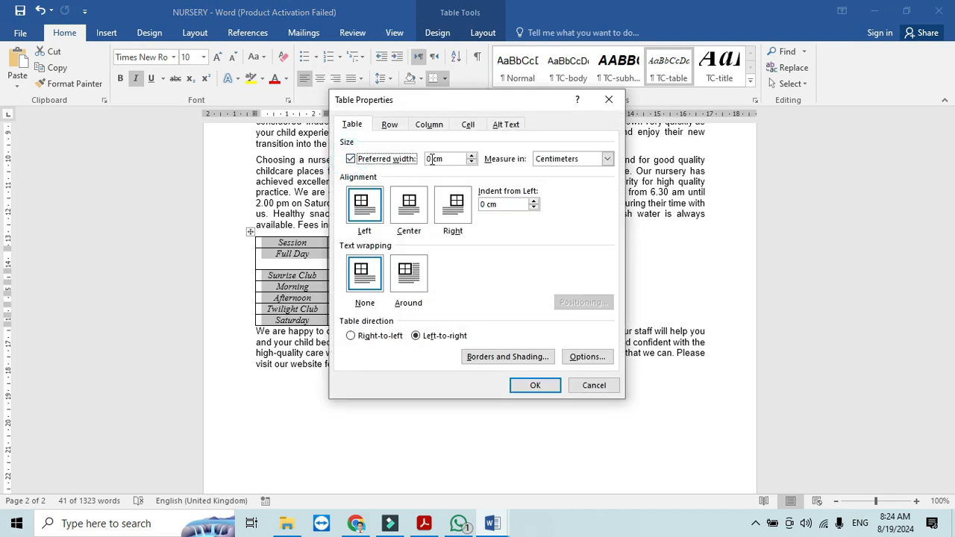
text(13)
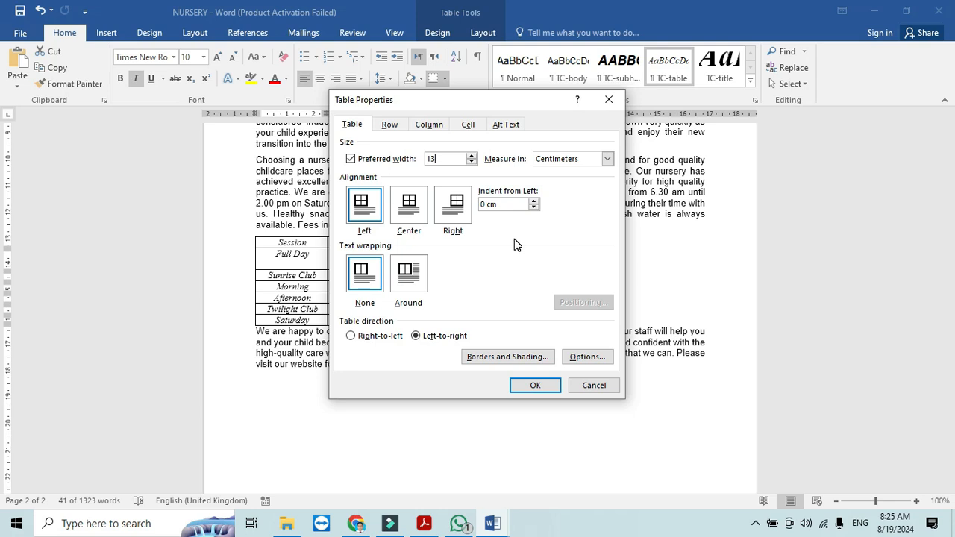
click(534, 385)
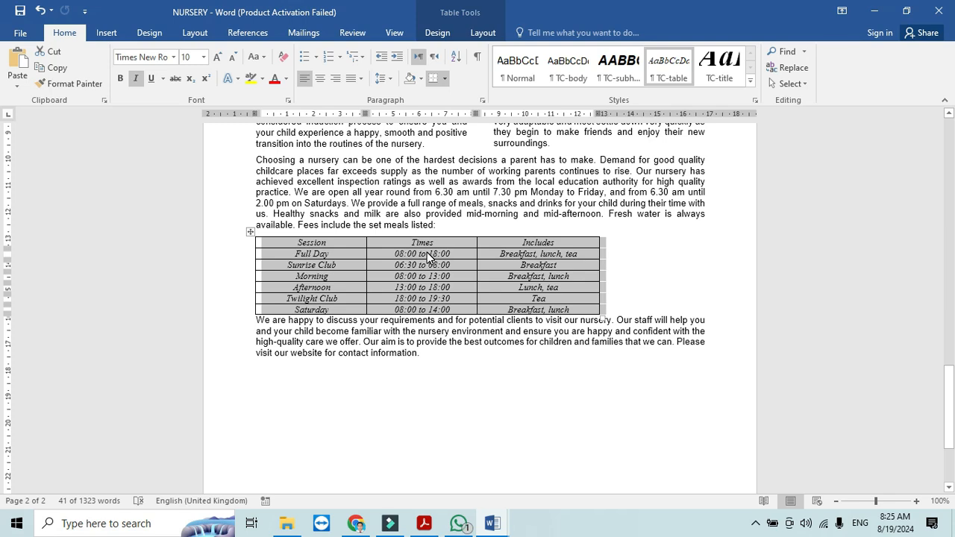
- Specify a 1 cm height for every row of the sessions table in Table Properties
click(441, 78)
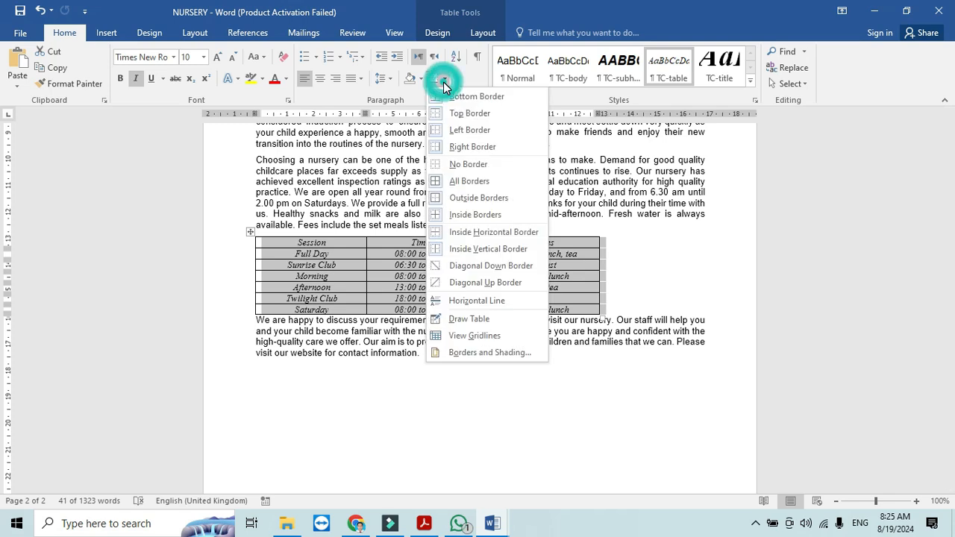
mouse_move(475, 335)
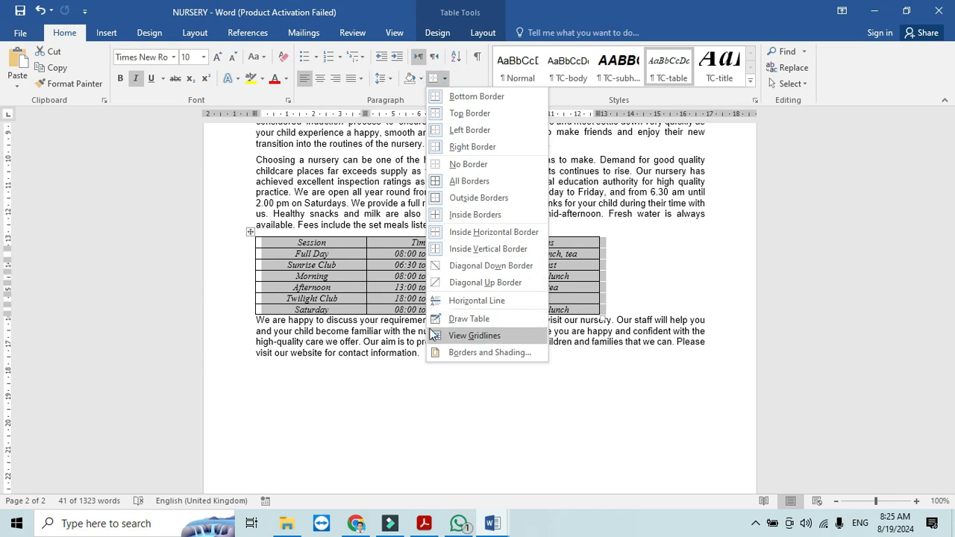
mouse_move(263, 239)
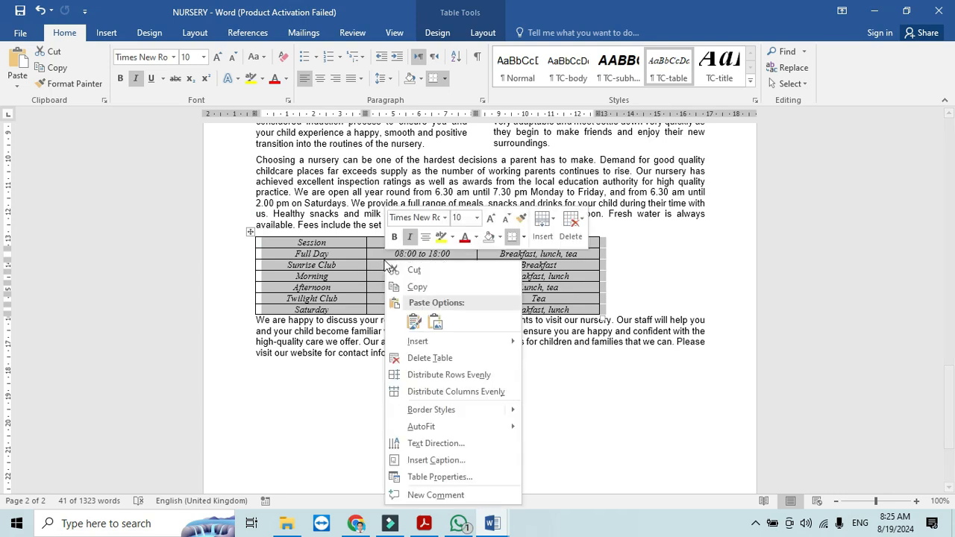
mouse_move(426, 391)
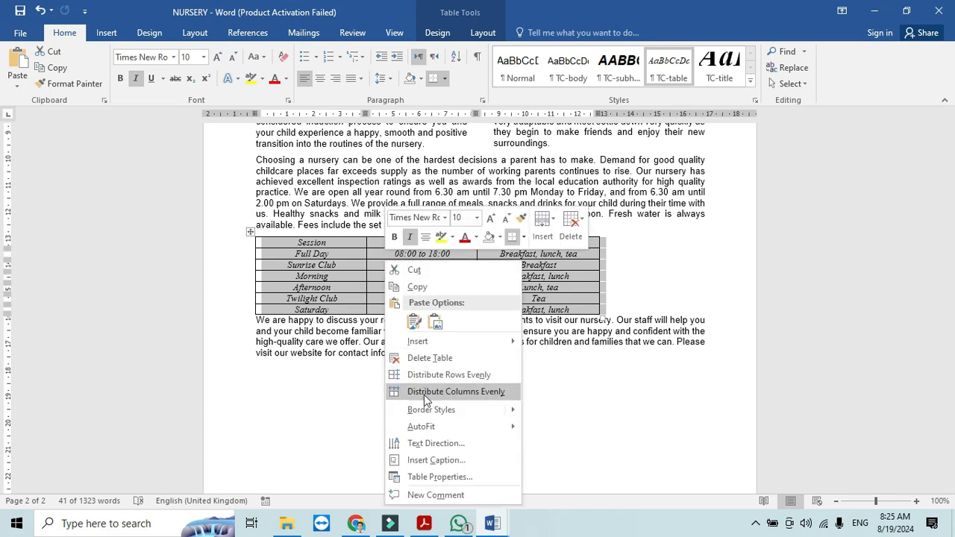
mouse_move(439, 477)
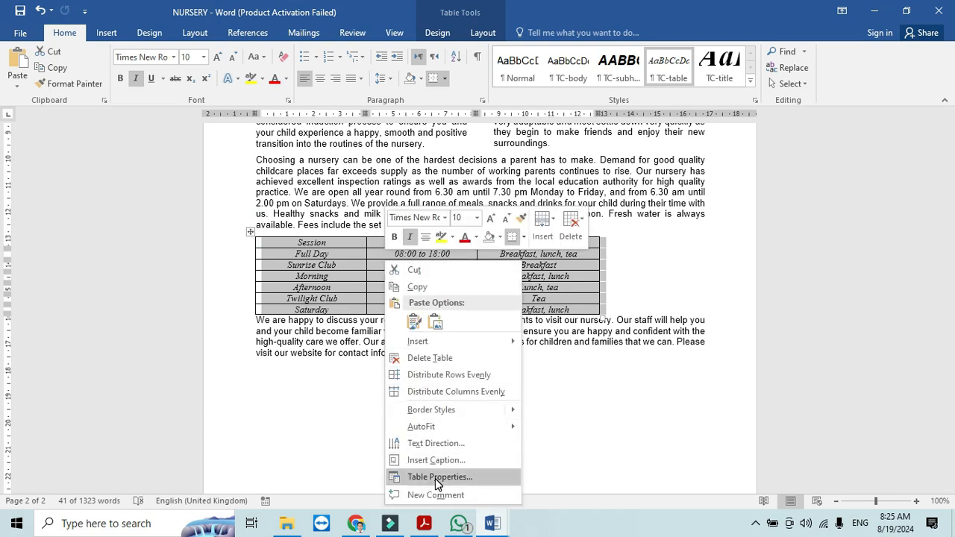
click(438, 478)
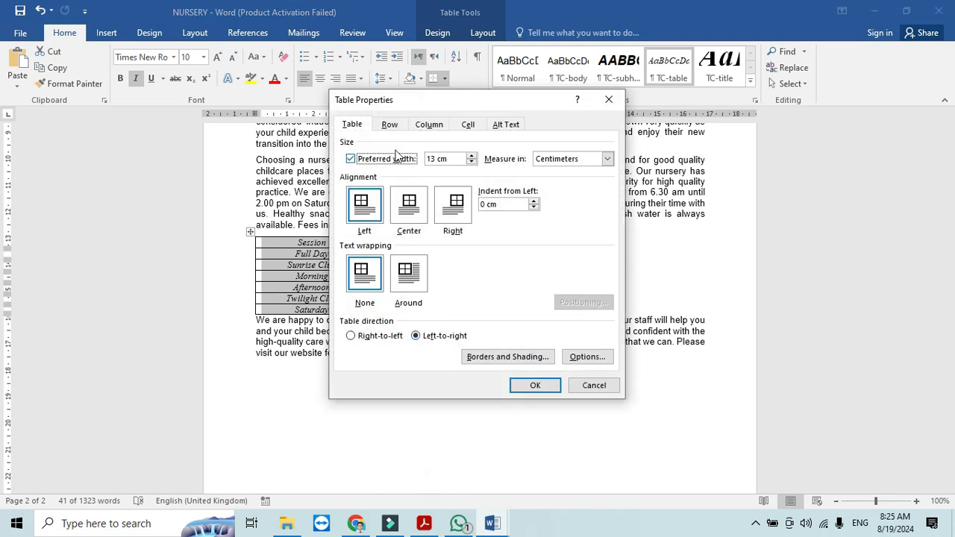
click(388, 124)
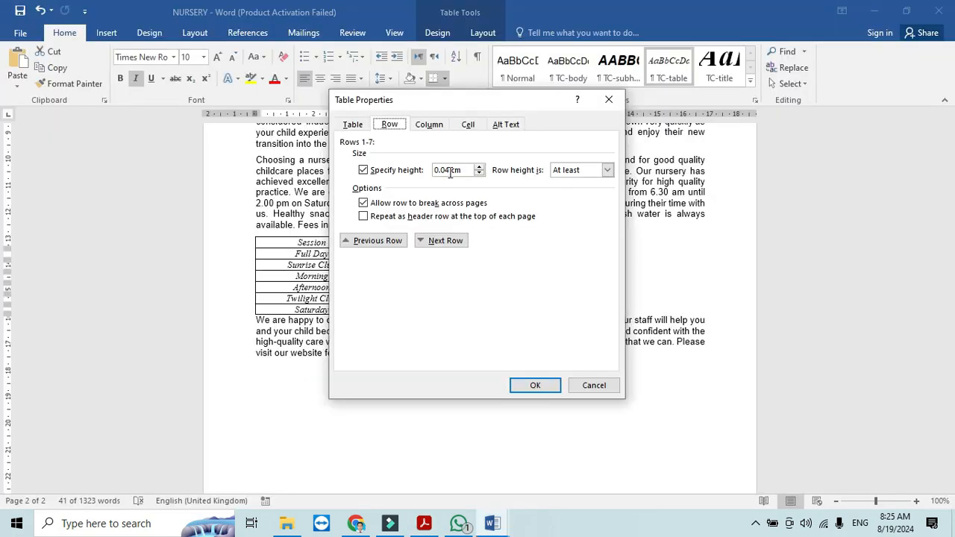
text(1cm)
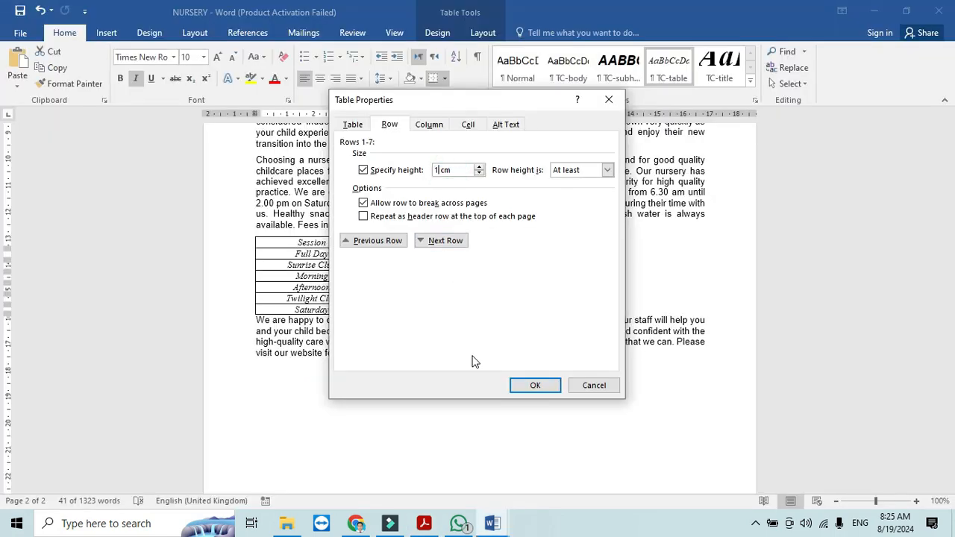
click(535, 385)
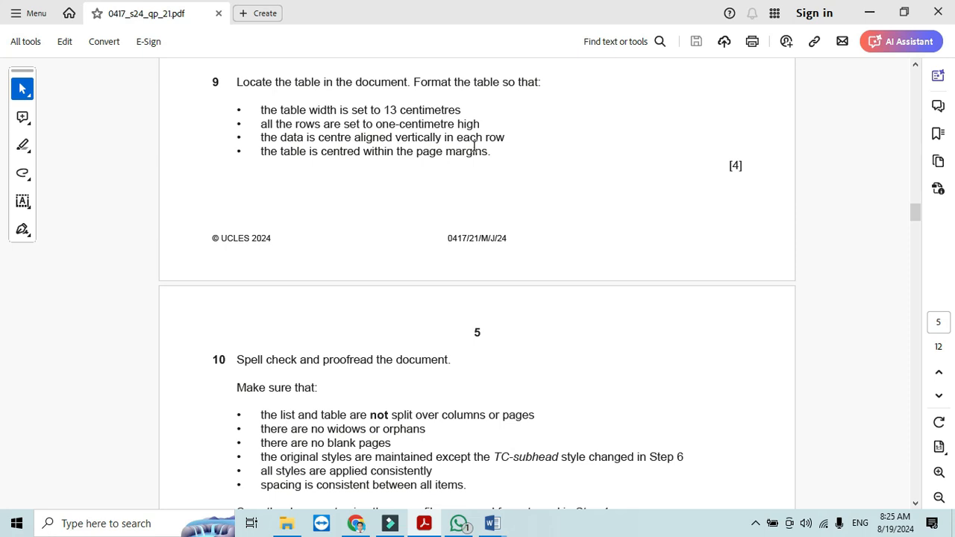
- Centre the data vertically within the sessions table rows and review question 10
click(493, 522)
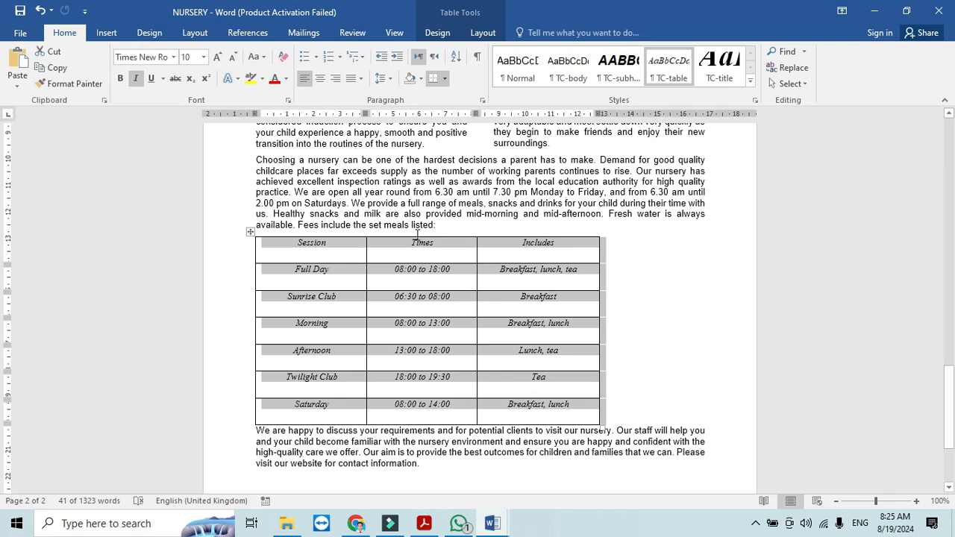
mouse_move(344, 299)
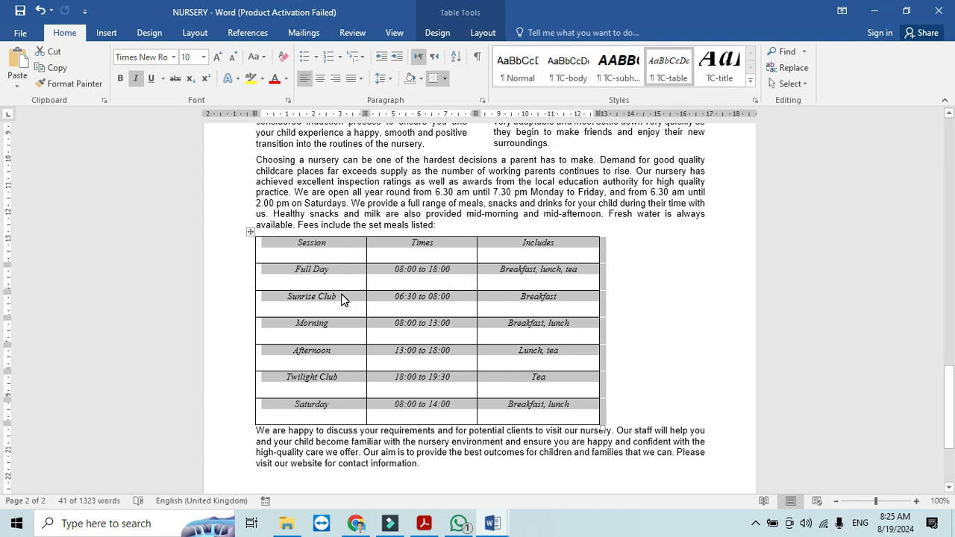
click(483, 33)
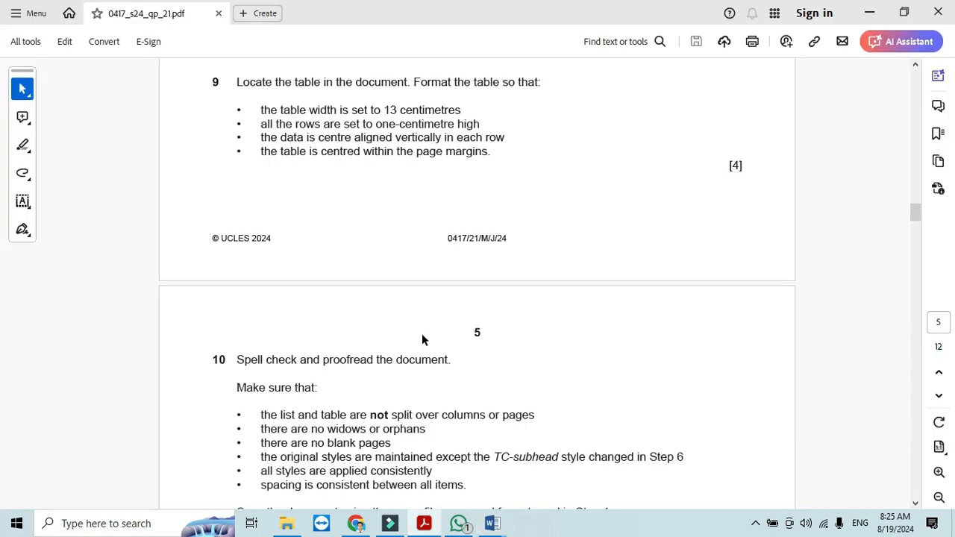
mouse_move(282, 158)
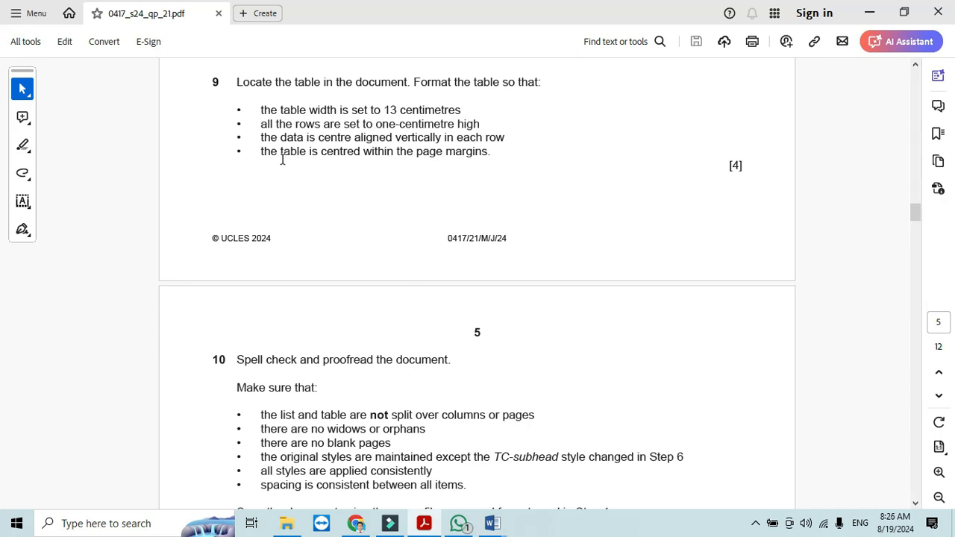
mouse_move(460, 164)
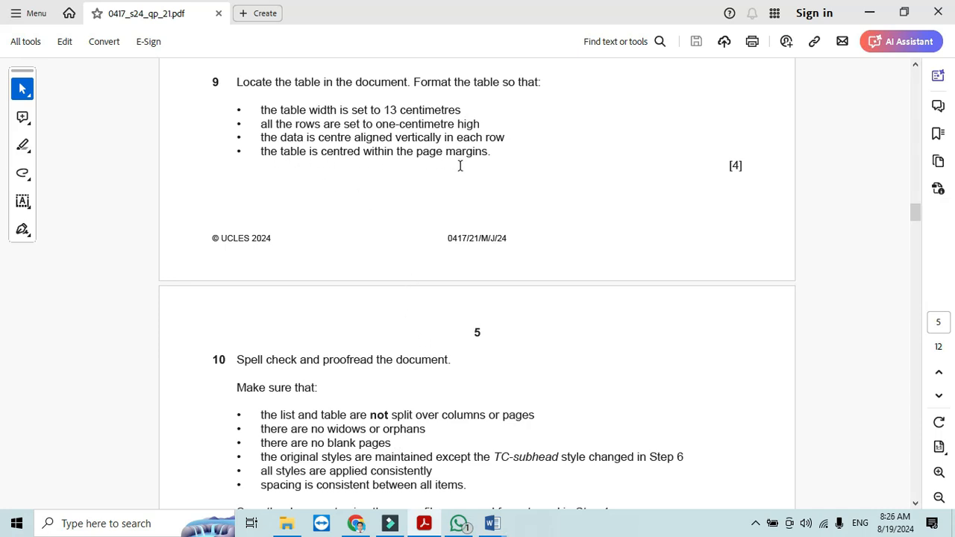
click(493, 522)
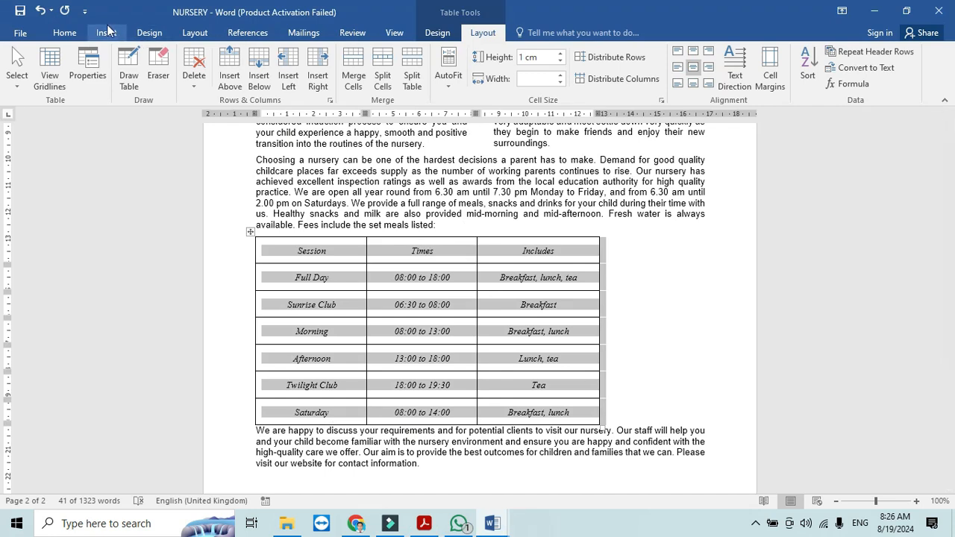
click(64, 33)
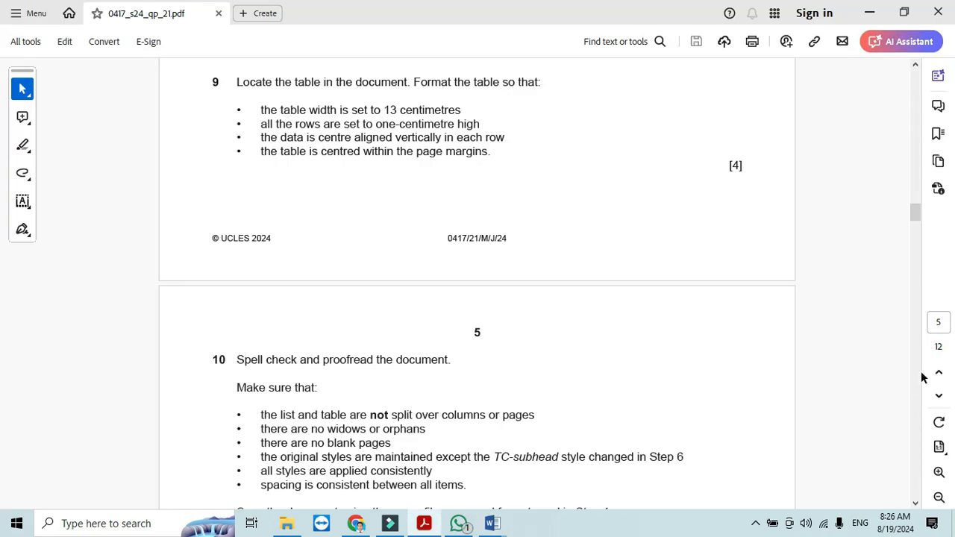
scroll(down, 3)
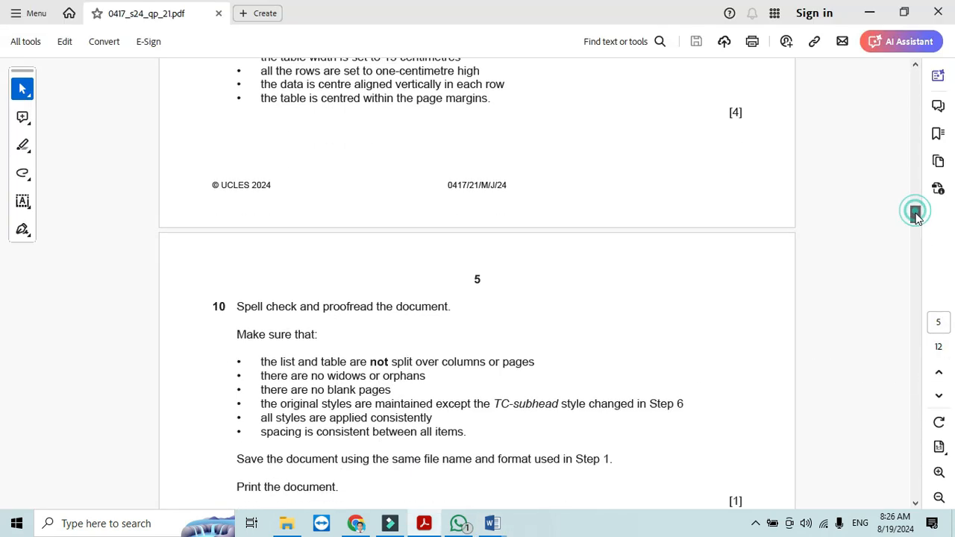
scroll(down, 3)
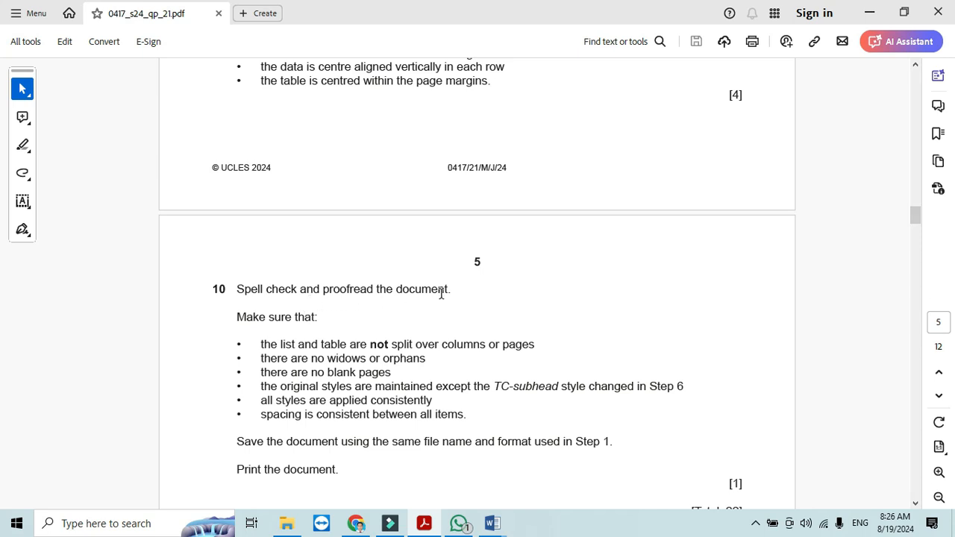
- Run Spelling & Grammar through NURSERY, ignoring Tawara, years and Rahim
click(491, 523)
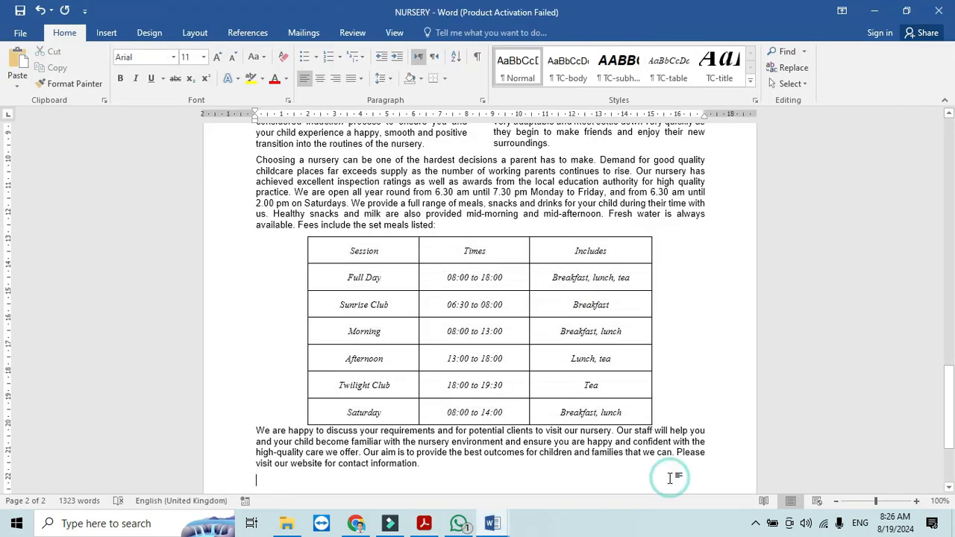
click(353, 32)
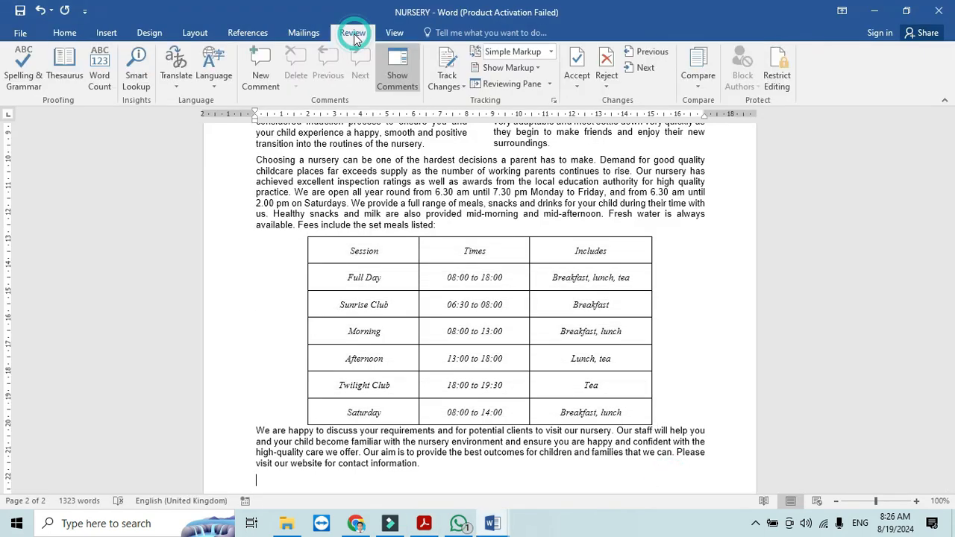
click(24, 67)
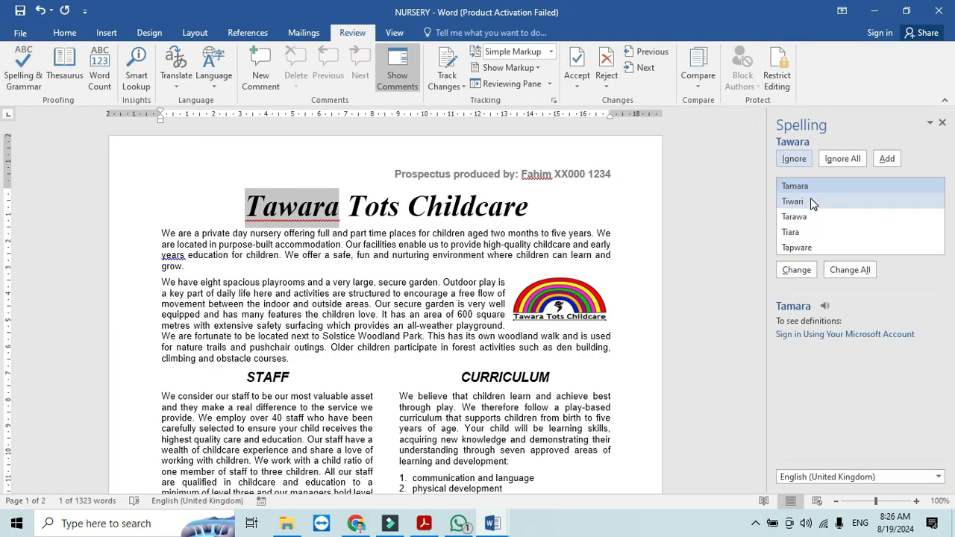
click(794, 158)
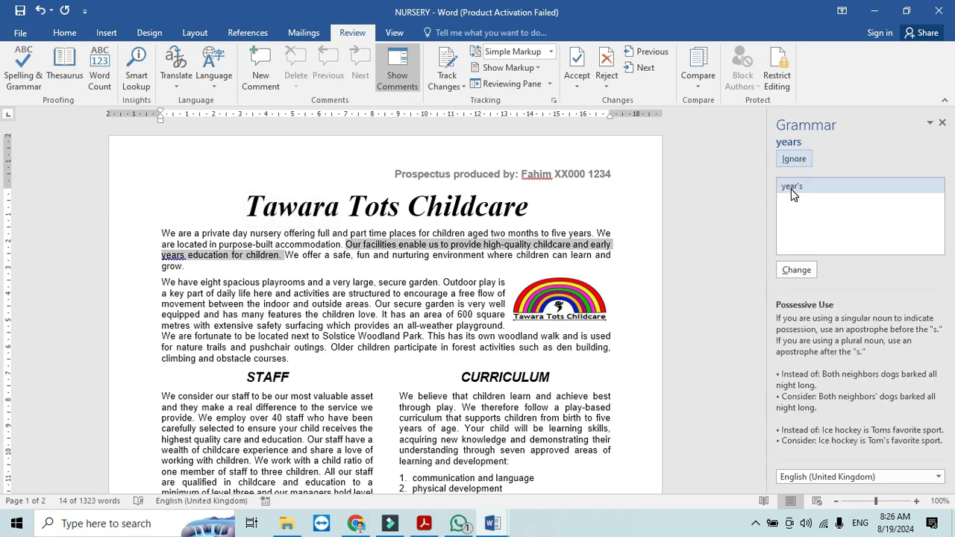
click(794, 158)
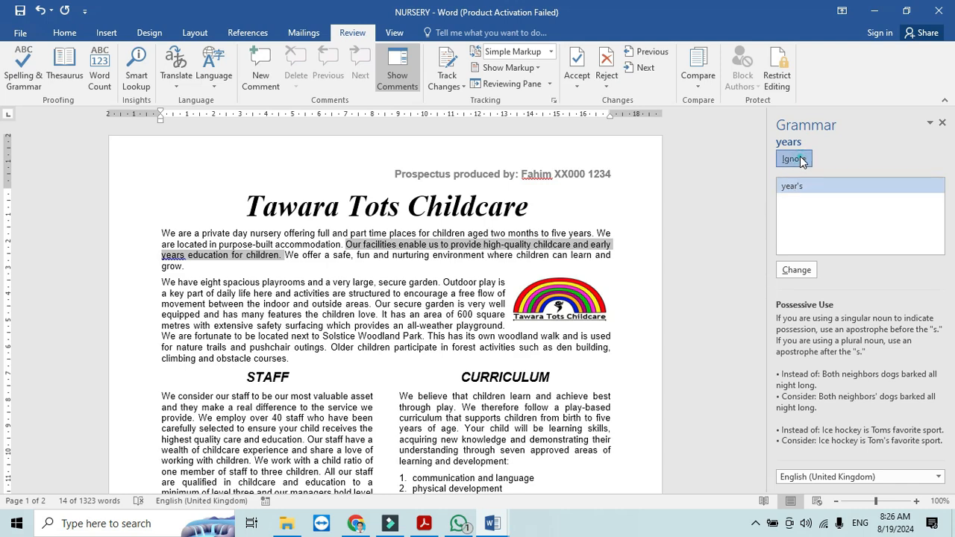
click(794, 158)
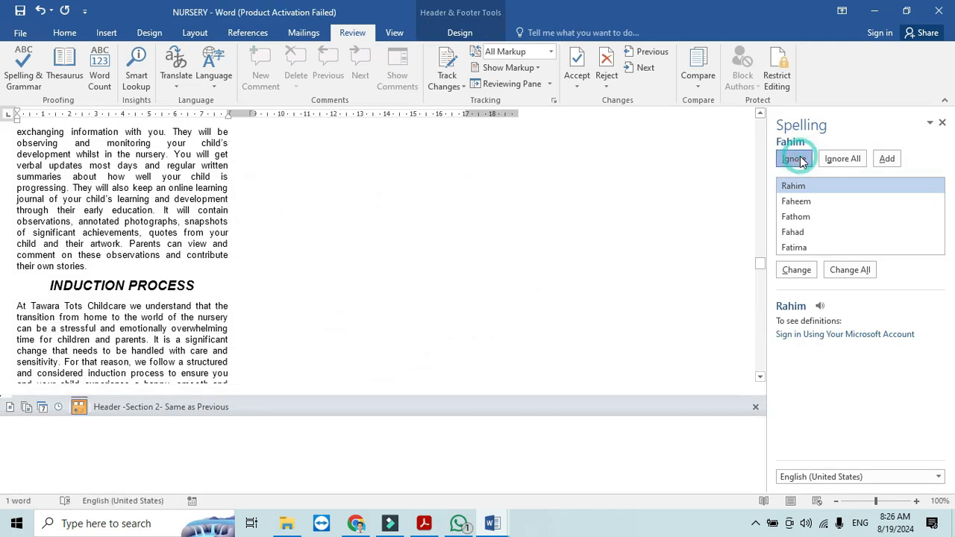
click(791, 158)
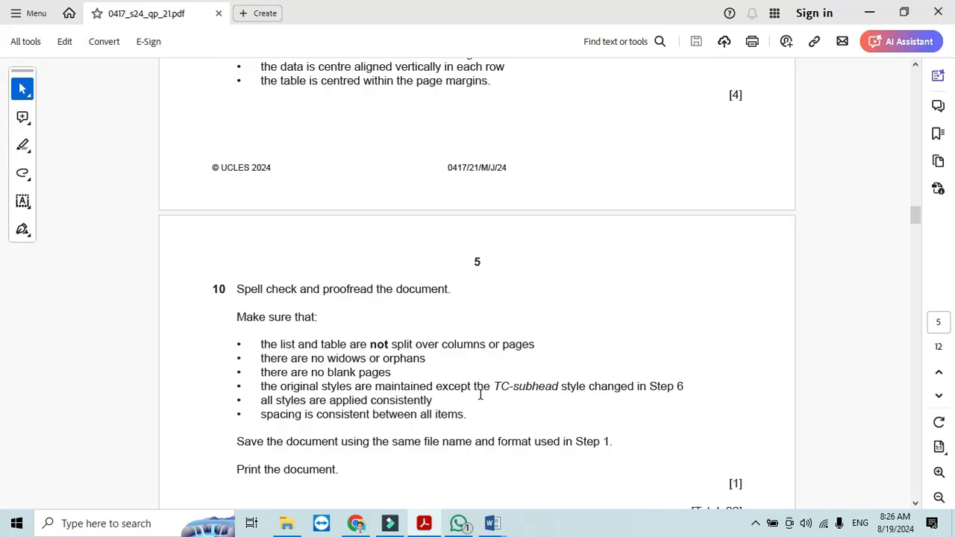
scroll(down, 3)
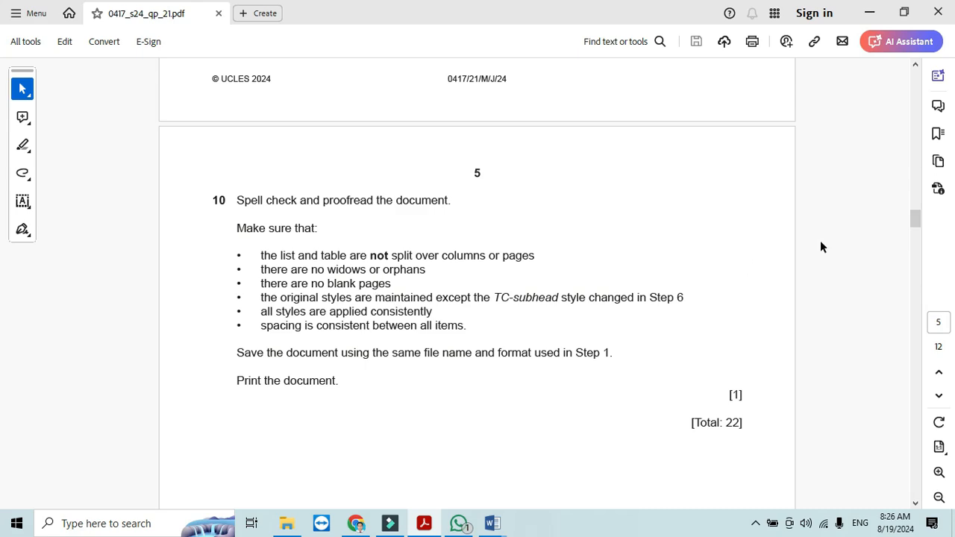
click(493, 523)
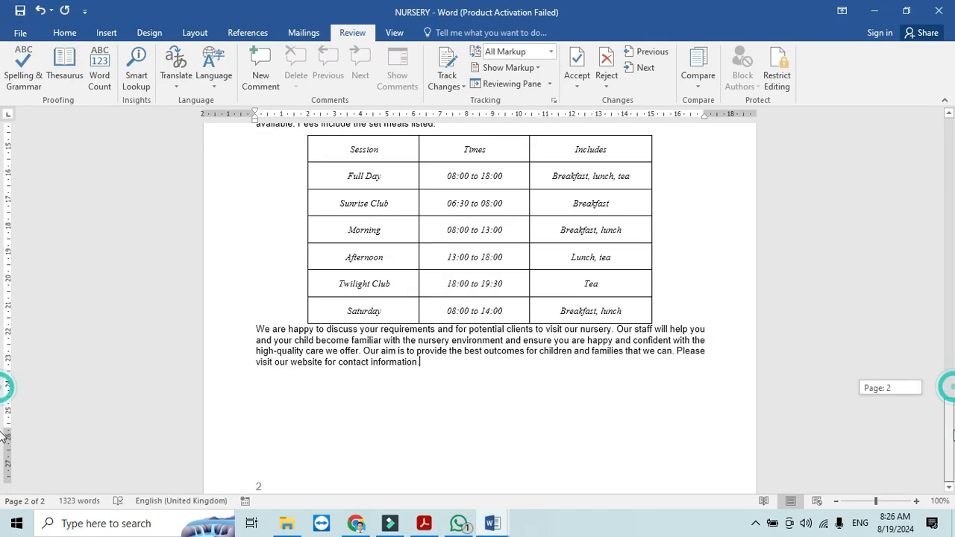
scroll(down, 3)
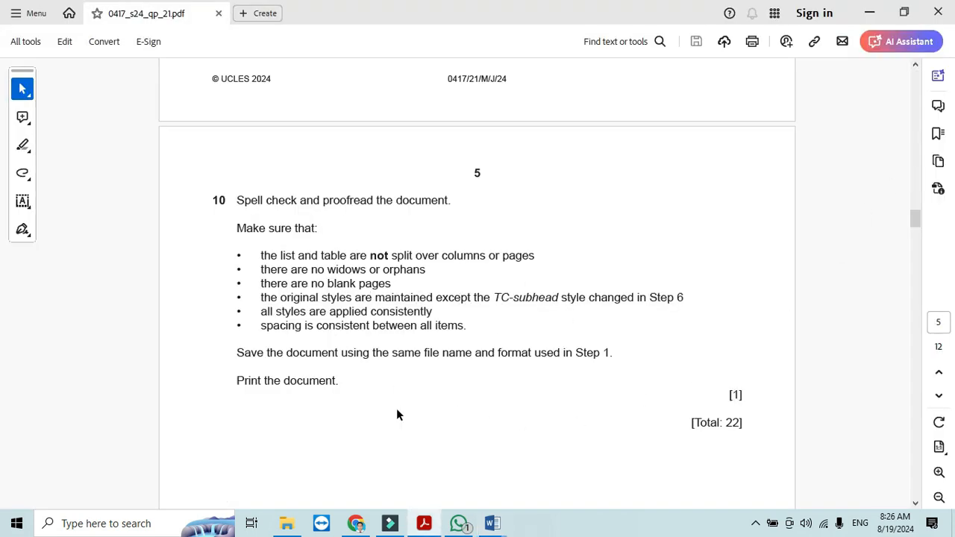
mouse_move(358, 396)
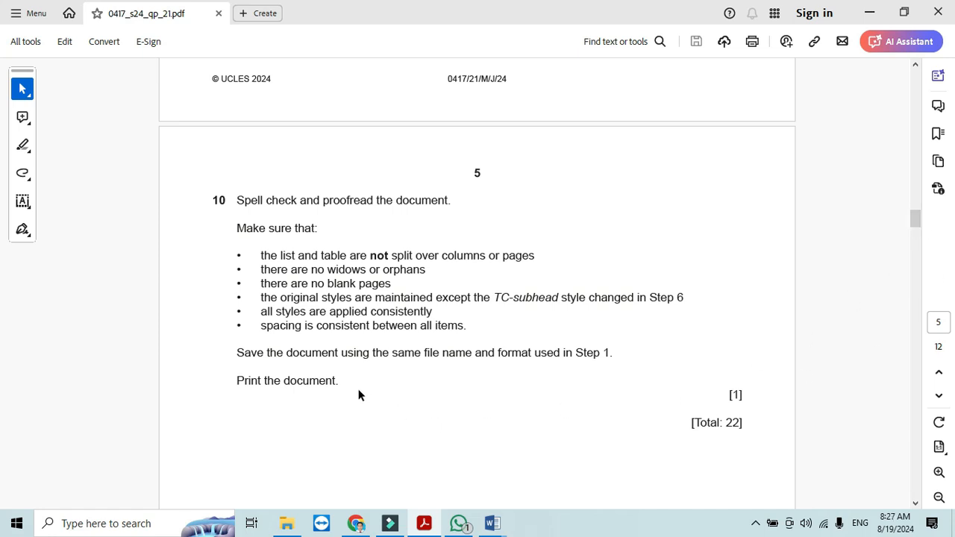